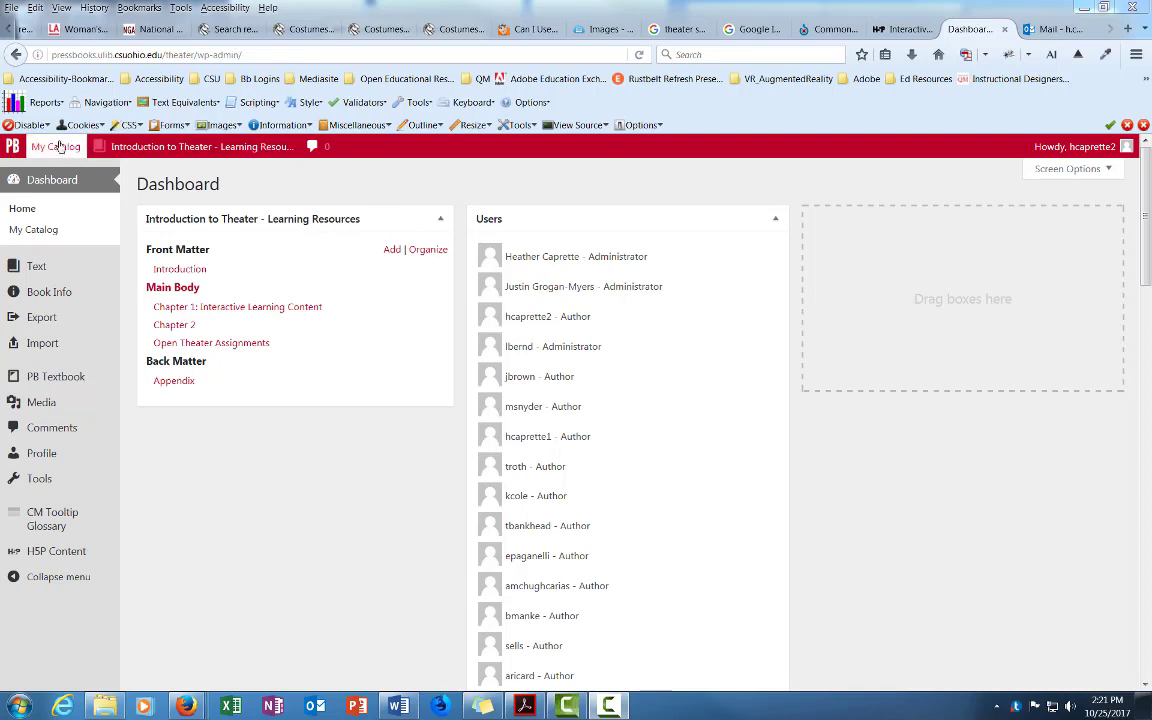
- List all H5P content for the Introduction to Theater book from the catalogue
{"action": "left_click", "coordinate": [56, 146]}
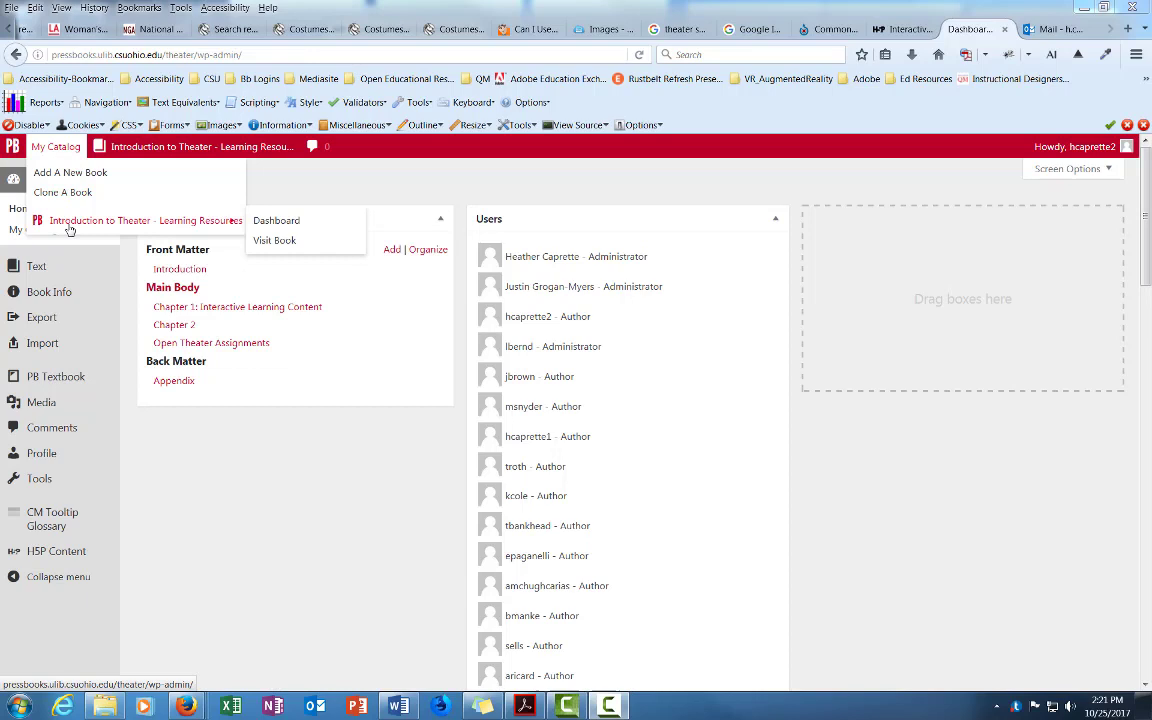
{"action": "mouse_move", "coordinate": [168, 224]}
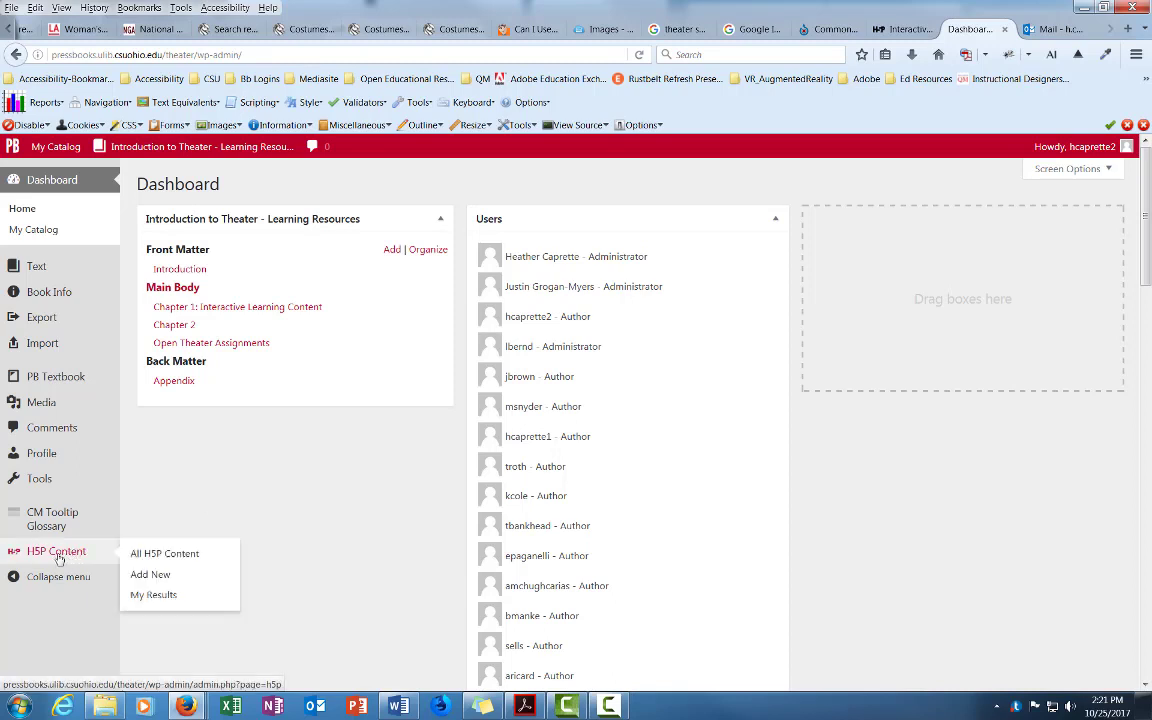
{"action": "mouse_move", "coordinate": [68, 558]}
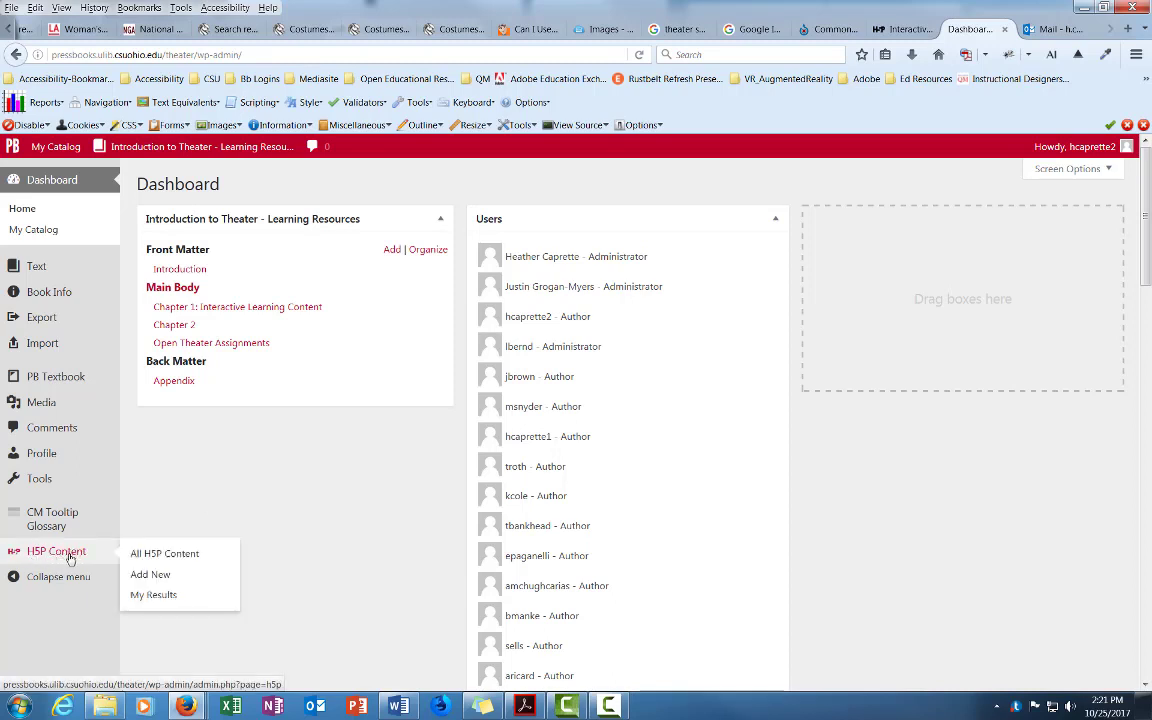
{"action": "mouse_move", "coordinate": [164, 552]}
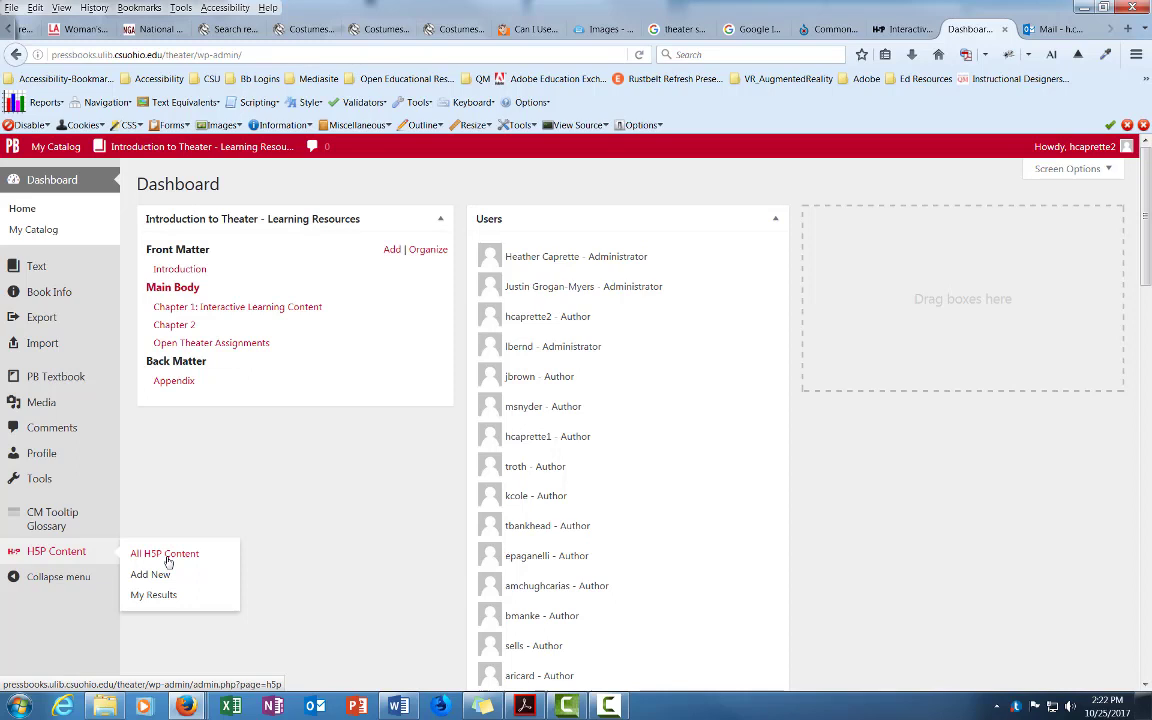
{"action": "mouse_move", "coordinate": [150, 574]}
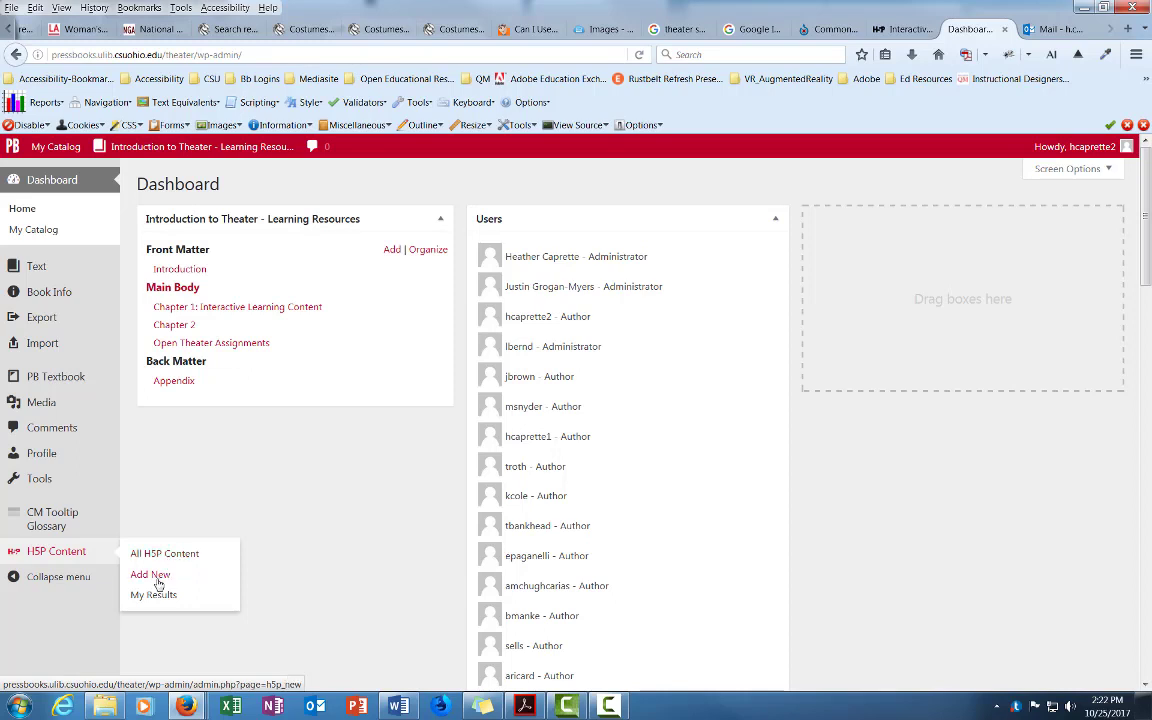
{"action": "mouse_move", "coordinate": [164, 552]}
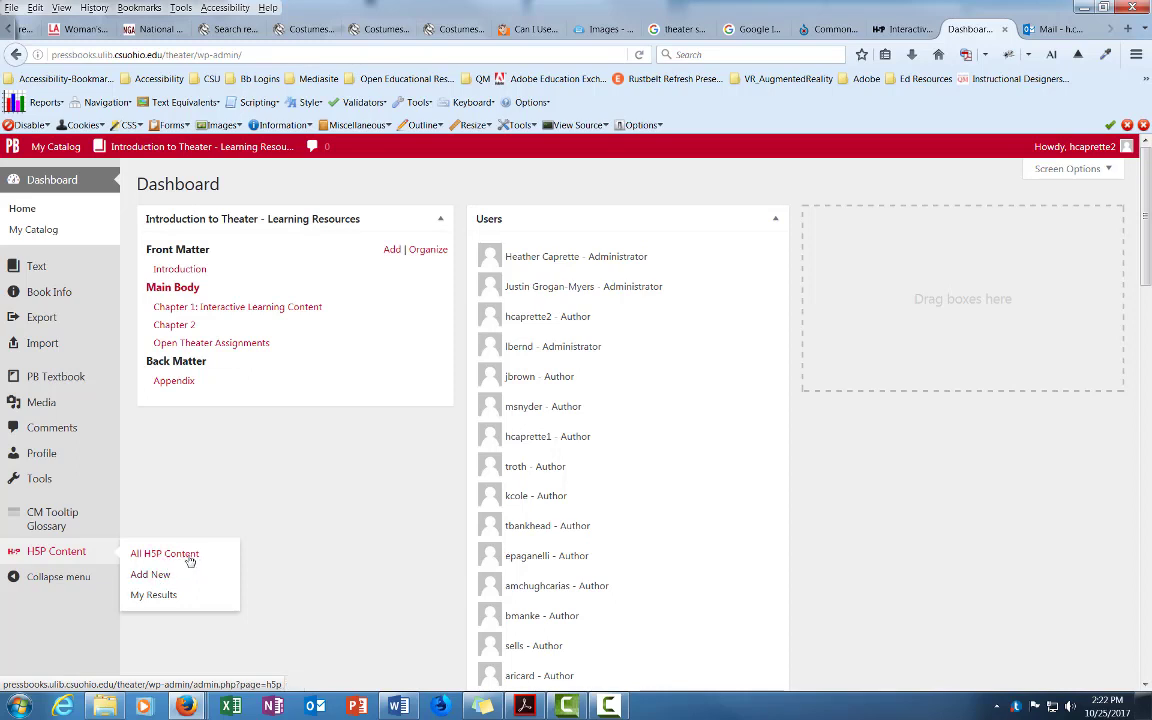
{"action": "left_click", "coordinate": [164, 552]}
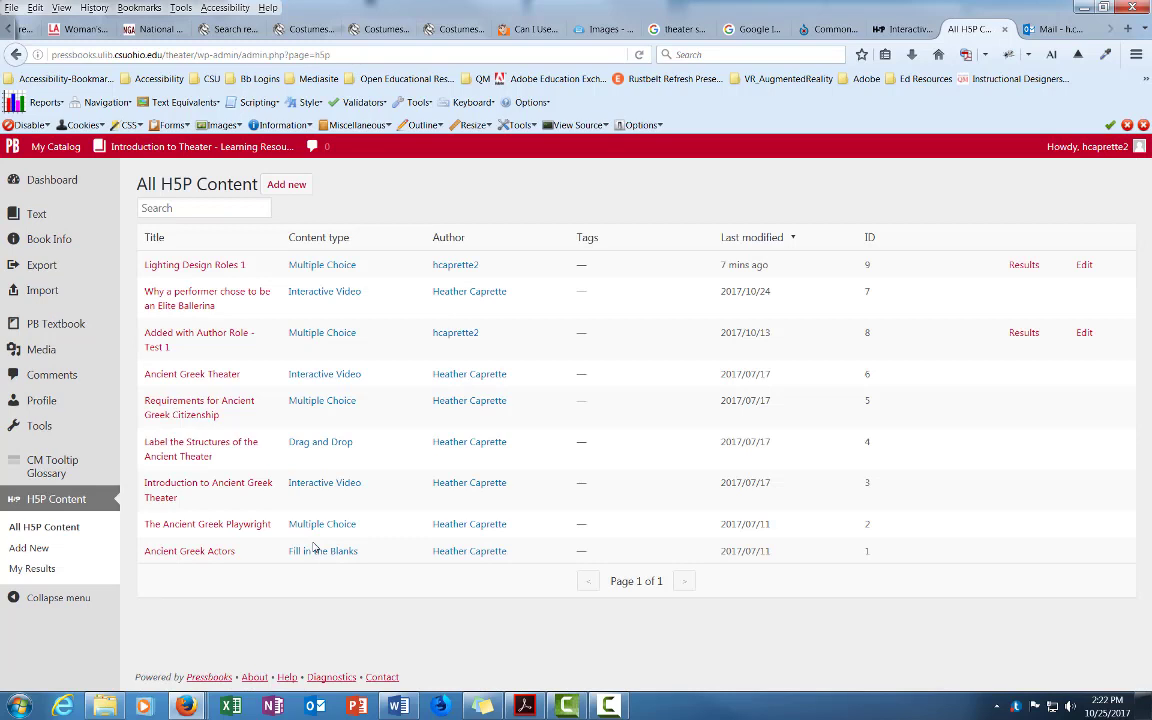
{"action": "mouse_move", "coordinate": [288, 184]}
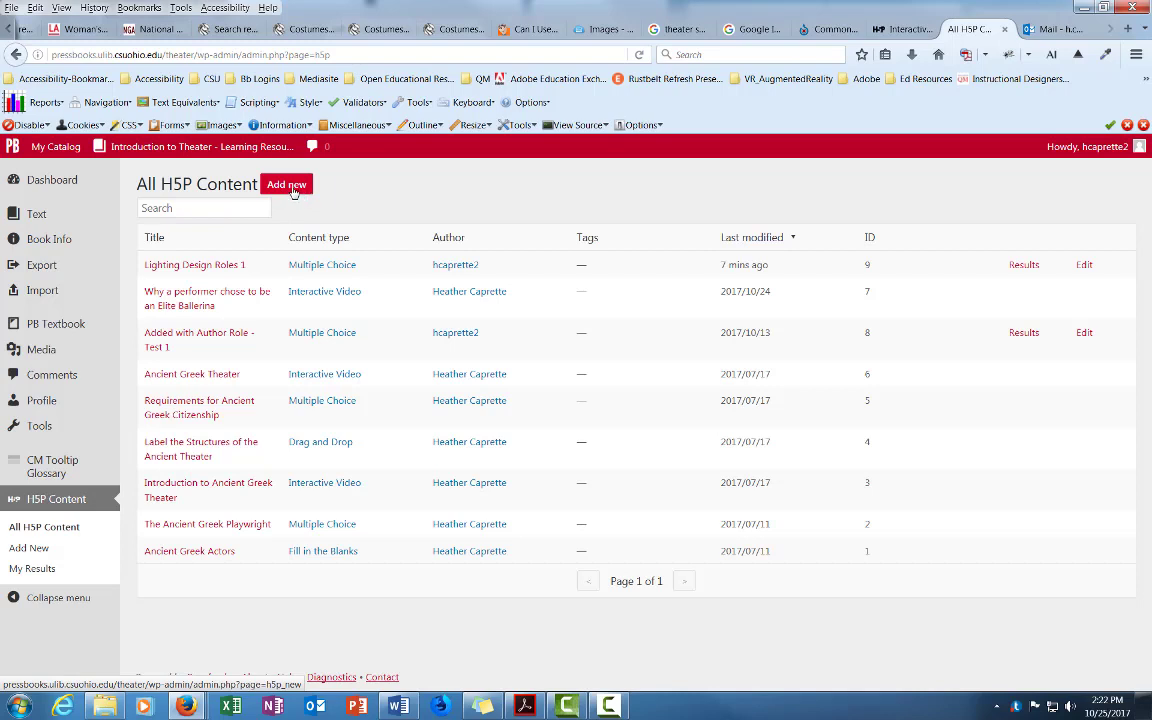
- Add a new H5P item and title it 'Lighting Design Roles'
{"action": "left_click", "coordinate": [288, 184]}
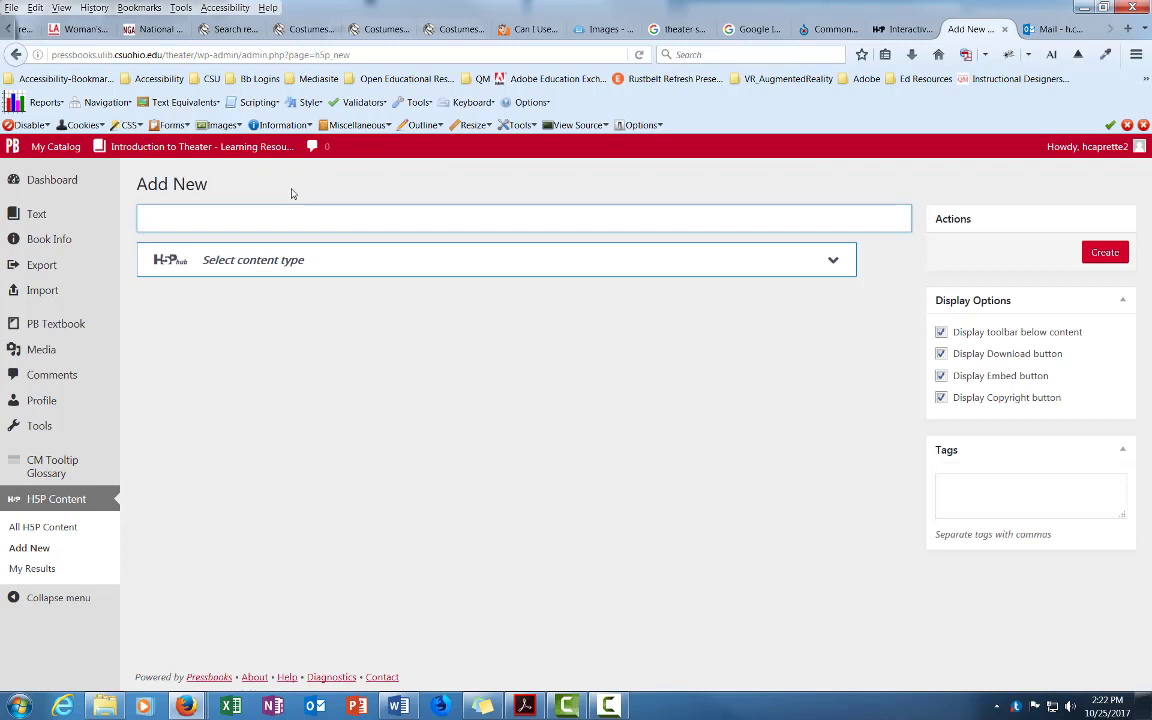
{"action": "left_click", "coordinate": [524, 218]}
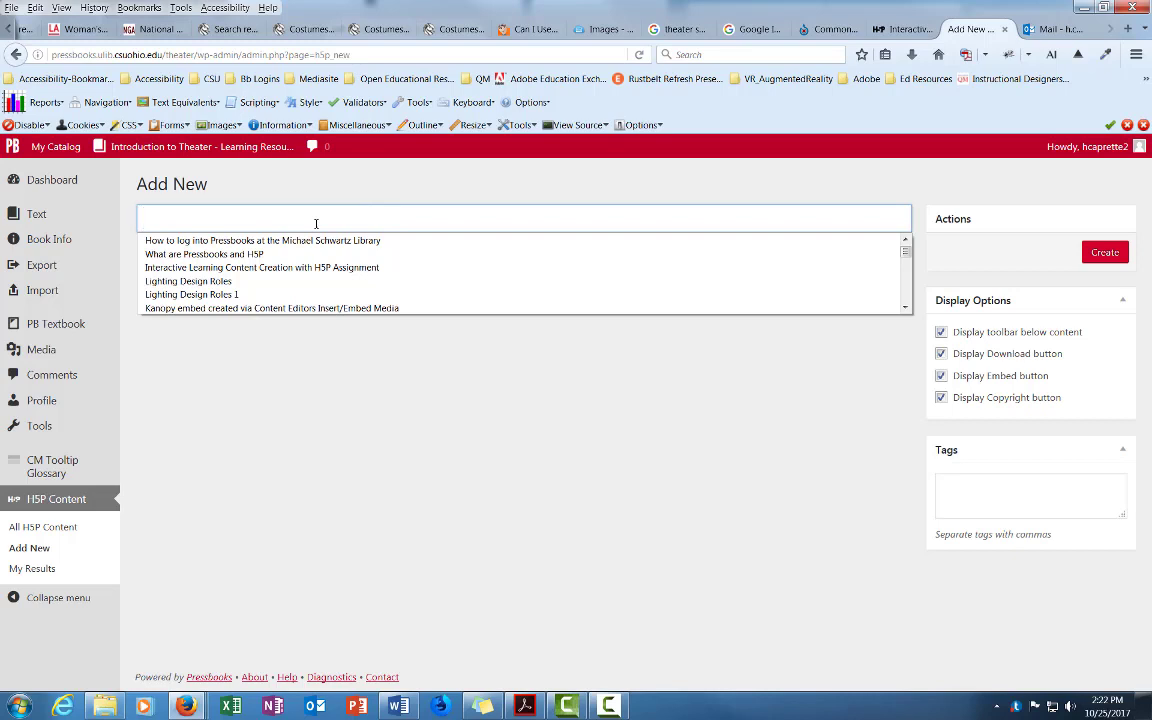
{"action": "type", "text": "Lighti"}
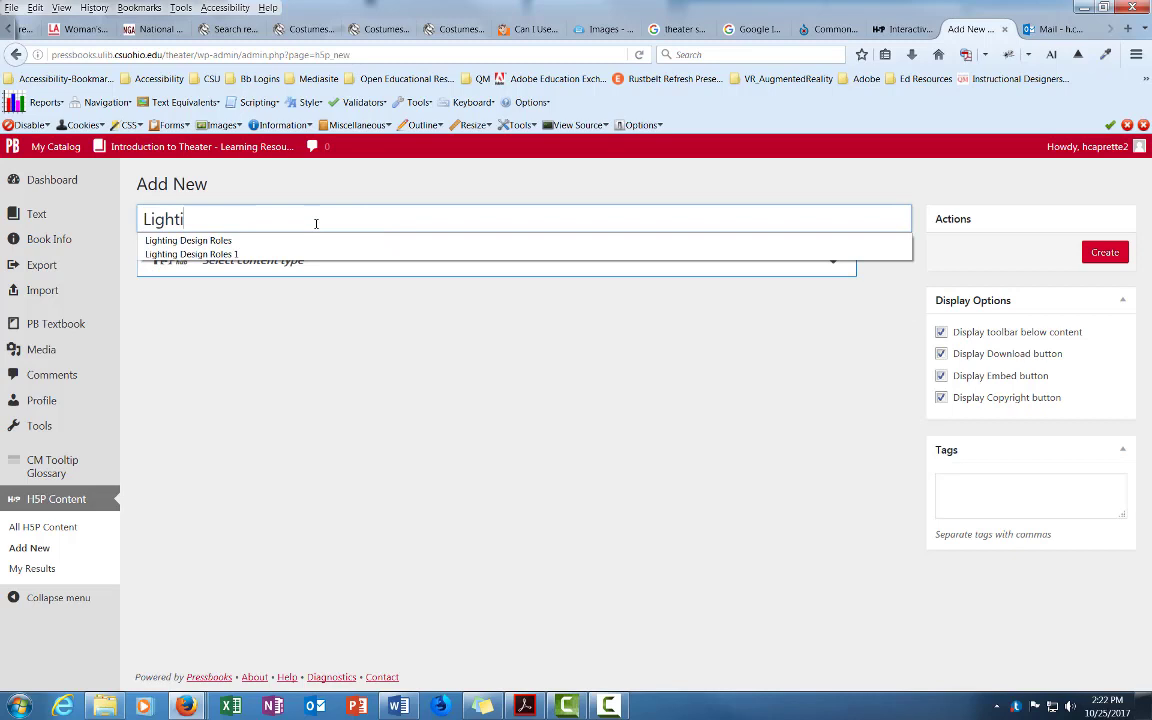
{"action": "type", "text": "ng Design Roles"}
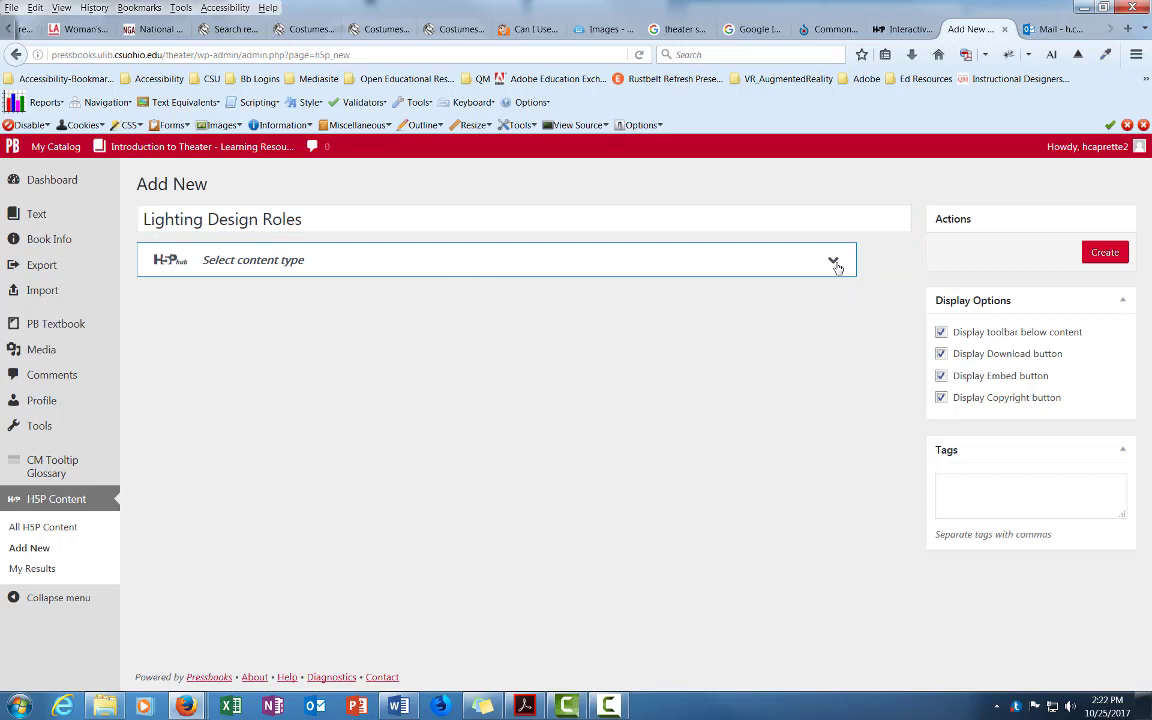
- Show the H5P content type browser for the new item
{"action": "left_click", "coordinate": [832, 260]}
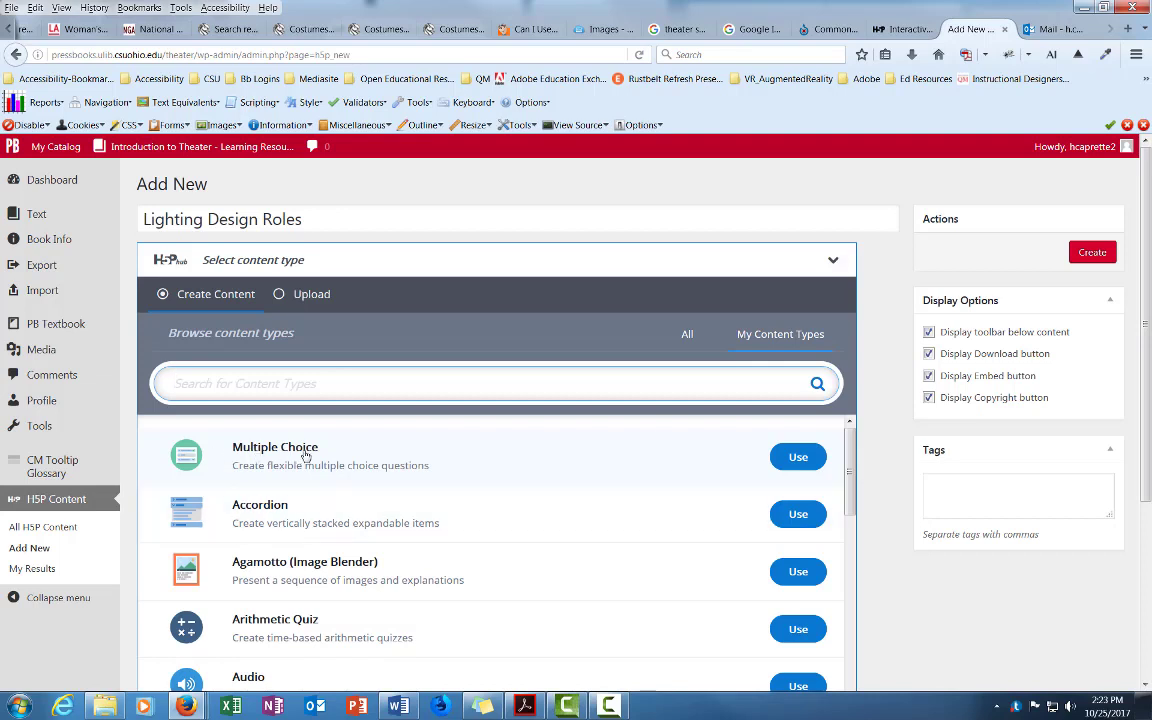
{"action": "mouse_move", "coordinate": [832, 480]}
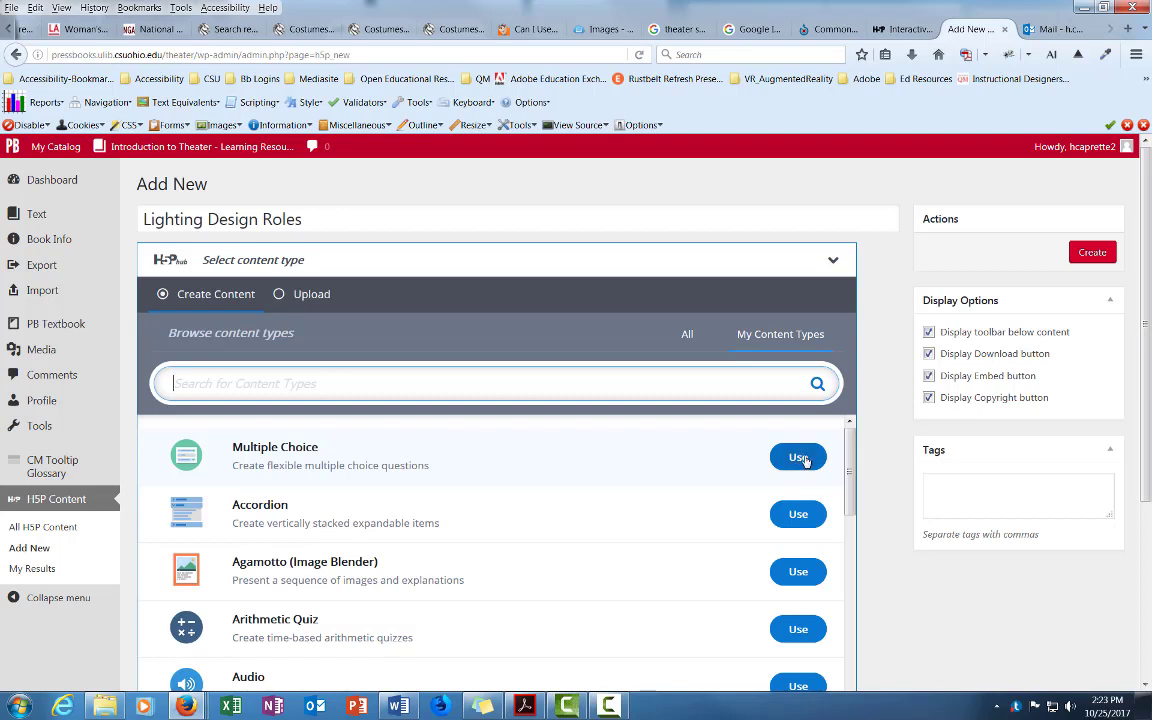
- Choose Multiple Choice as the content type for Lighting Design Roles
{"action": "left_click", "coordinate": [798, 456]}
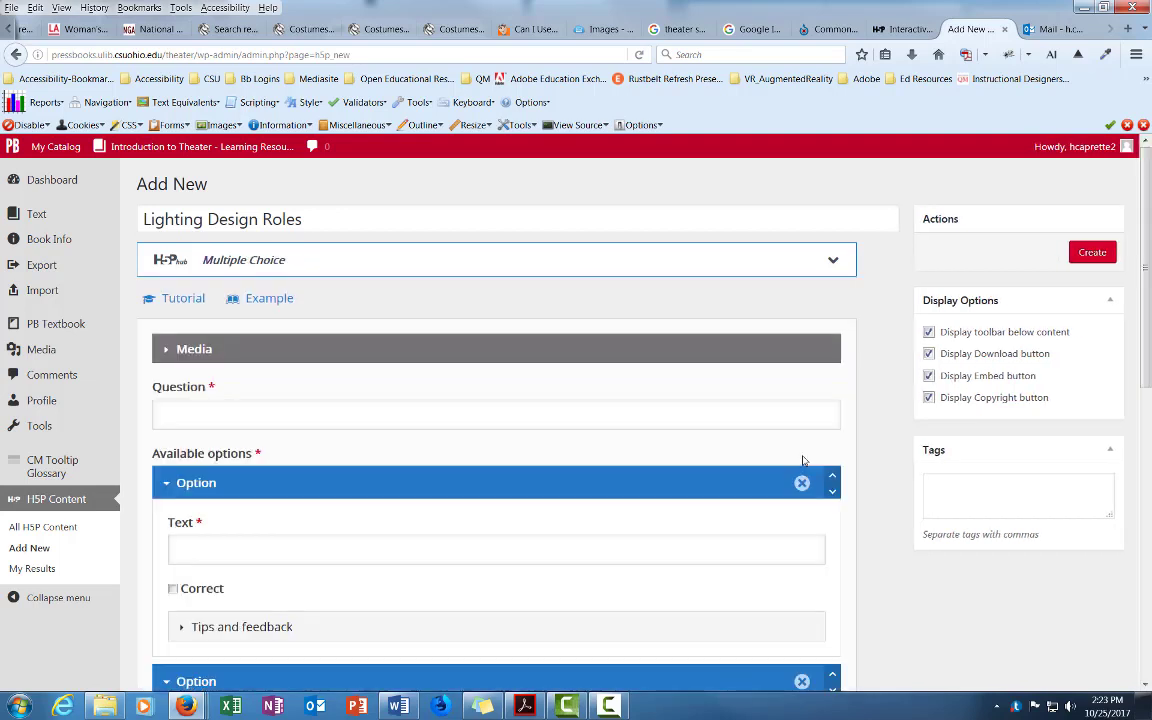
{"action": "mouse_move", "coordinate": [644, 302]}
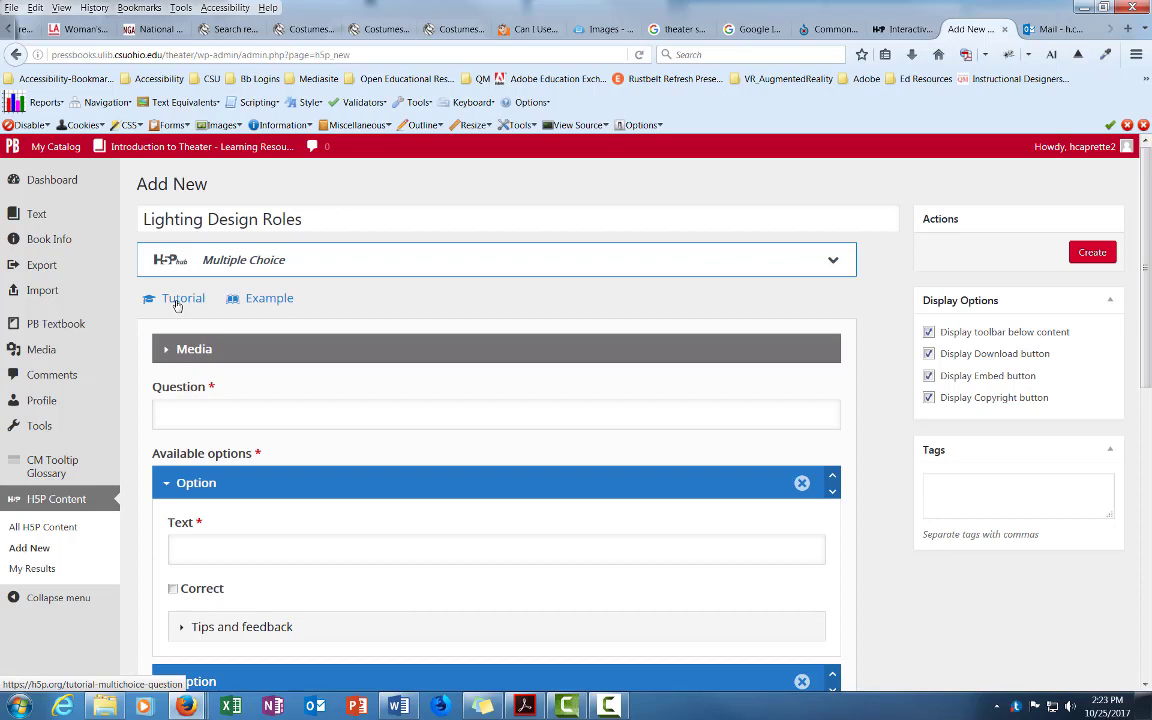
{"action": "mouse_move", "coordinate": [184, 308]}
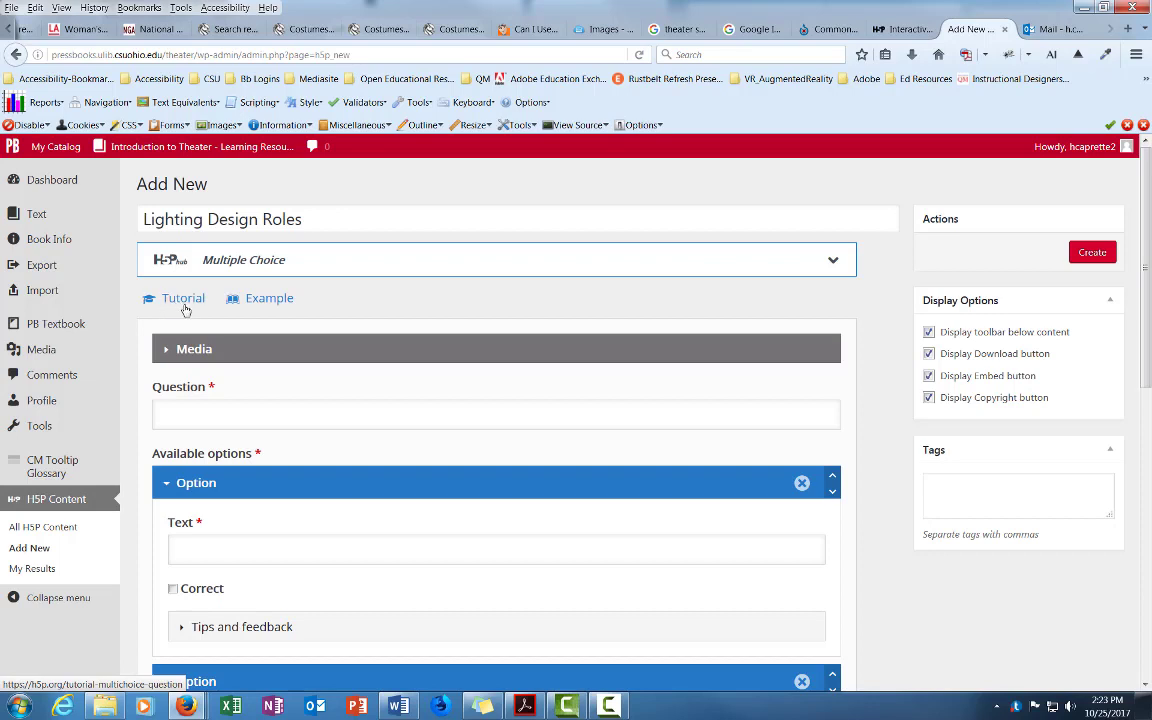
{"action": "mouse_move", "coordinate": [186, 308]}
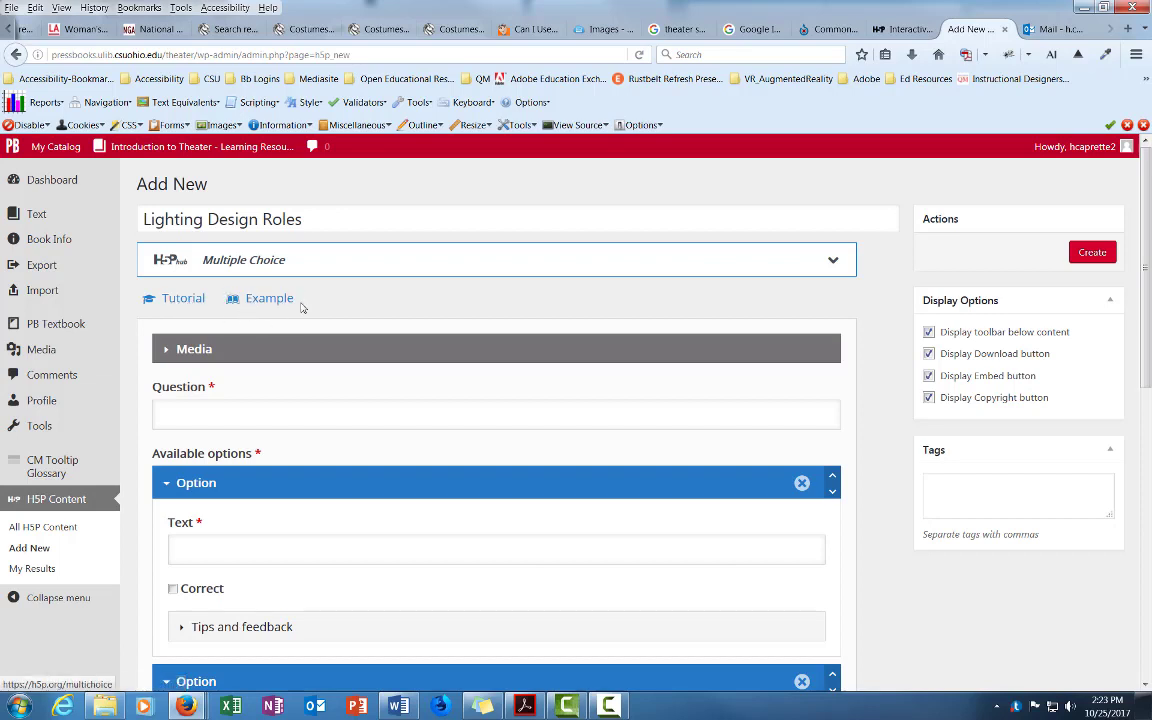
{"action": "mouse_move", "coordinate": [268, 298]}
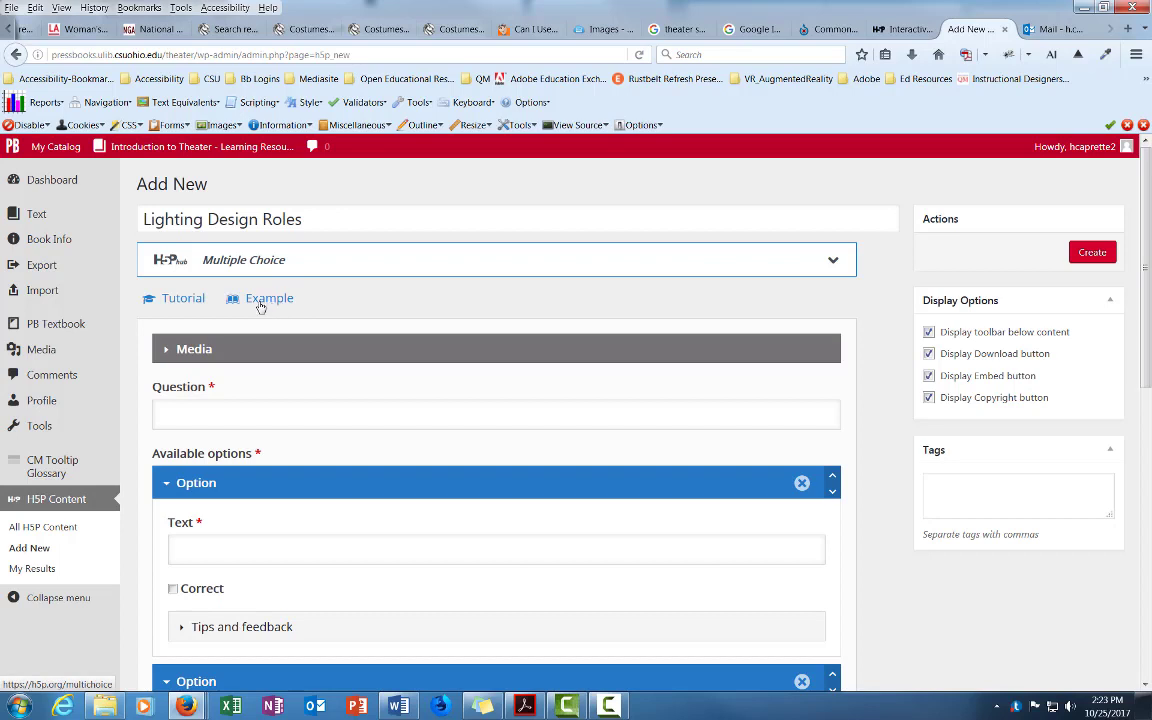
{"action": "mouse_move", "coordinate": [268, 304]}
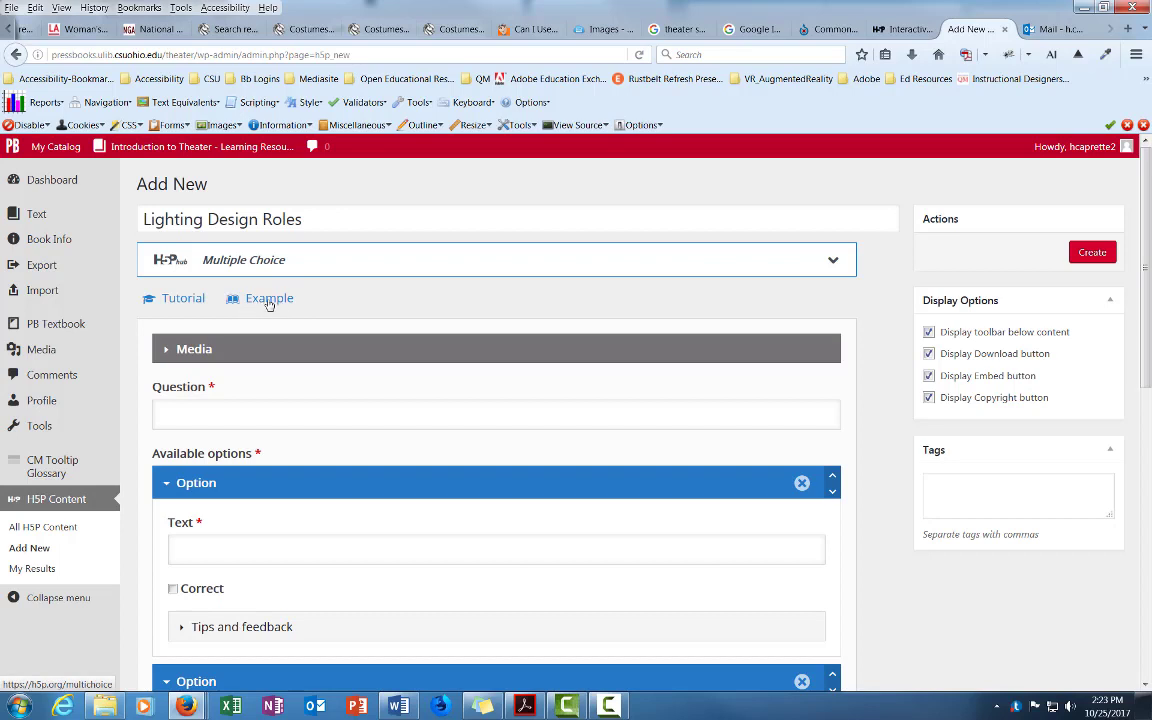
{"action": "mouse_move", "coordinate": [268, 304]}
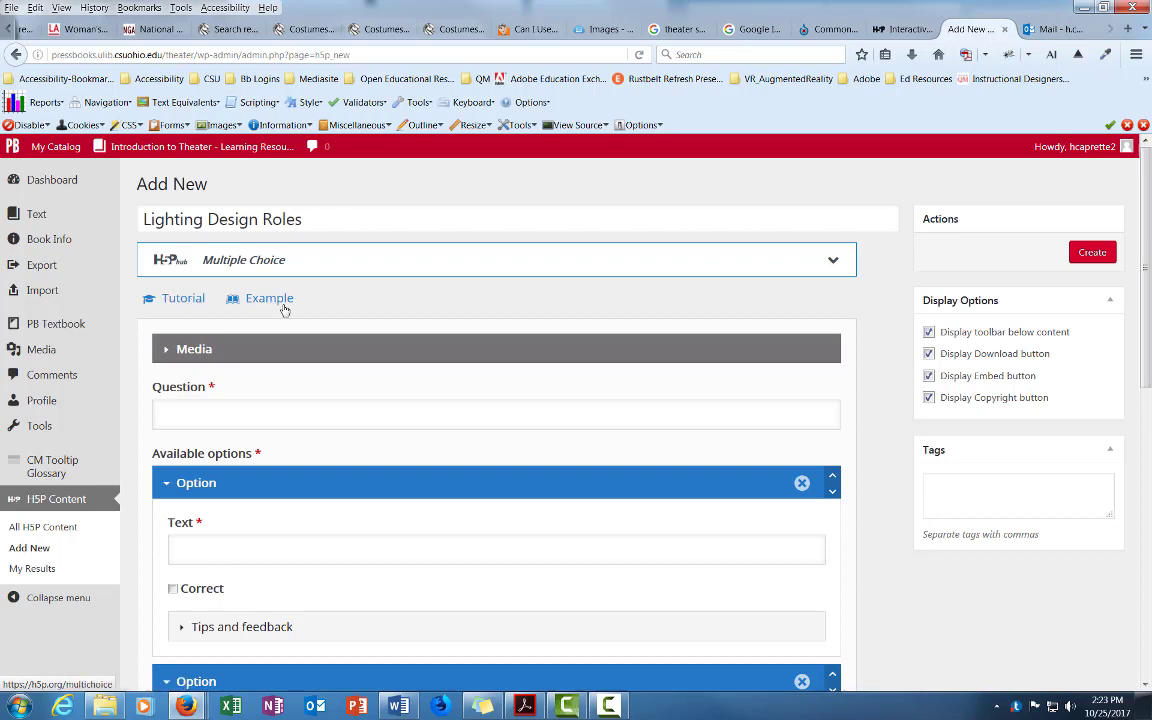
{"action": "mouse_move", "coordinate": [168, 348]}
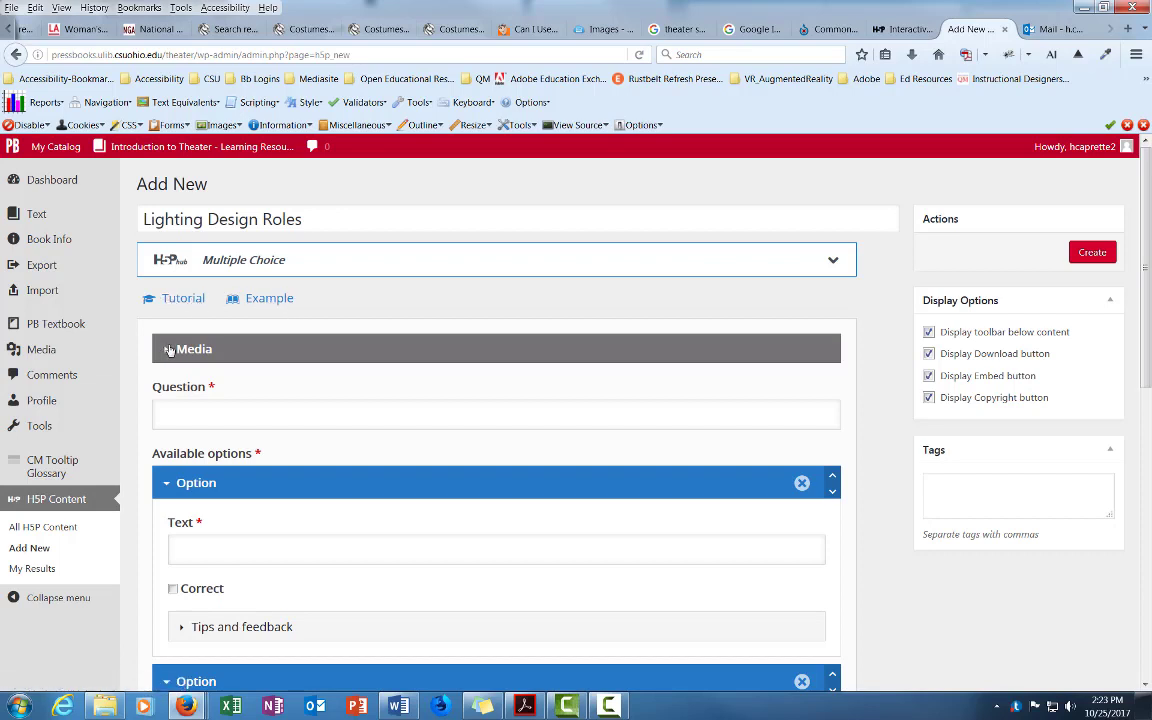
- Set the question's media type to Image in the Media settings
{"action": "left_click", "coordinate": [168, 348]}
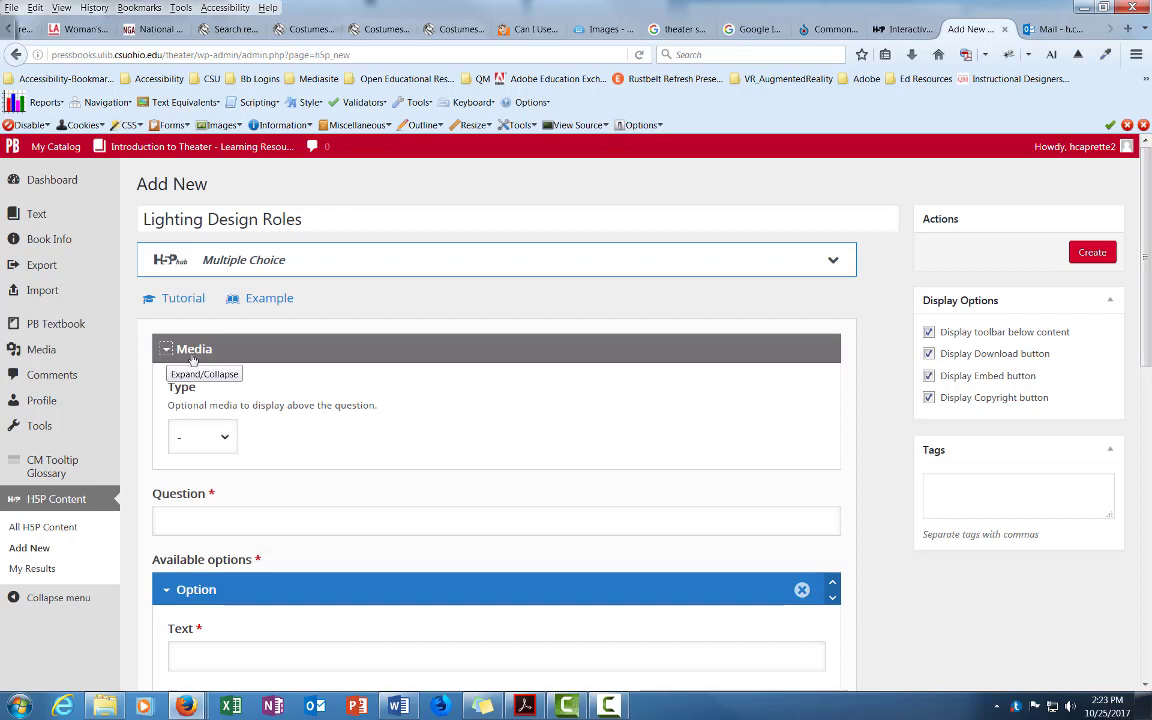
{"action": "left_click", "coordinate": [202, 436]}
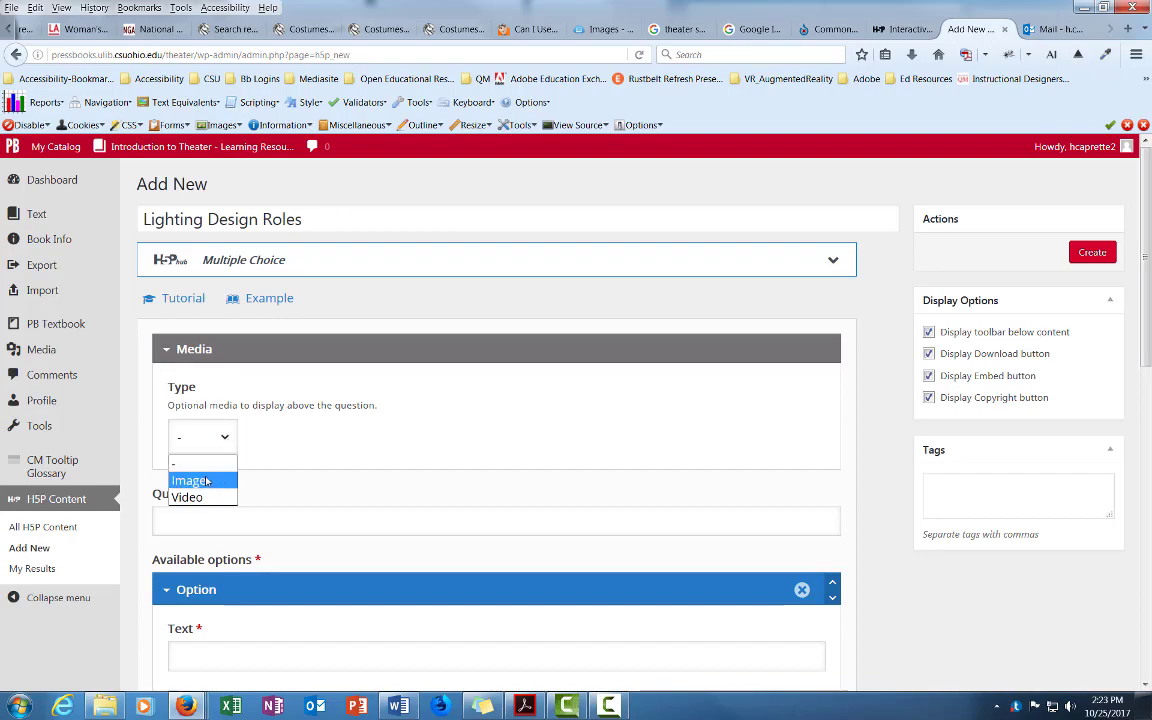
{"action": "left_click", "coordinate": [190, 480]}
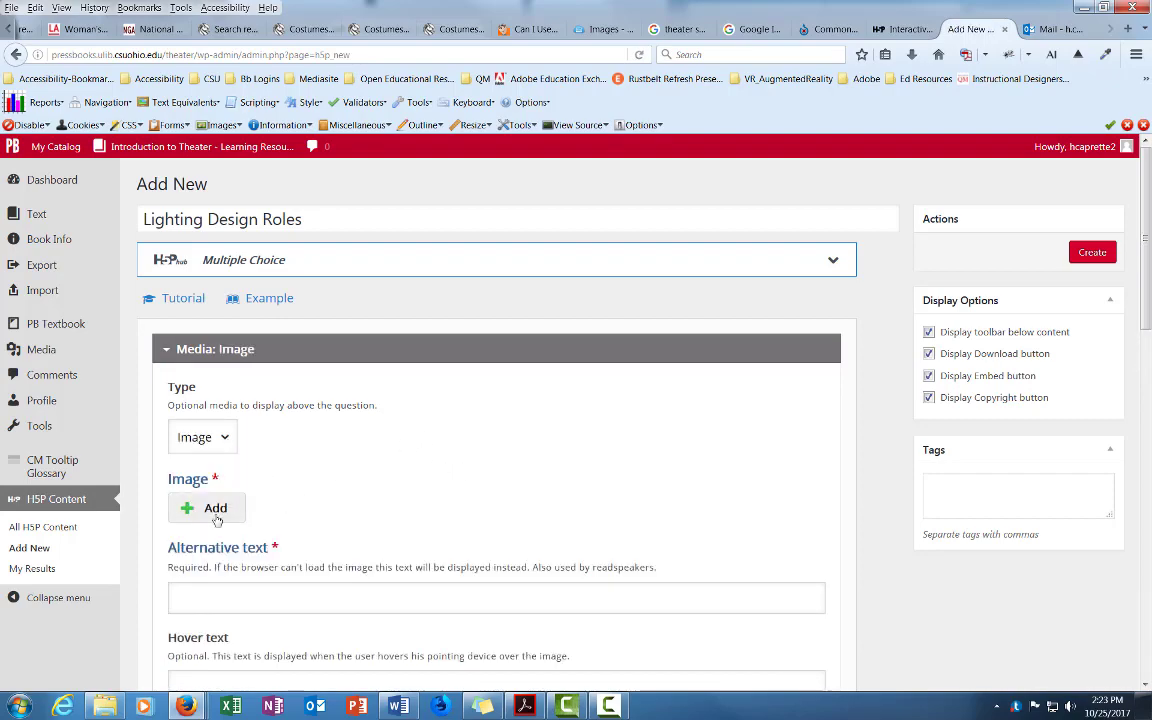
- Upload Lighting_Rig_StageRight_1080pxHeight.jpg from Theater Images as the question image
{"action": "left_click", "coordinate": [208, 508]}
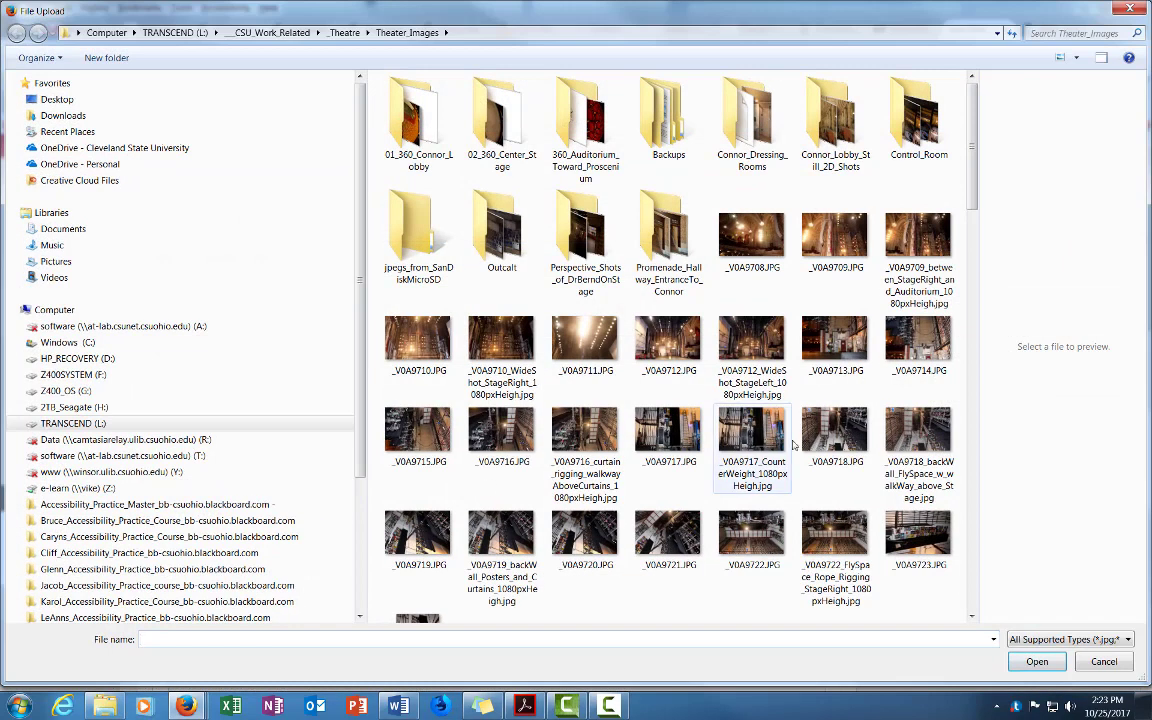
{"action": "scroll", "scroll_direction": "down", "scroll_amount": 3}
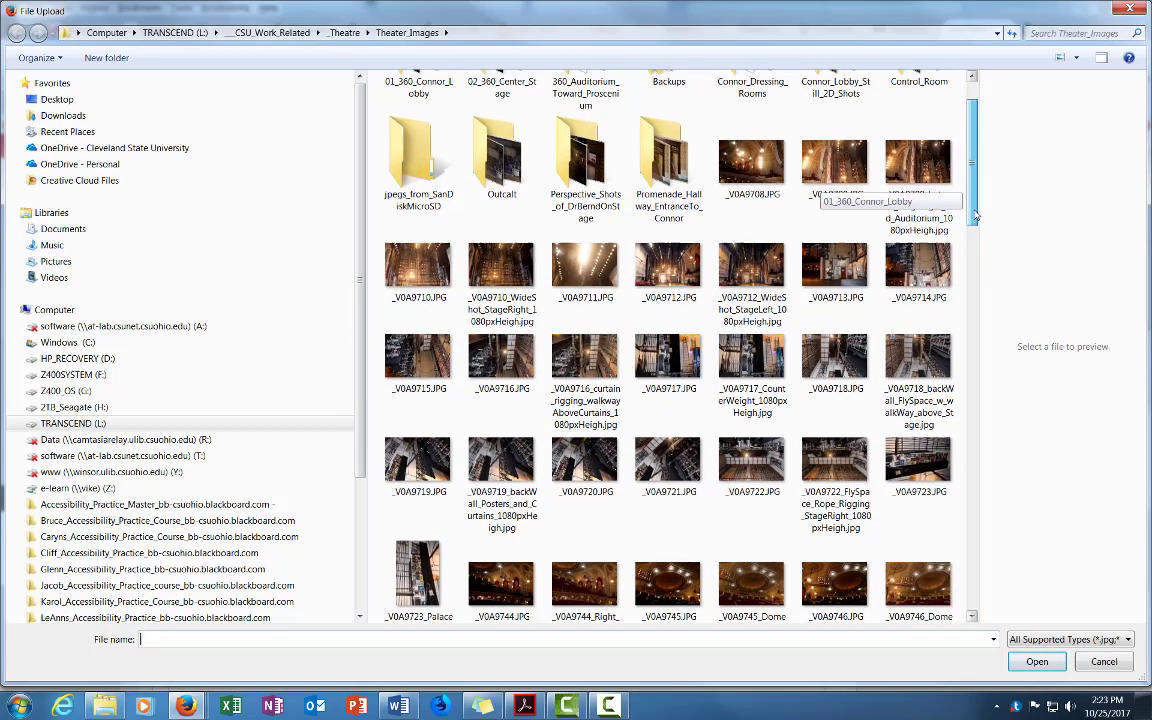
{"action": "scroll", "scroll_direction": "down", "scroll_amount": 3}
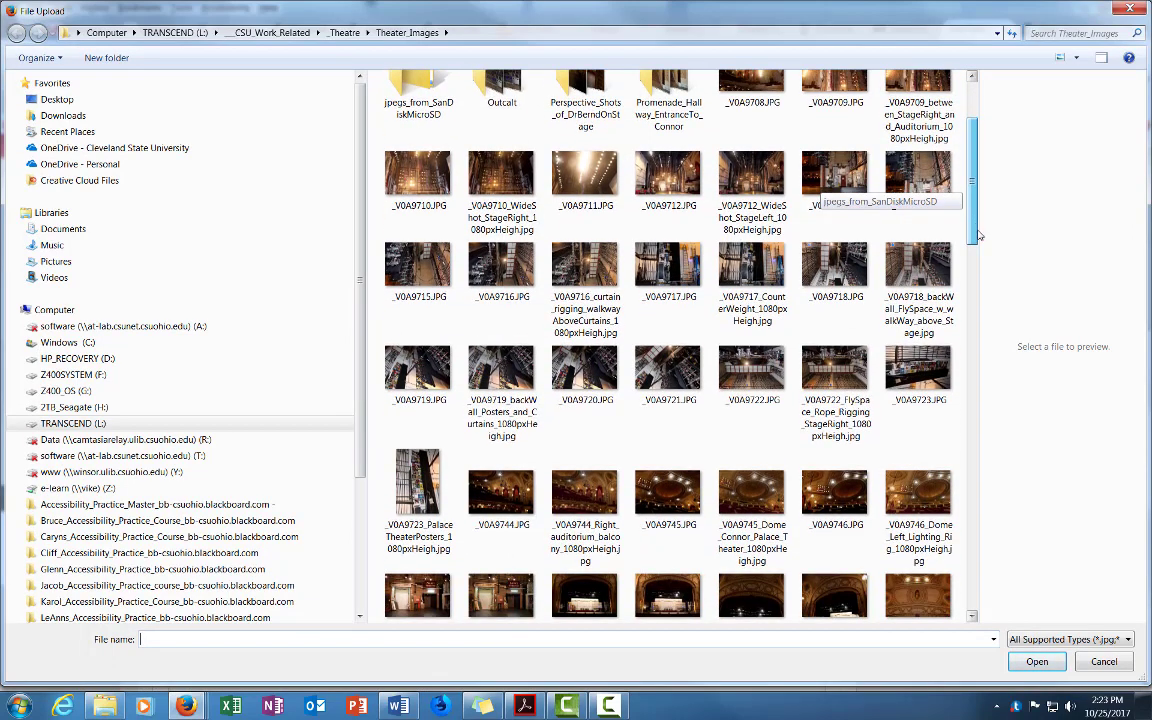
{"action": "scroll", "scroll_direction": "up", "scroll_amount": 3}
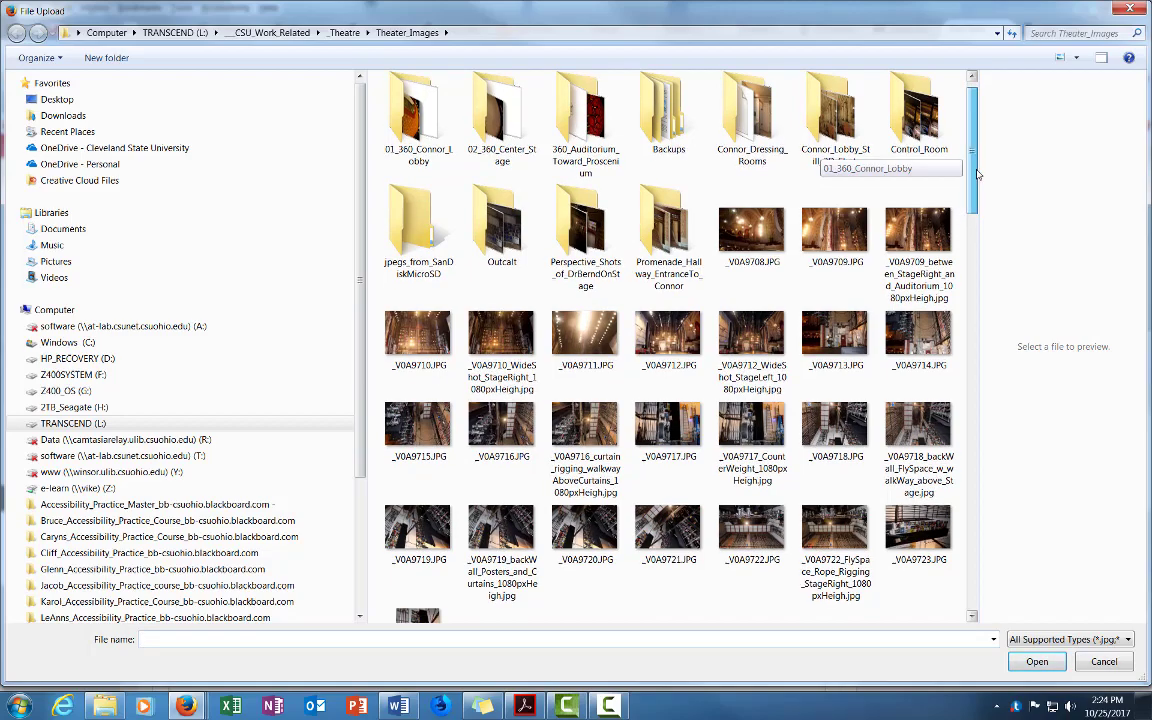
{"action": "scroll", "scroll_direction": "down", "scroll_amount": 3}
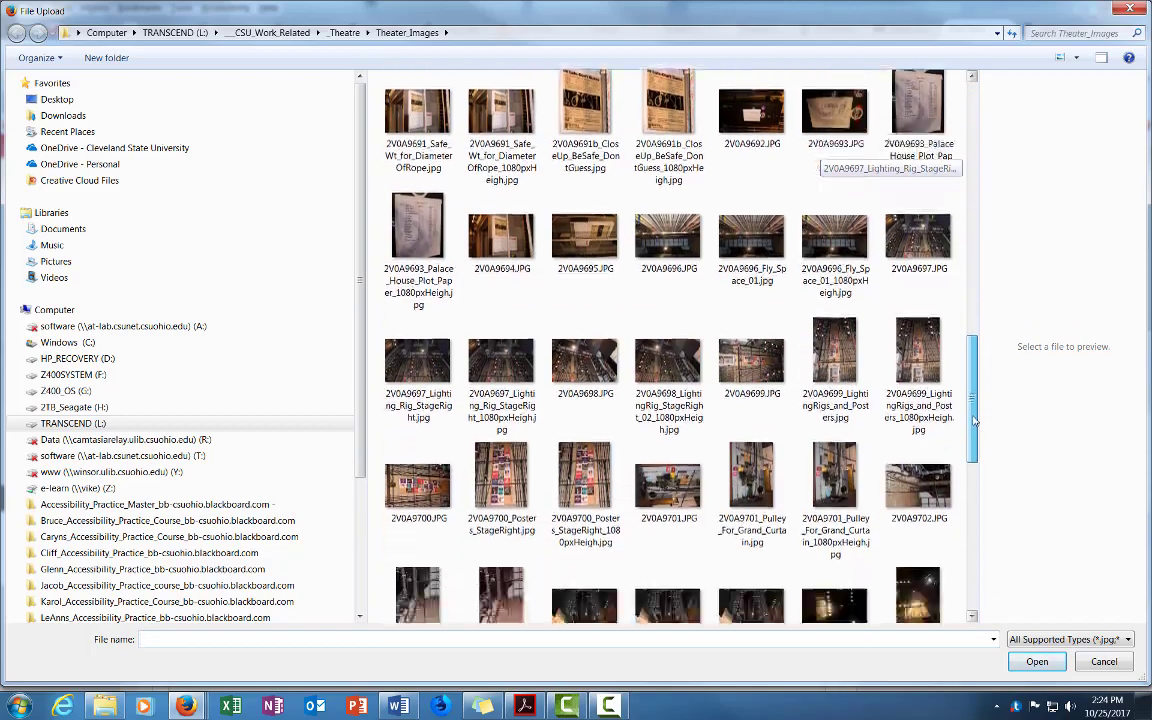
{"action": "scroll", "scroll_direction": "down", "scroll_amount": 3}
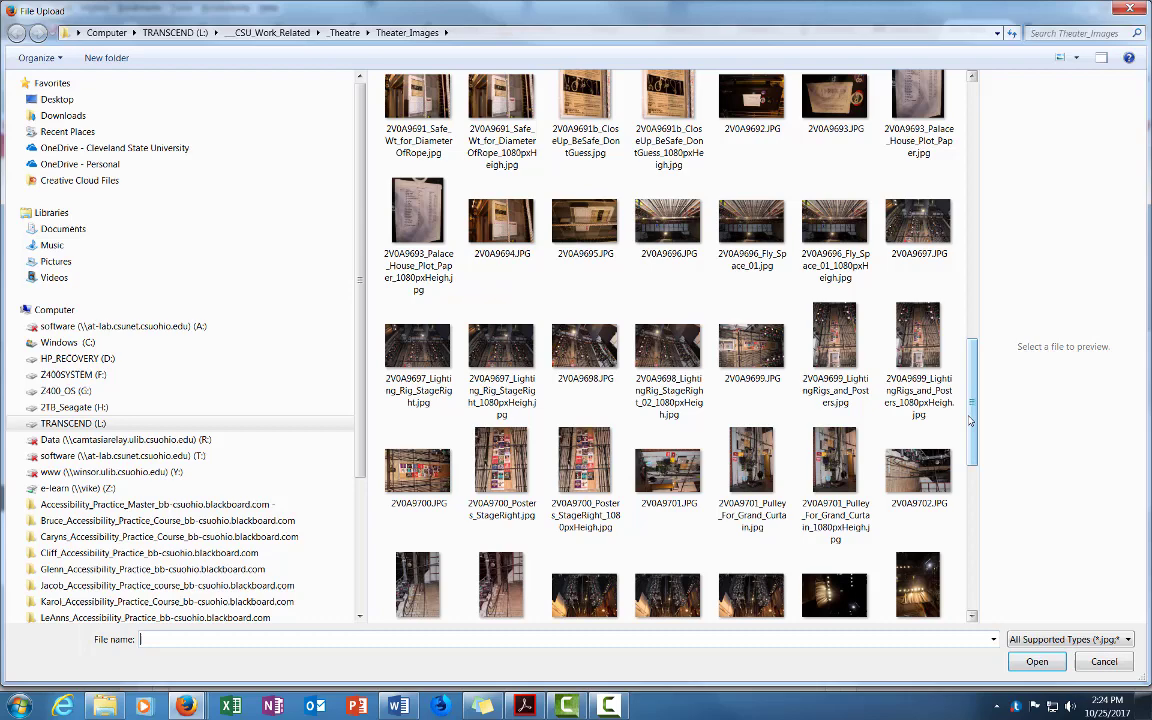
{"action": "left_click", "coordinate": [500, 344]}
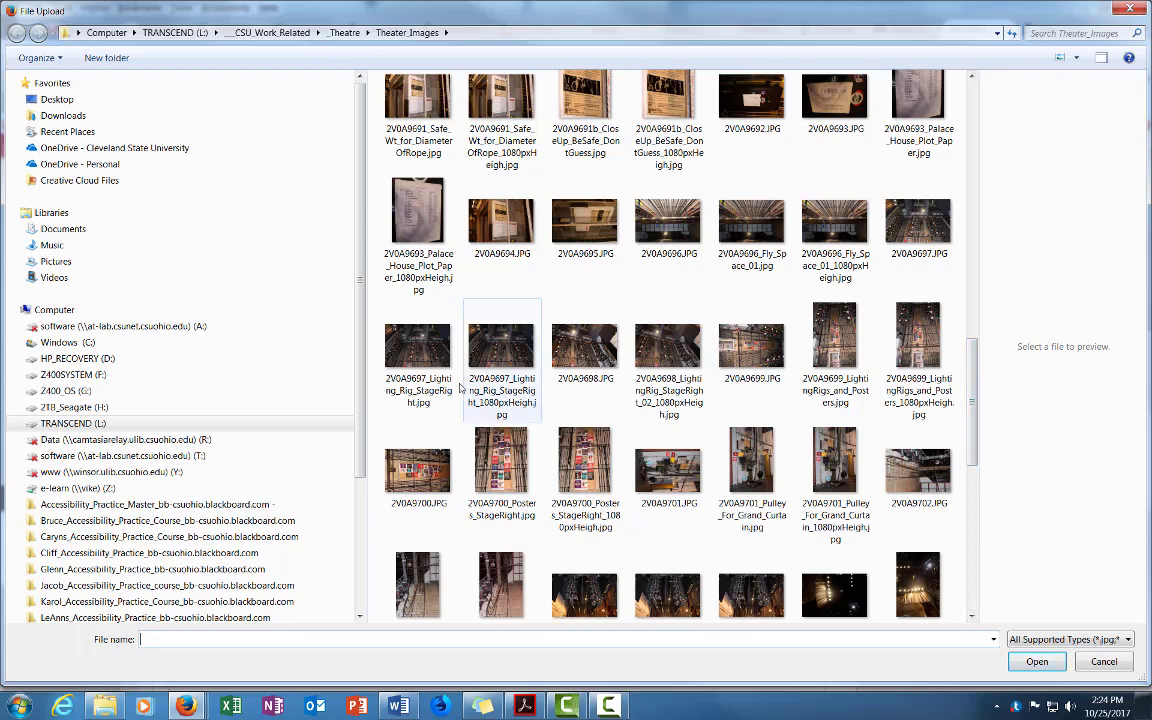
{"action": "left_click", "coordinate": [502, 356]}
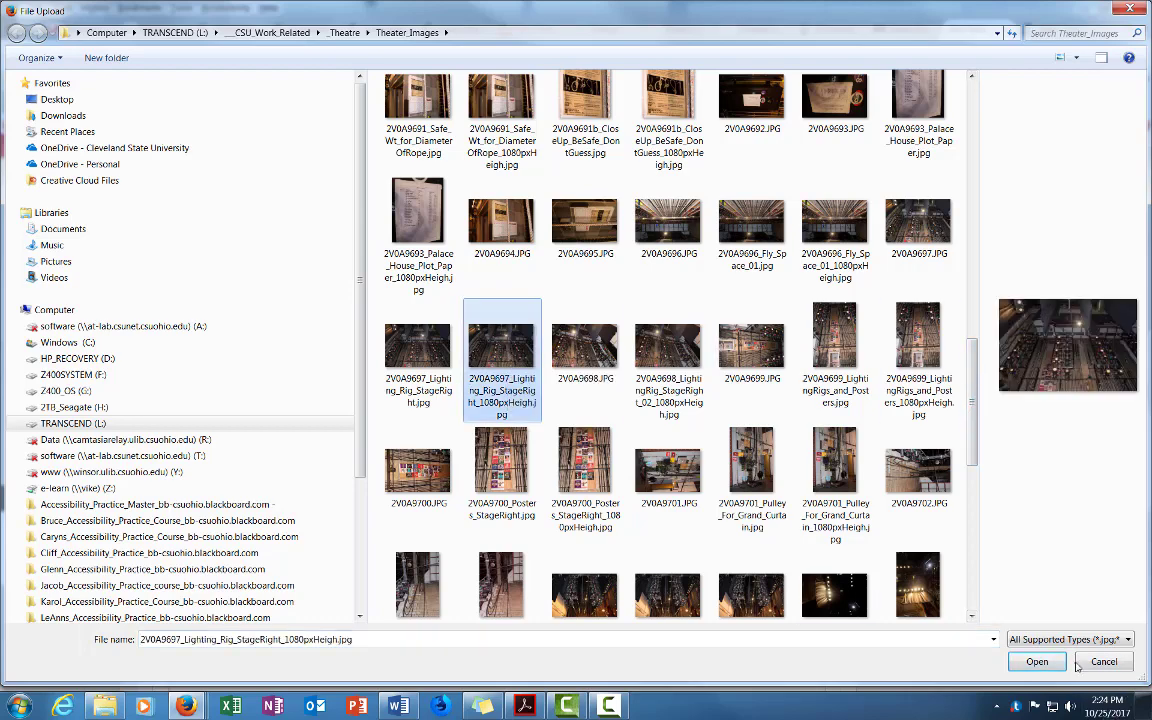
{"action": "left_click", "coordinate": [1036, 660]}
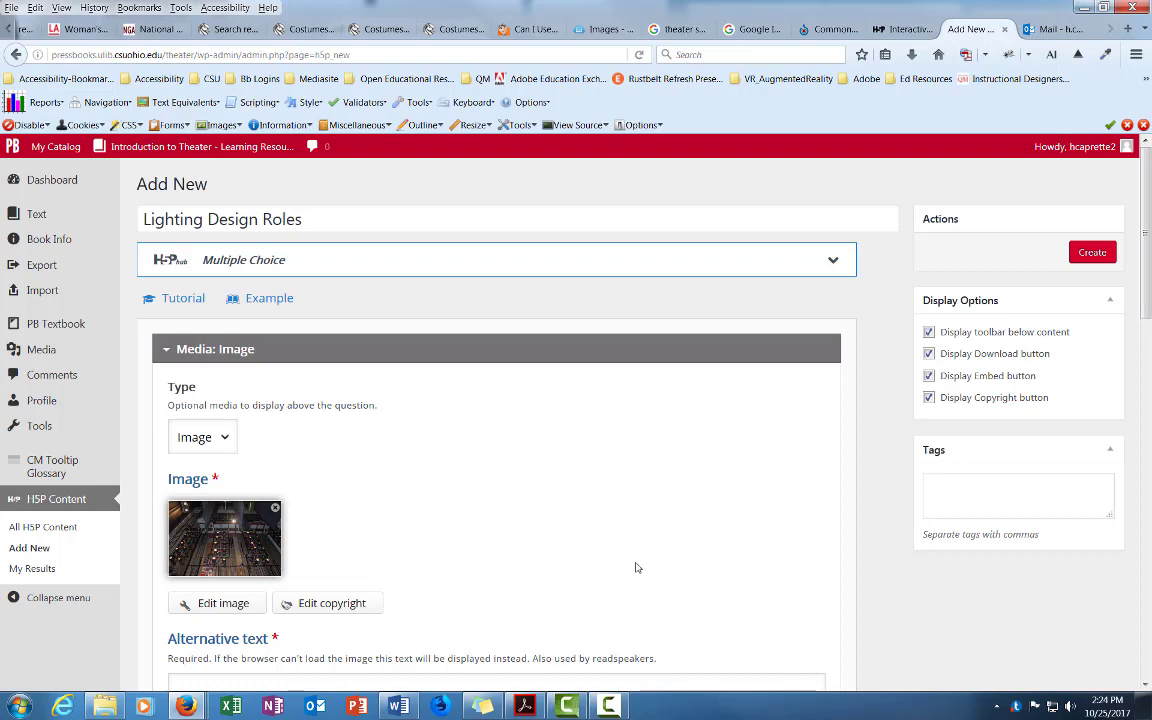
- Enter alternative text 'A three column lighting rig on the right side of a stage.'
{"action": "scroll", "scroll_direction": "down", "scroll_amount": 3}
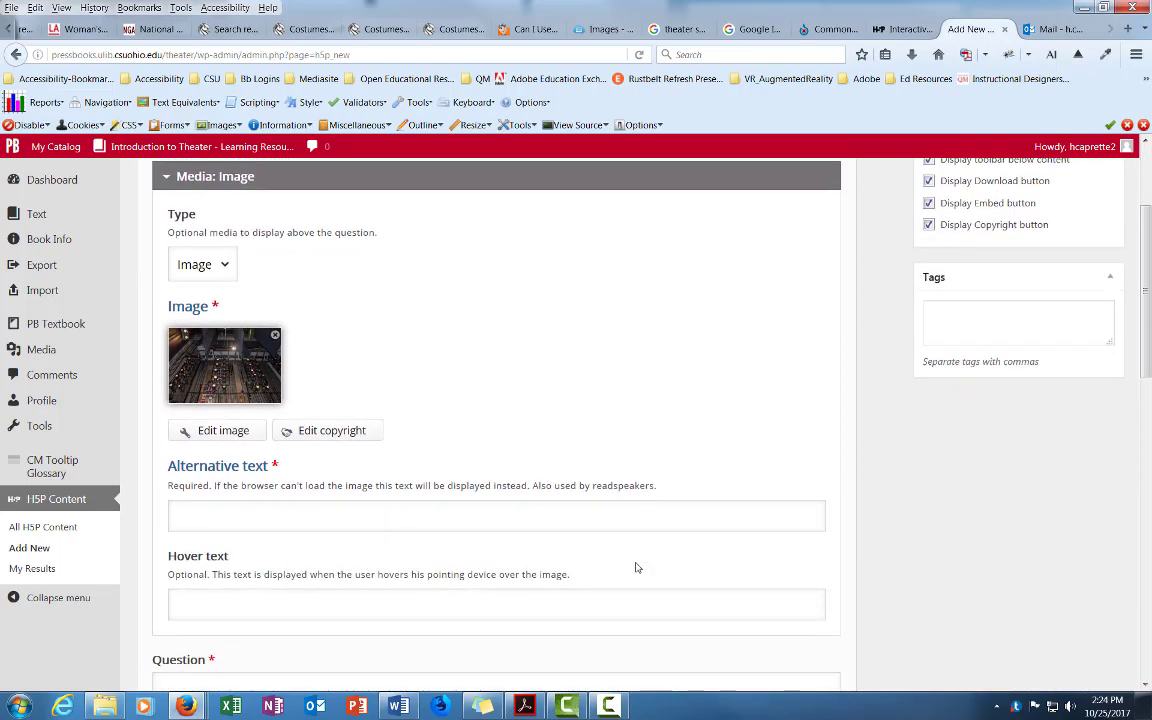
{"action": "scroll", "scroll_direction": "down", "scroll_amount": 3}
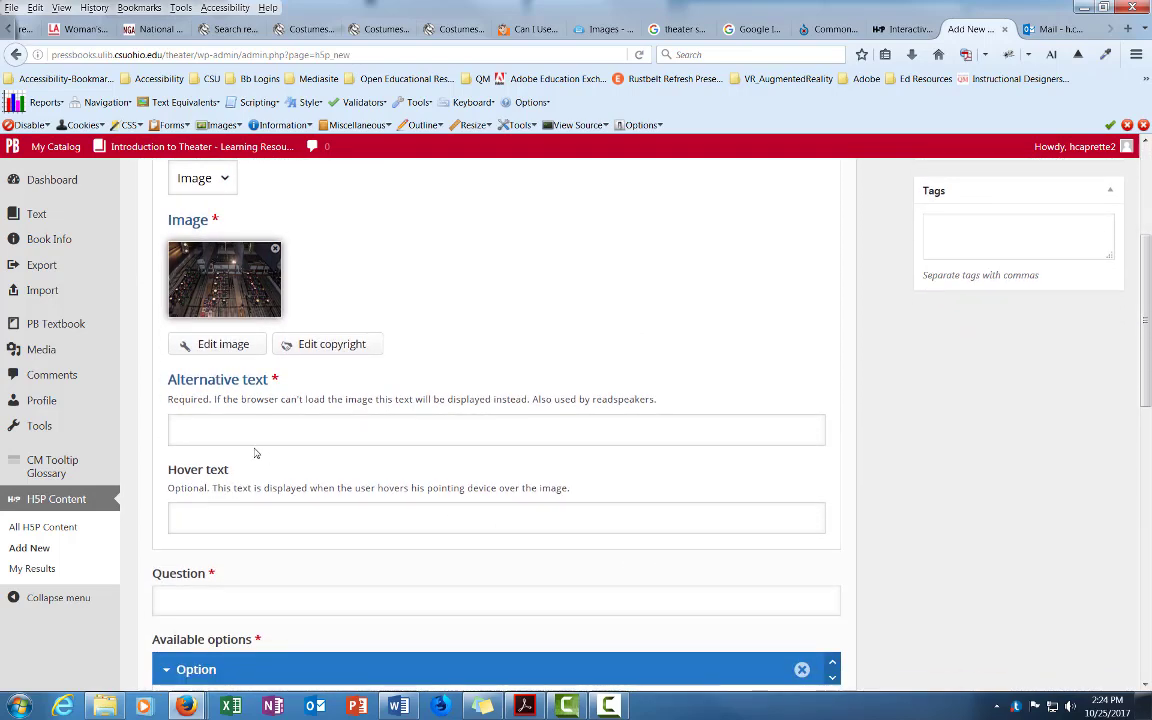
{"action": "left_click", "coordinate": [496, 428]}
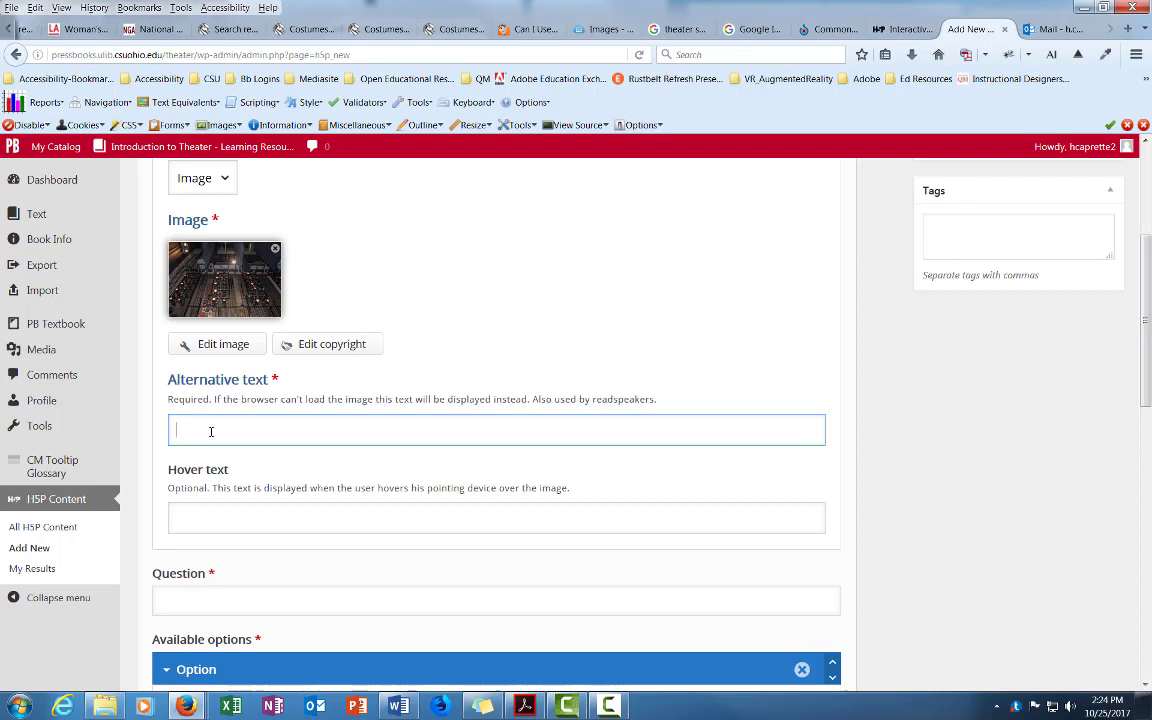
{"action": "type", "text": "A lighting"}
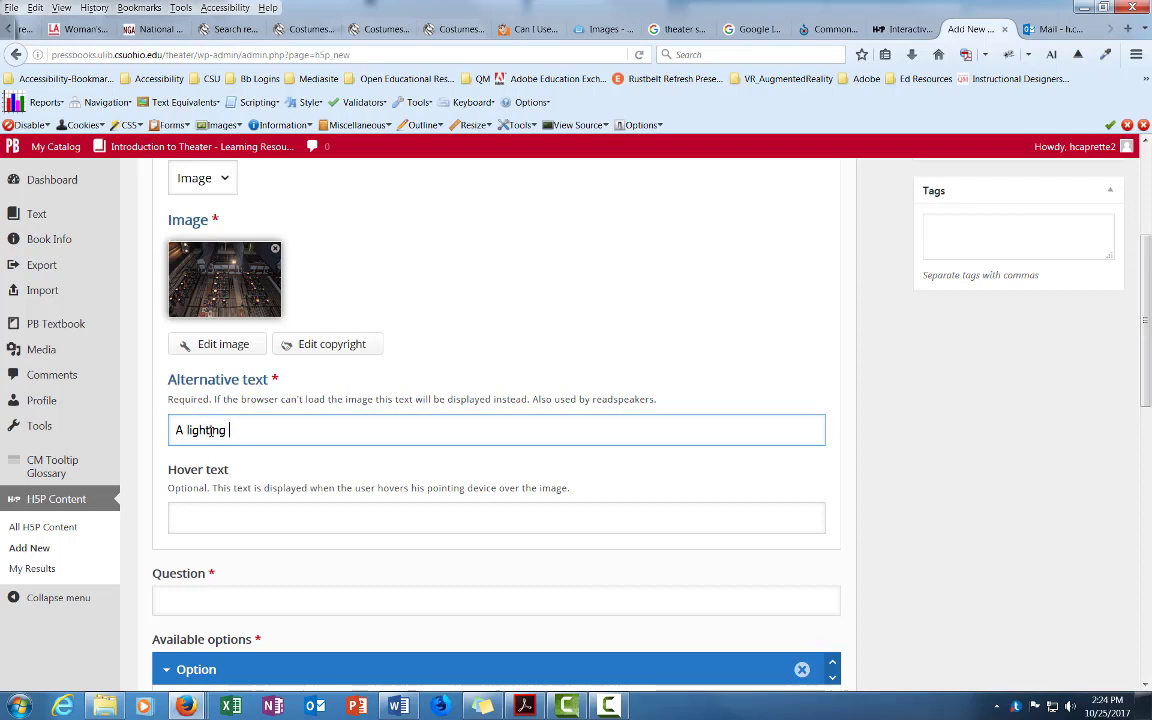
{"action": "key", "text": "BackSpace"}
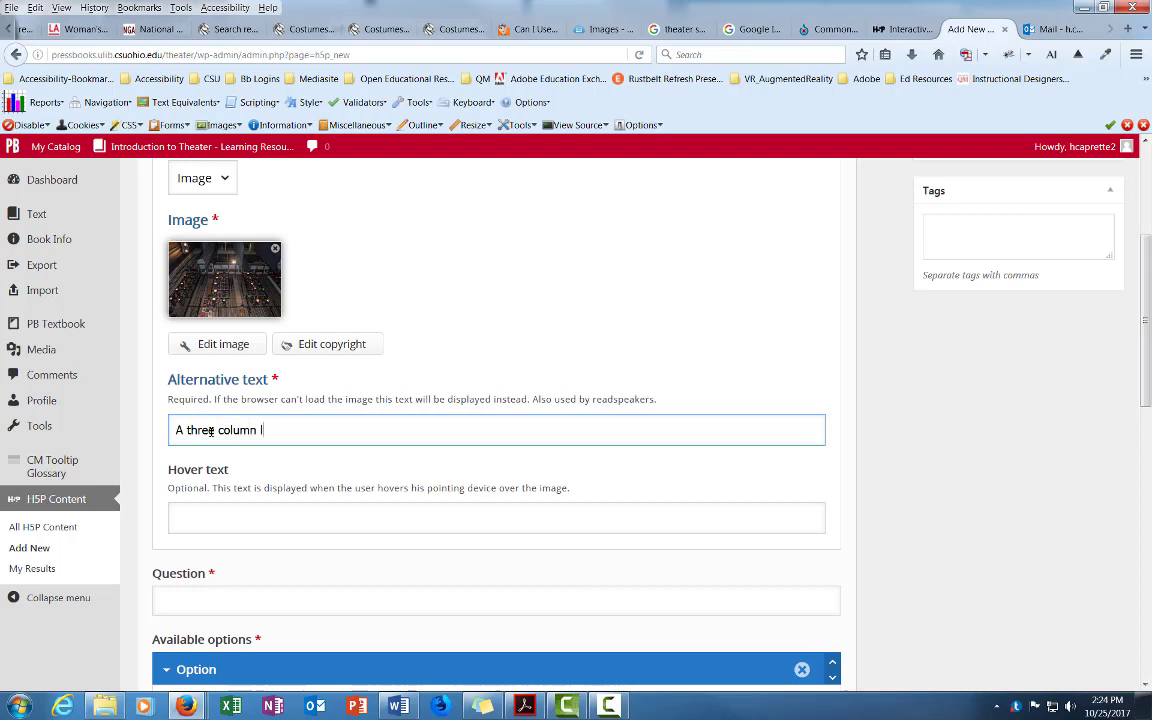
{"action": "type", "text": "ighting rig"}
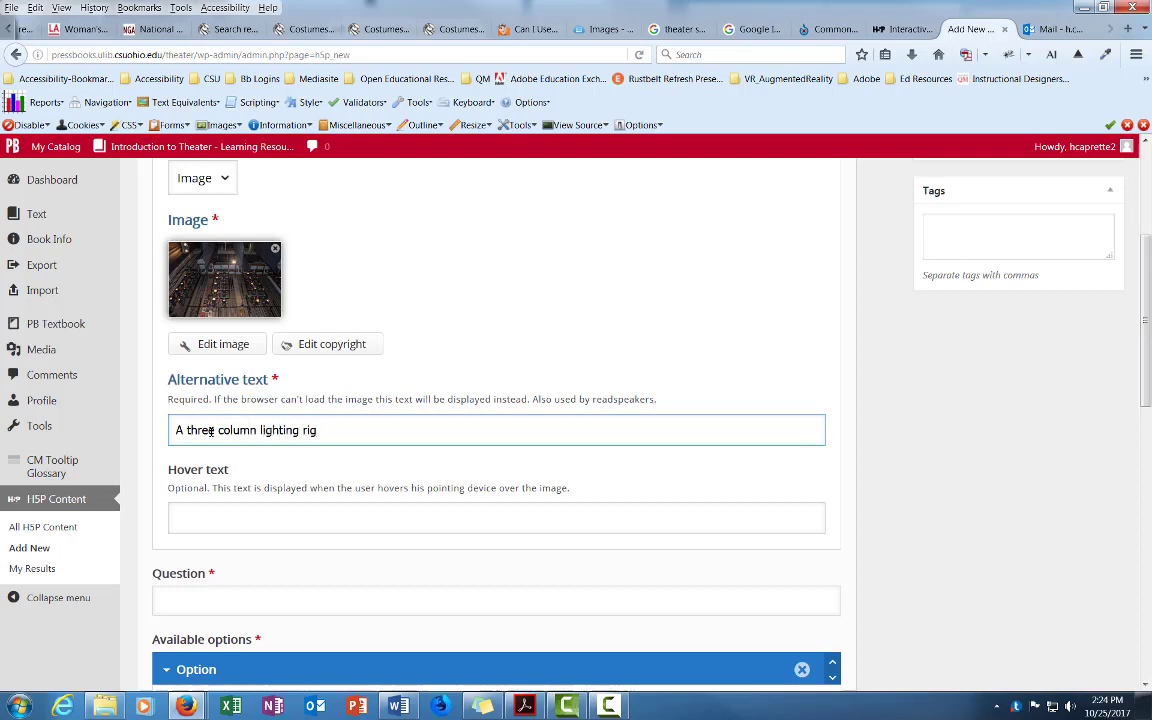
{"action": "type", "text": "\" \""}
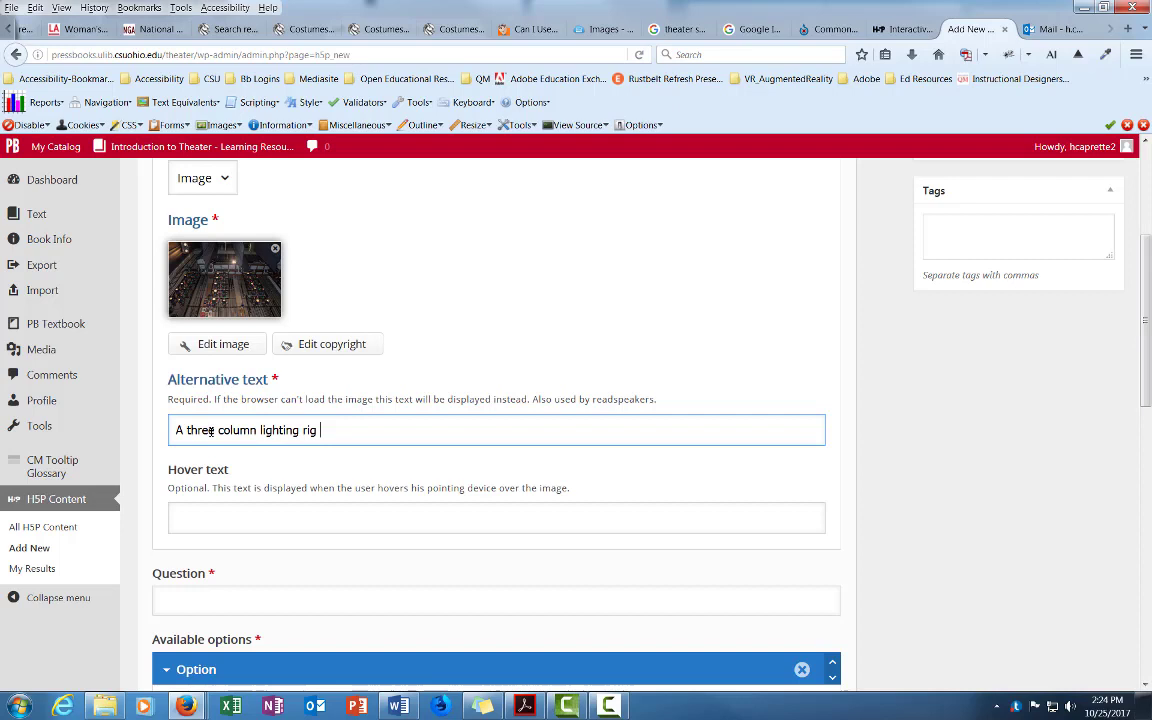
{"action": "type", "text": "in"}
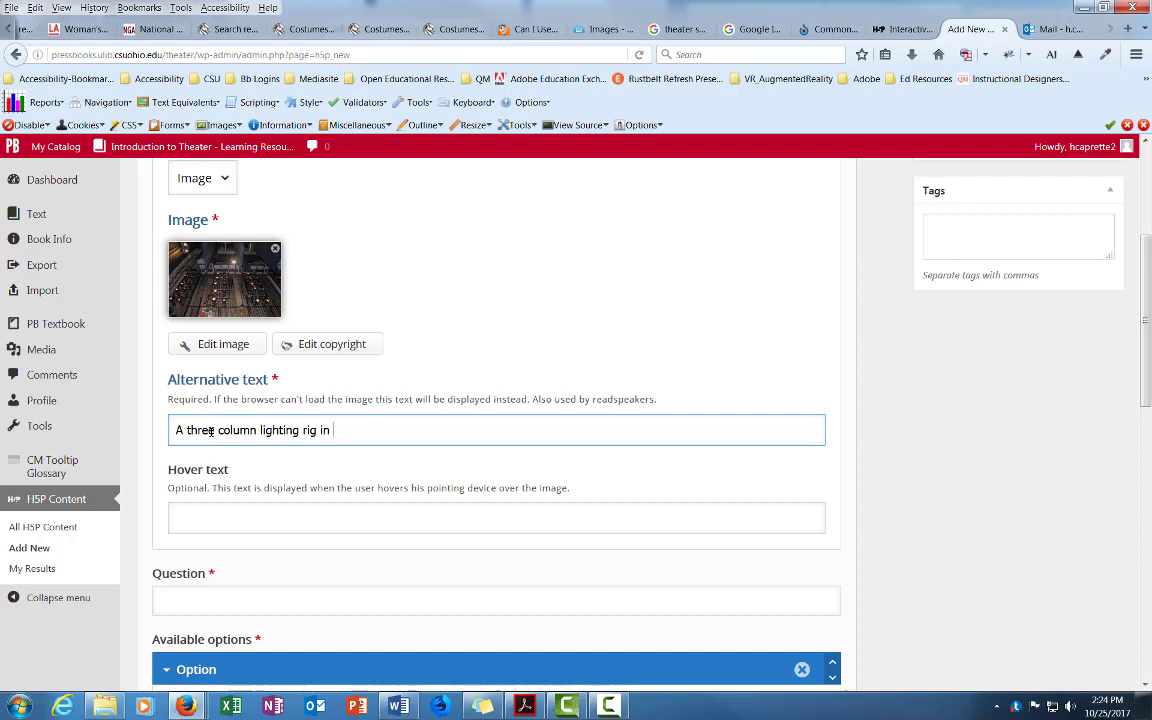
{"action": "type", "text": "on the"}
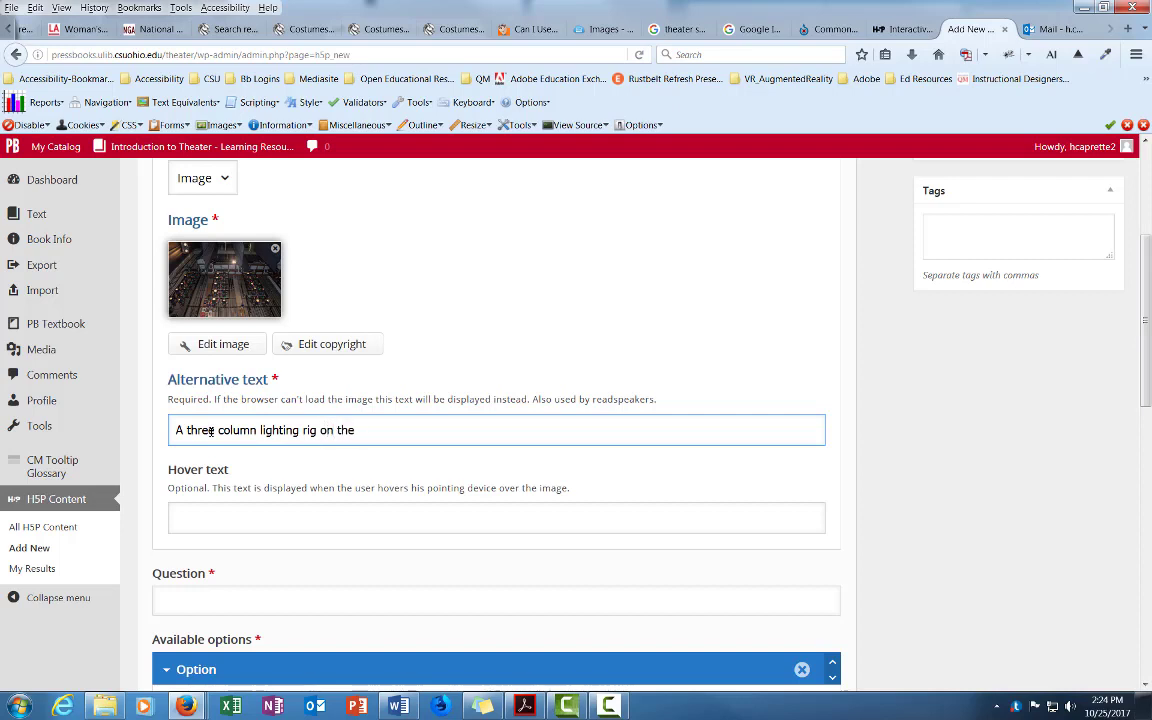
{"action": "type", "text": "right side o"}
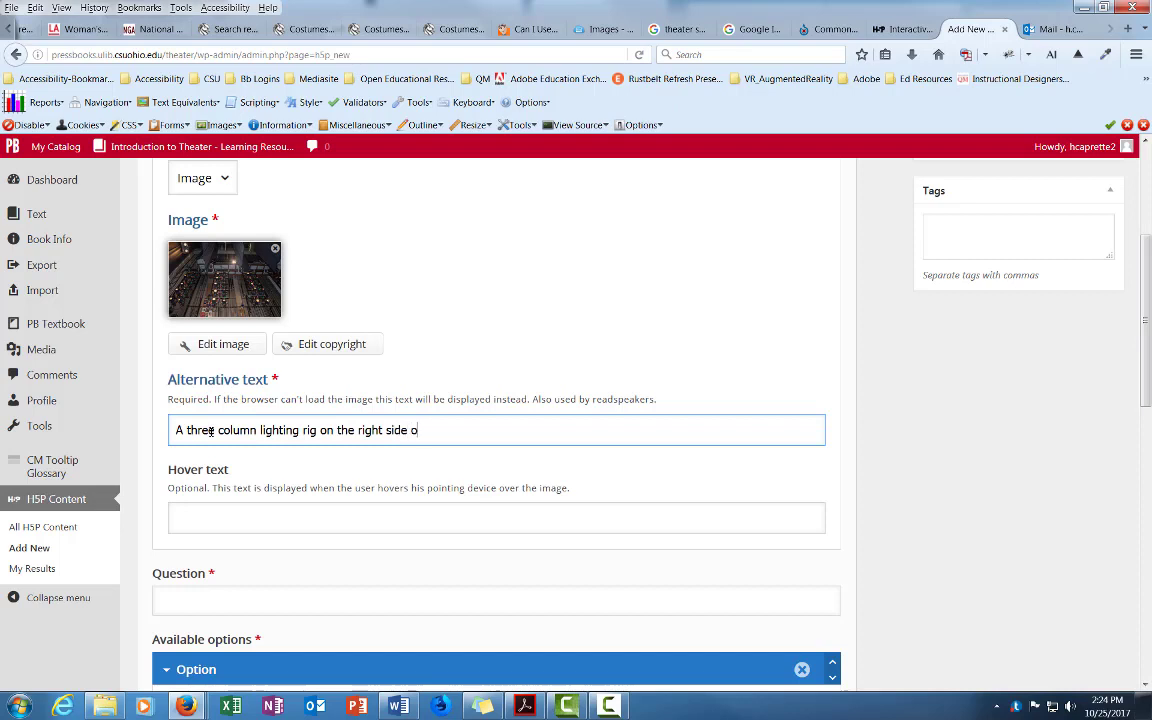
{"action": "type", "text": "f a stage."}
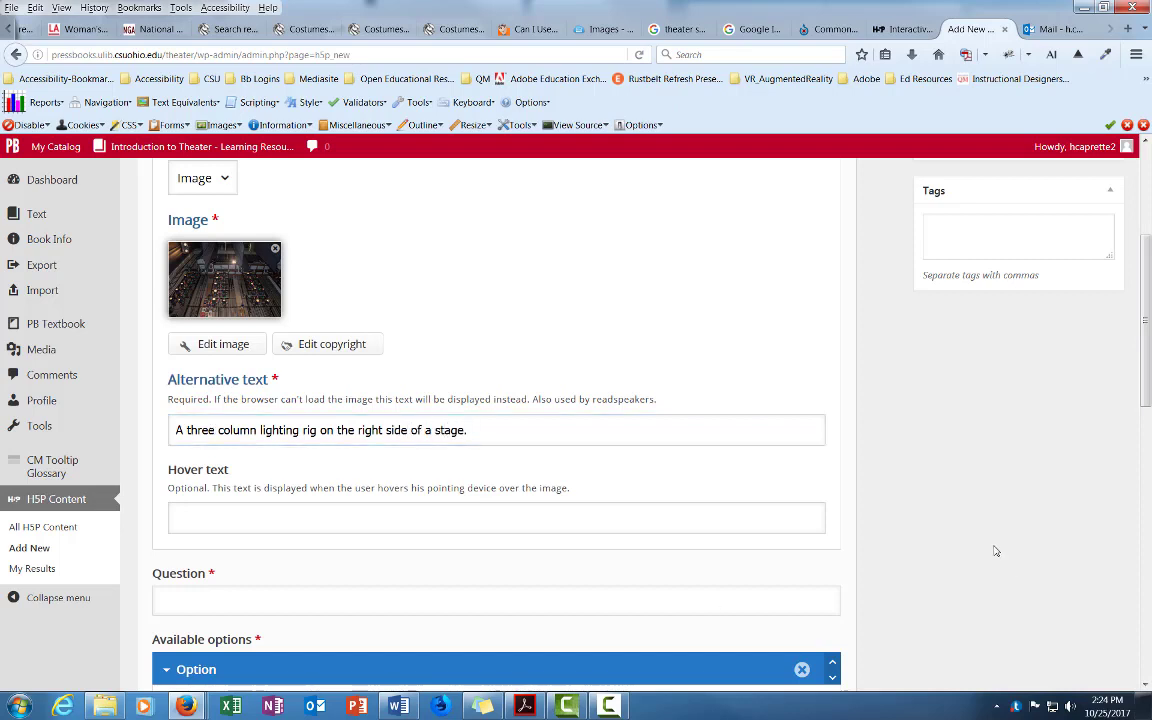
- Write the question asking which lighting role handles hanging and focusing the instruments
{"action": "scroll", "scroll_direction": "down", "scroll_amount": 3}
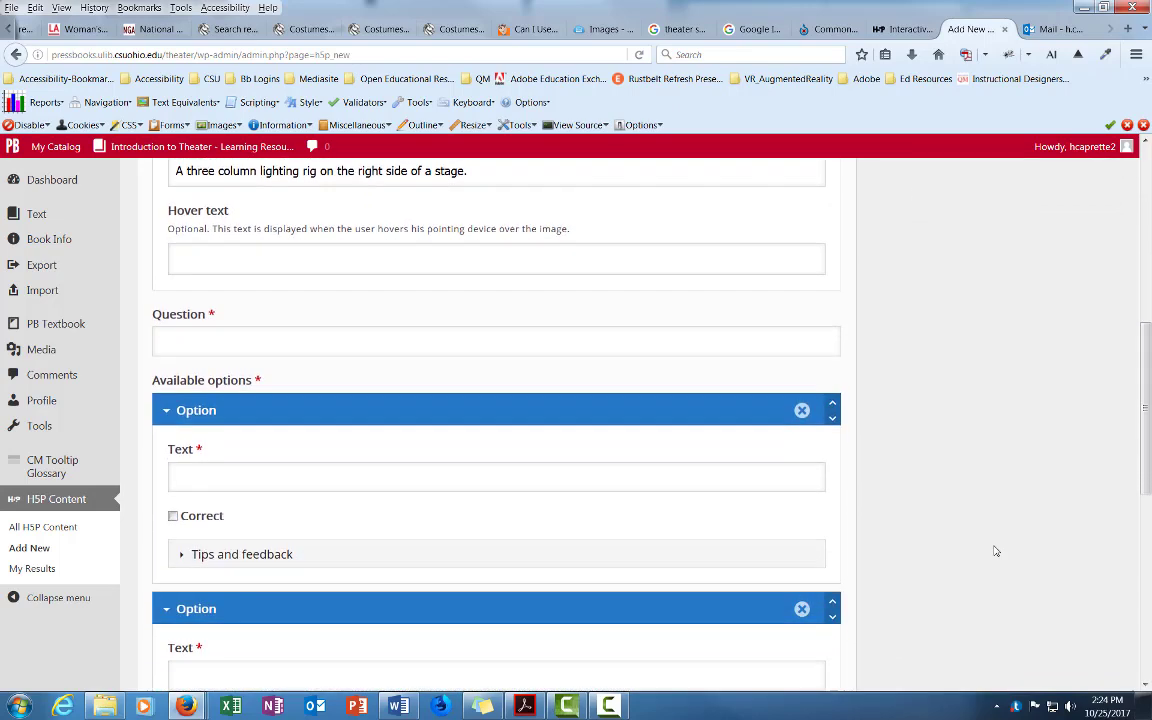
{"action": "scroll", "scroll_direction": "down", "scroll_amount": 3}
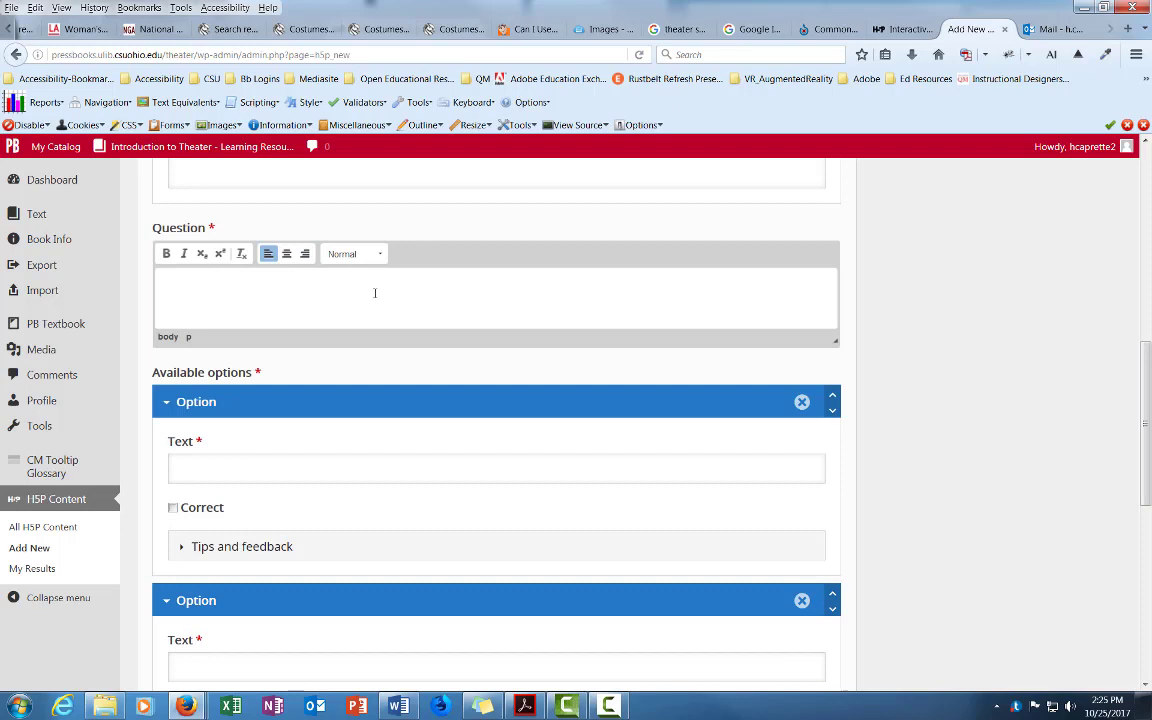
{"action": "left_click", "coordinate": [400, 290]}
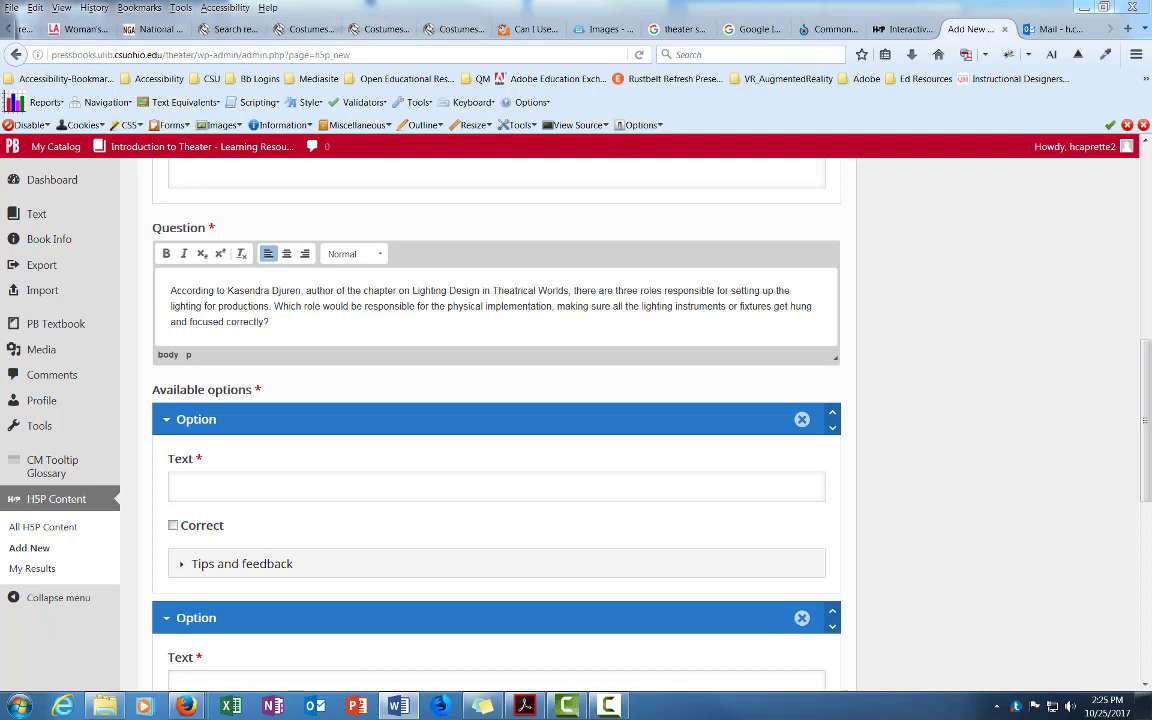
{"action": "mouse_move", "coordinate": [344, 632]}
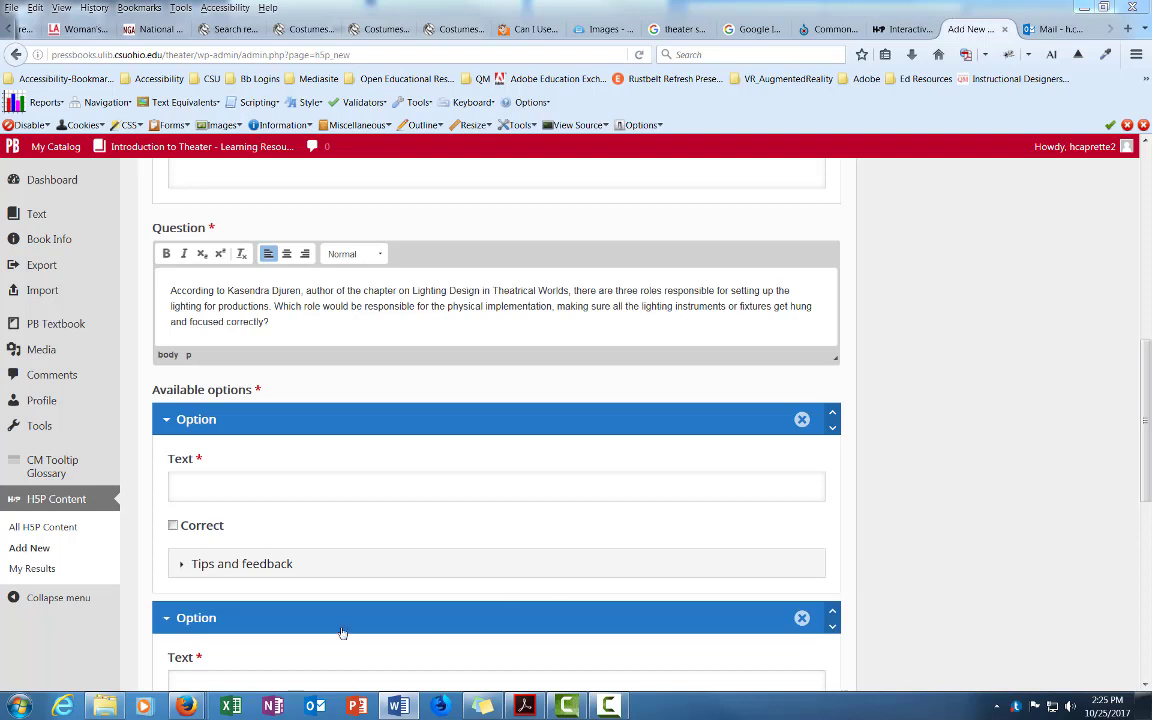
- Enter 'The lighting designer' as the first answer option
{"action": "left_click", "coordinate": [496, 488]}
{"action": "type", "text": "The light"}
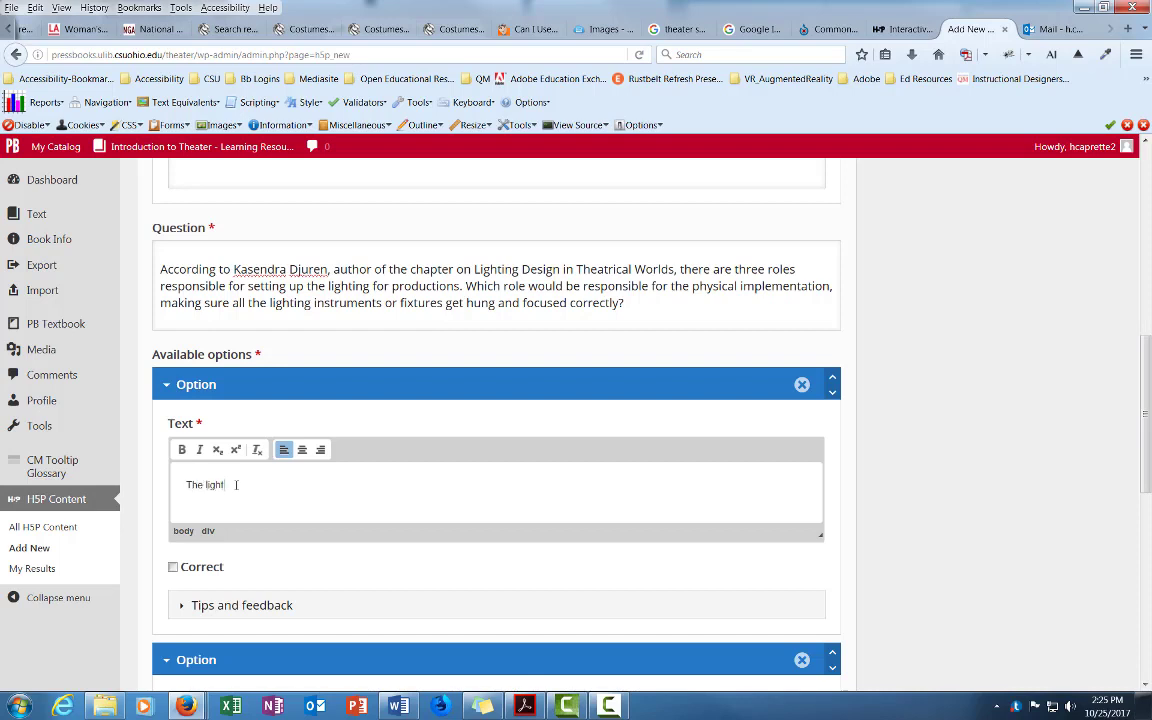
{"action": "type", "text": "ing designer"}
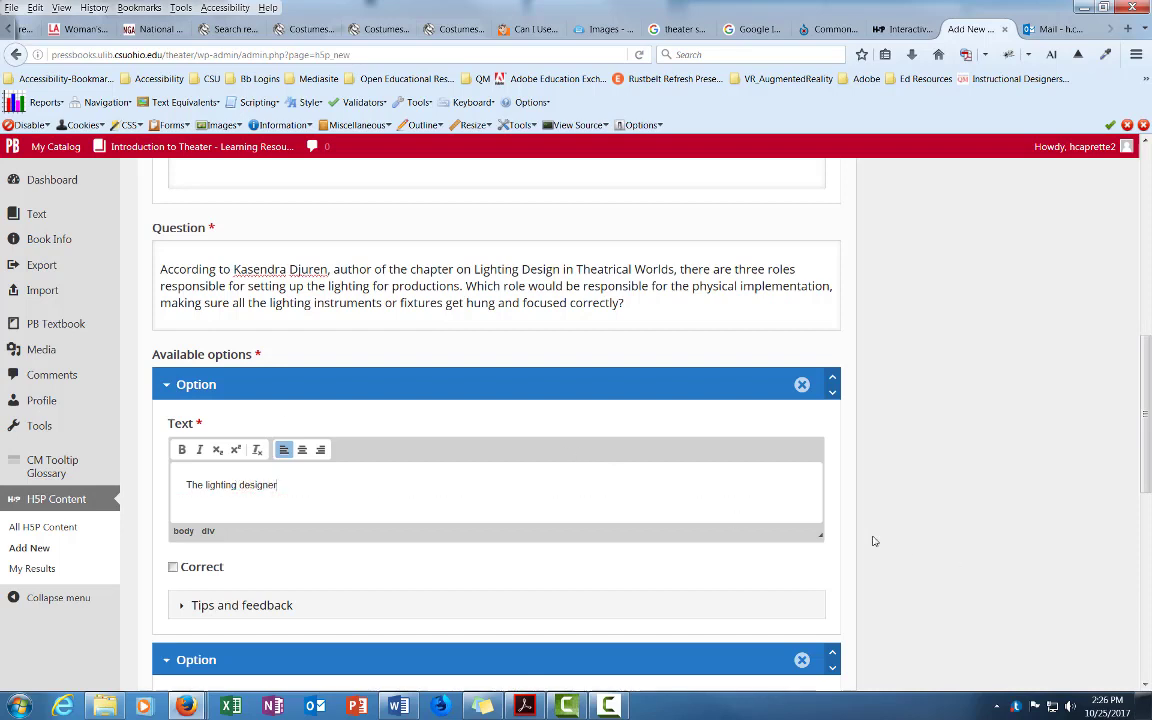
{"action": "scroll", "scroll_direction": "down", "scroll_amount": 3}
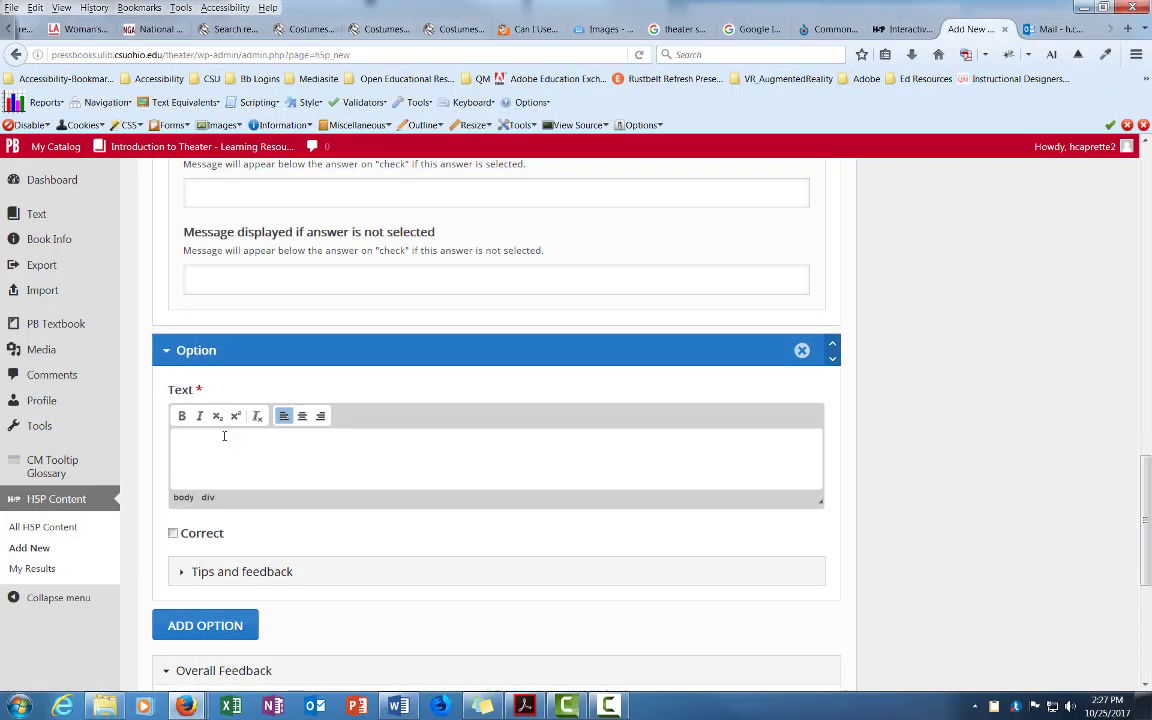
- Add answer 'The assistant lighting designer' with a tip on its communication and paperwork duties
{"action": "type", "text": "Teh"}
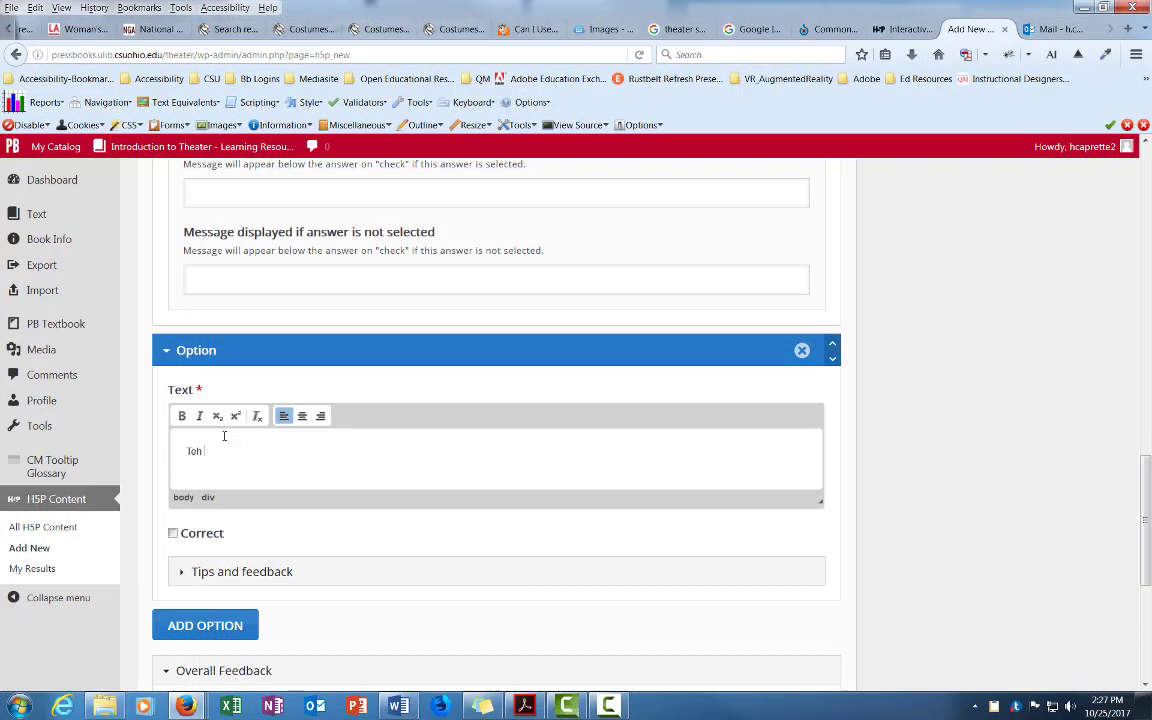
{"action": "type", "text": "The as"}
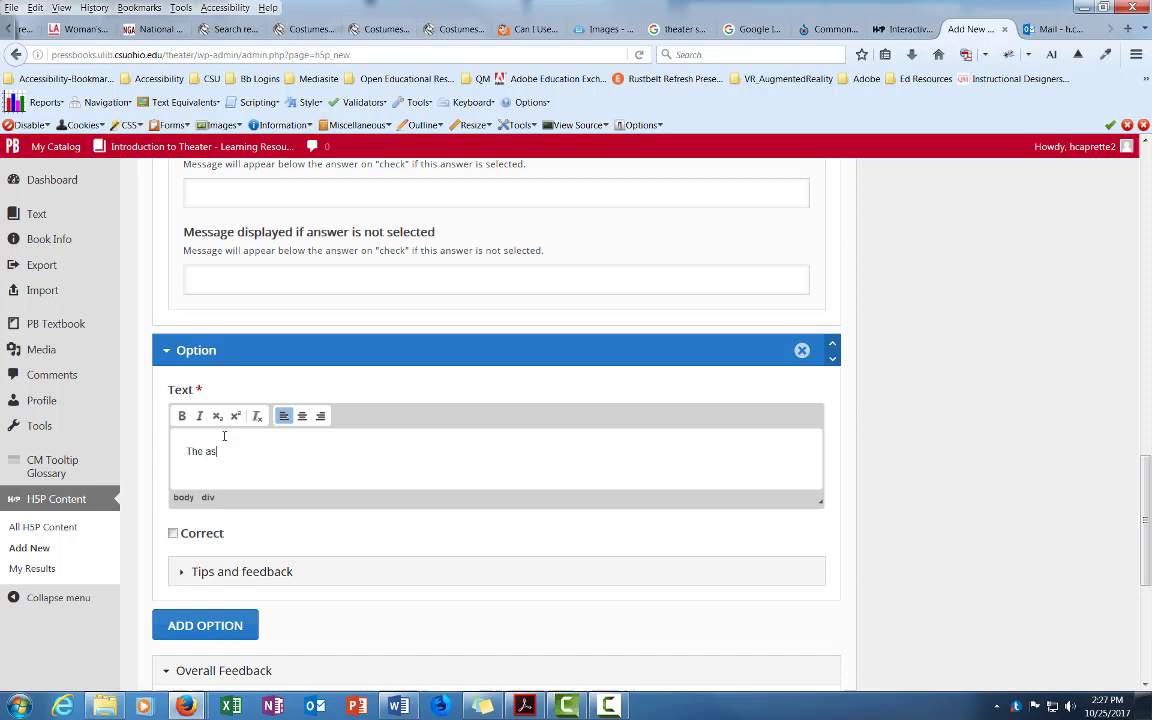
{"action": "type", "text": "sistant"}
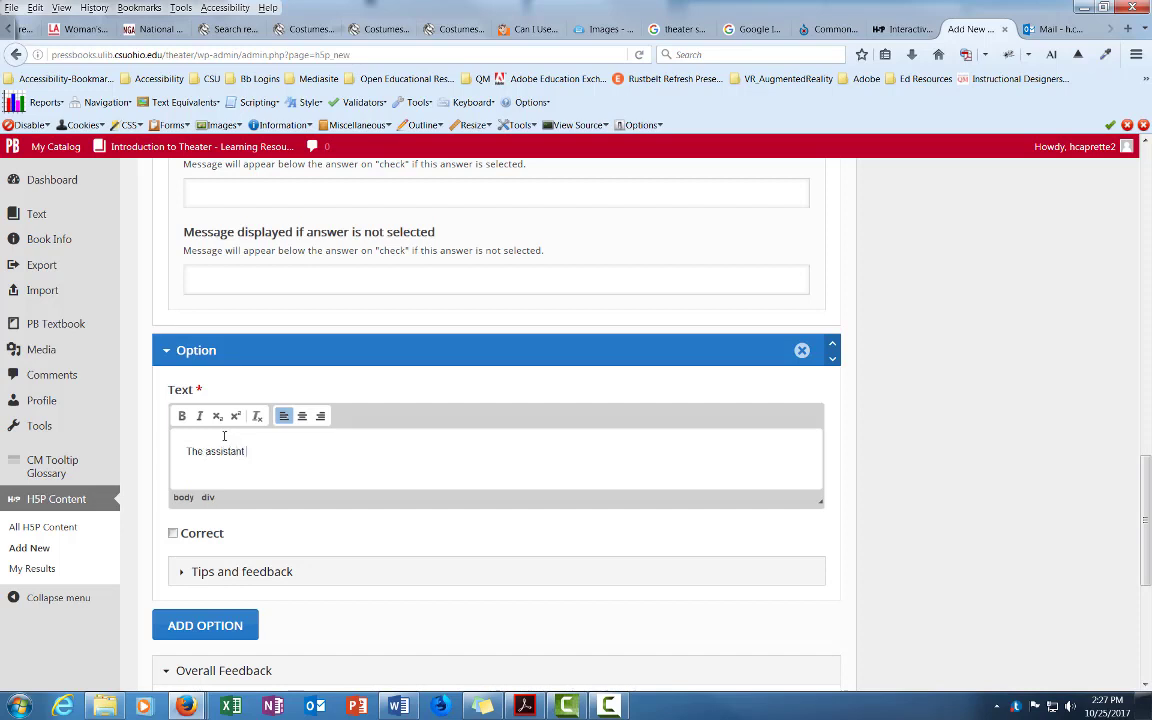
{"action": "type", "text": "lighting design"}
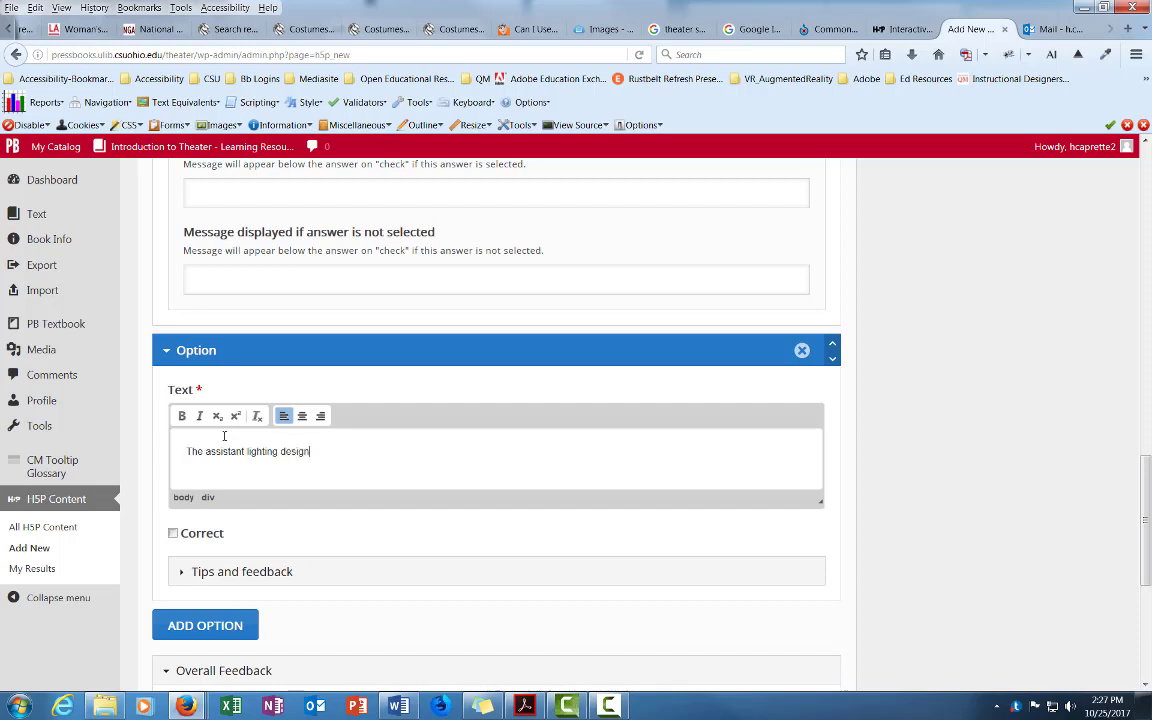
{"action": "type", "text": "er"}
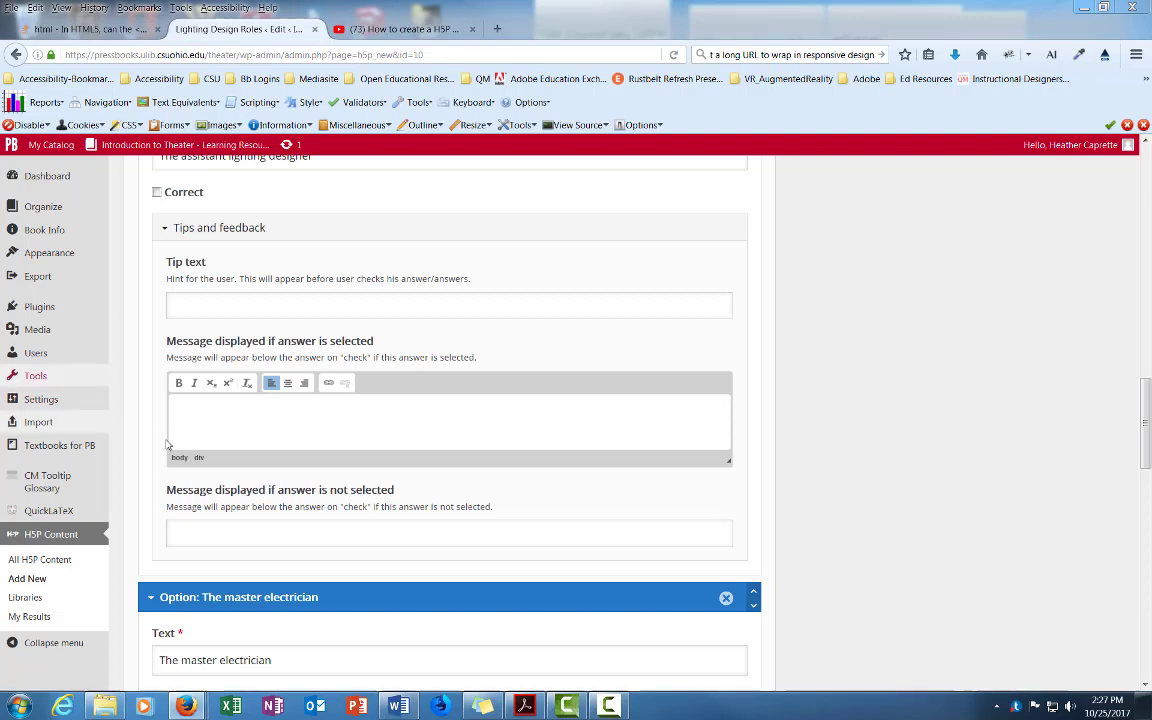
{"action": "type", "text": "The assistant lighting designer facilitates communication between the lighting designer and production team, as well as helps with required paperwork for a production."}
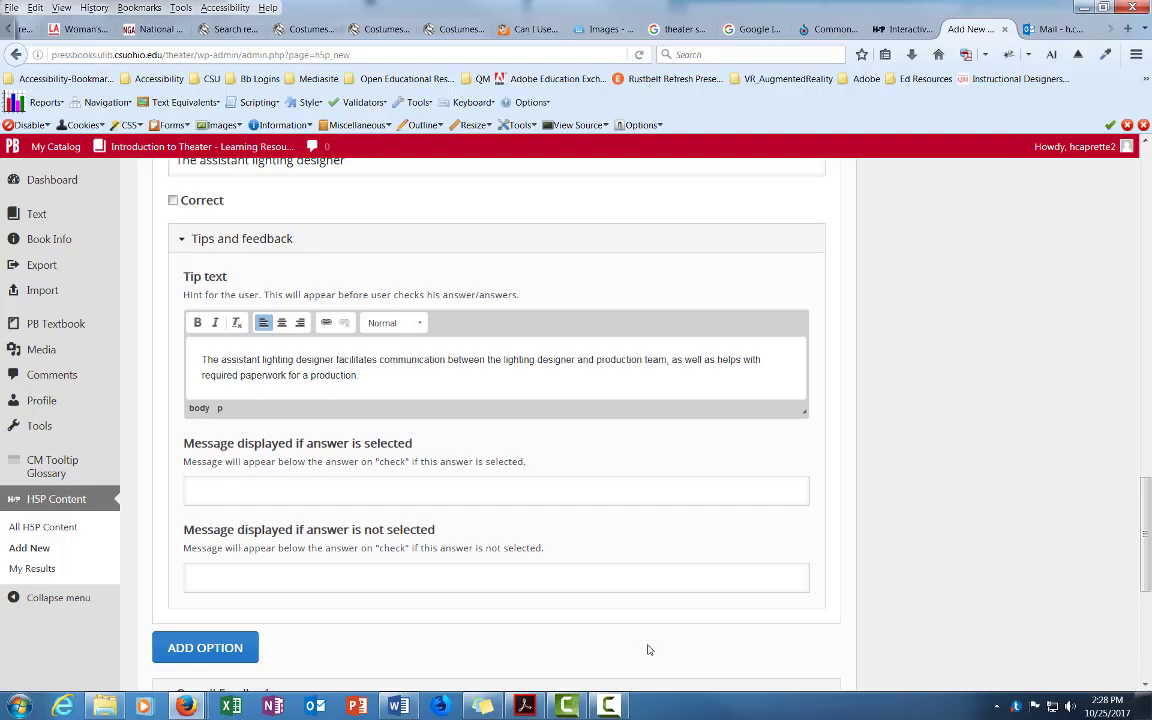
{"action": "scroll", "scroll_direction": "down", "scroll_amount": 3}
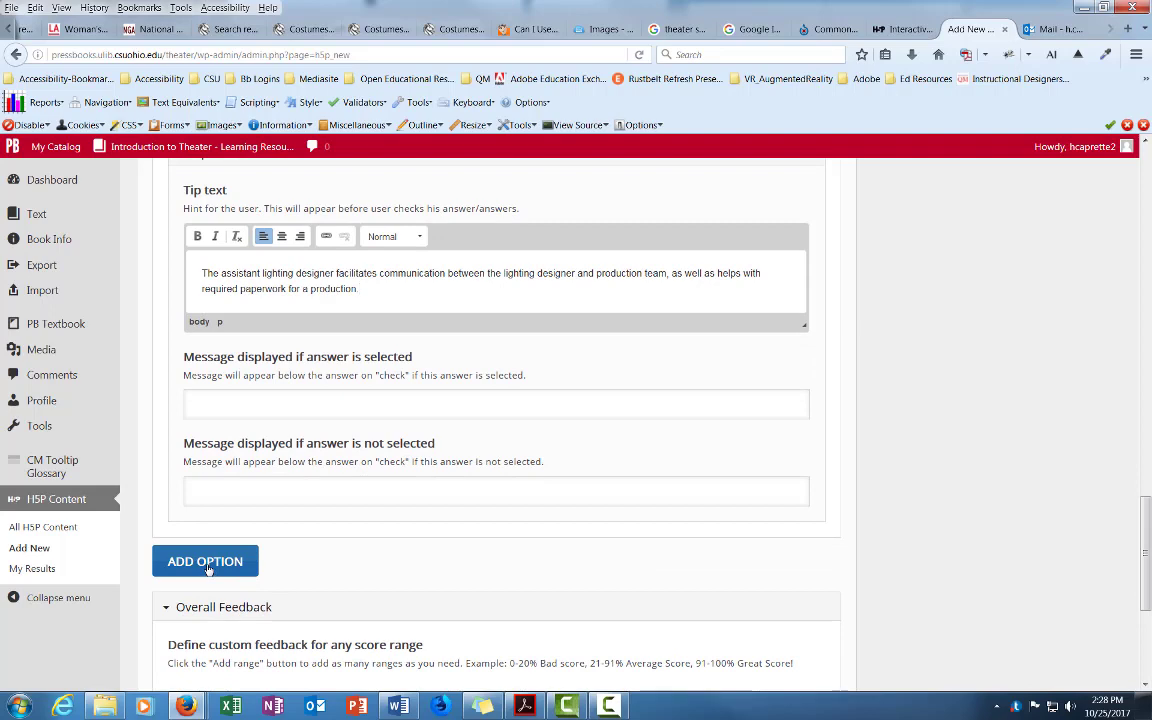
- Add the answer option 'The master electrician'
{"action": "left_click", "coordinate": [204, 560]}
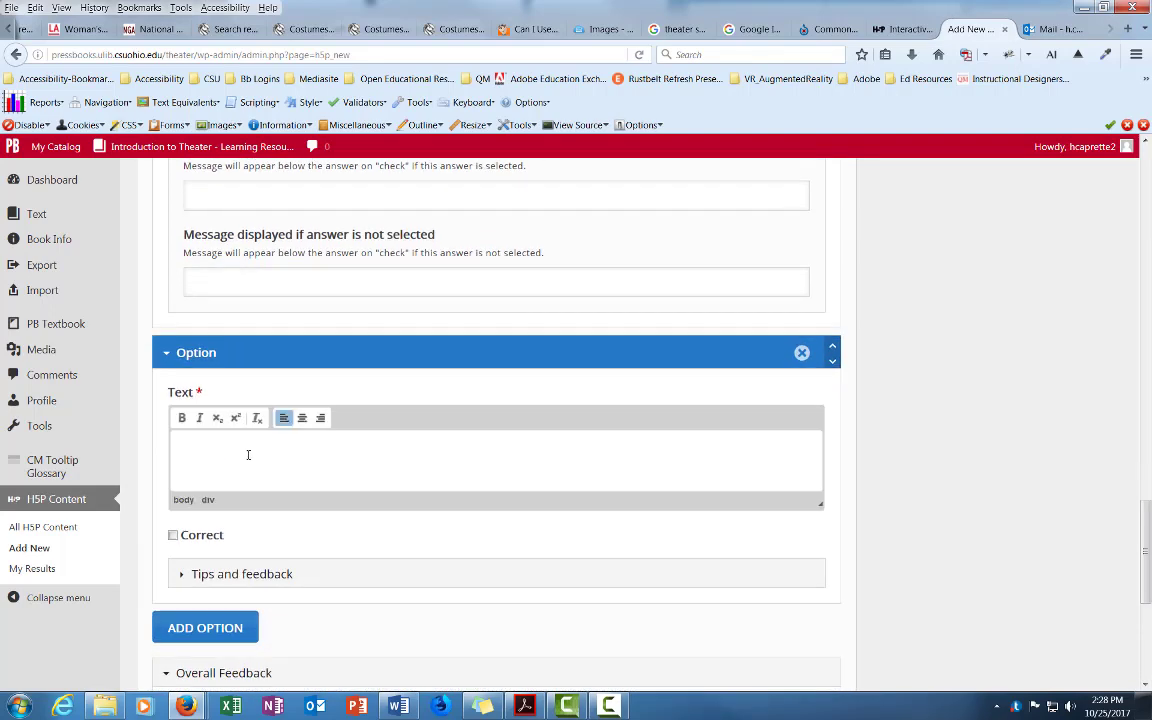
{"action": "type", "text": "The master electrician"}
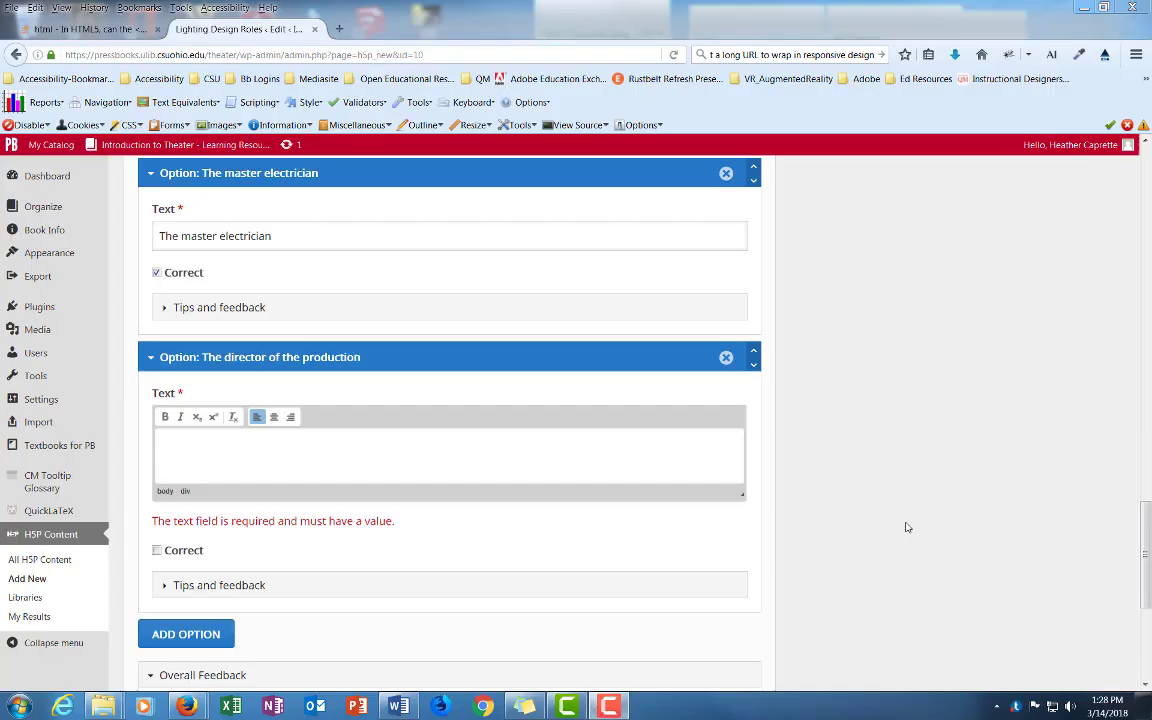
{"action": "mouse_move", "coordinate": [172, 316]}
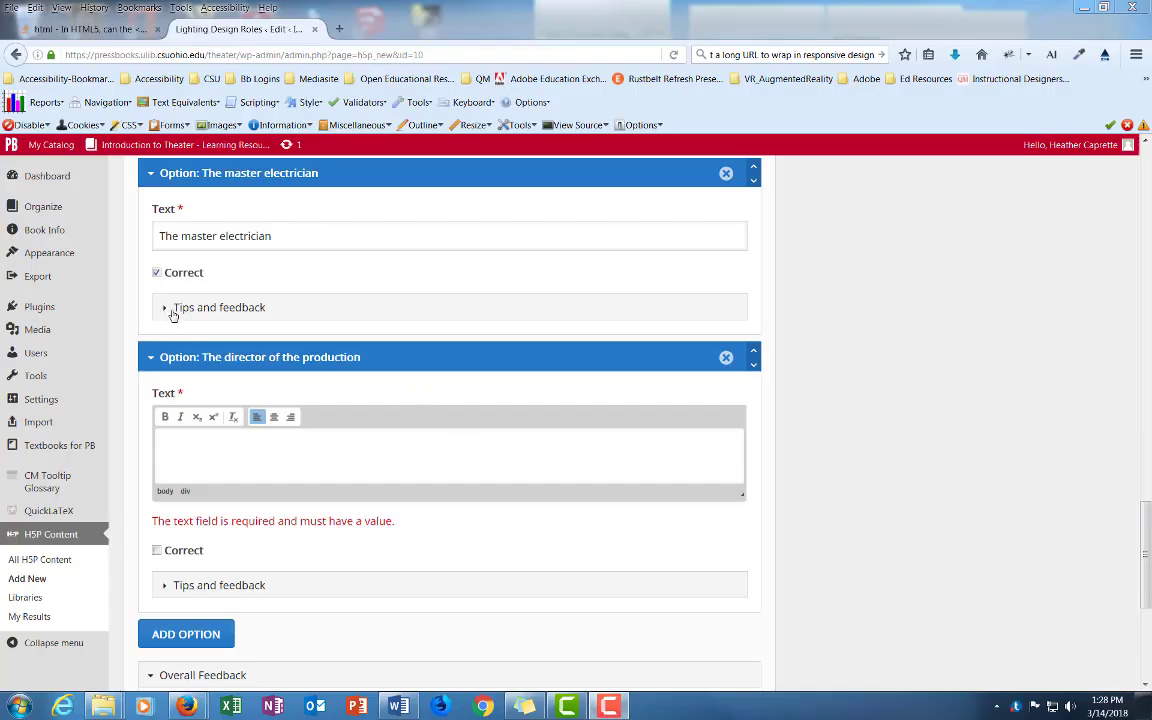
- Enter 'Good job!' as the feedback shown when the master electrician is selected
{"action": "left_click", "coordinate": [164, 308]}
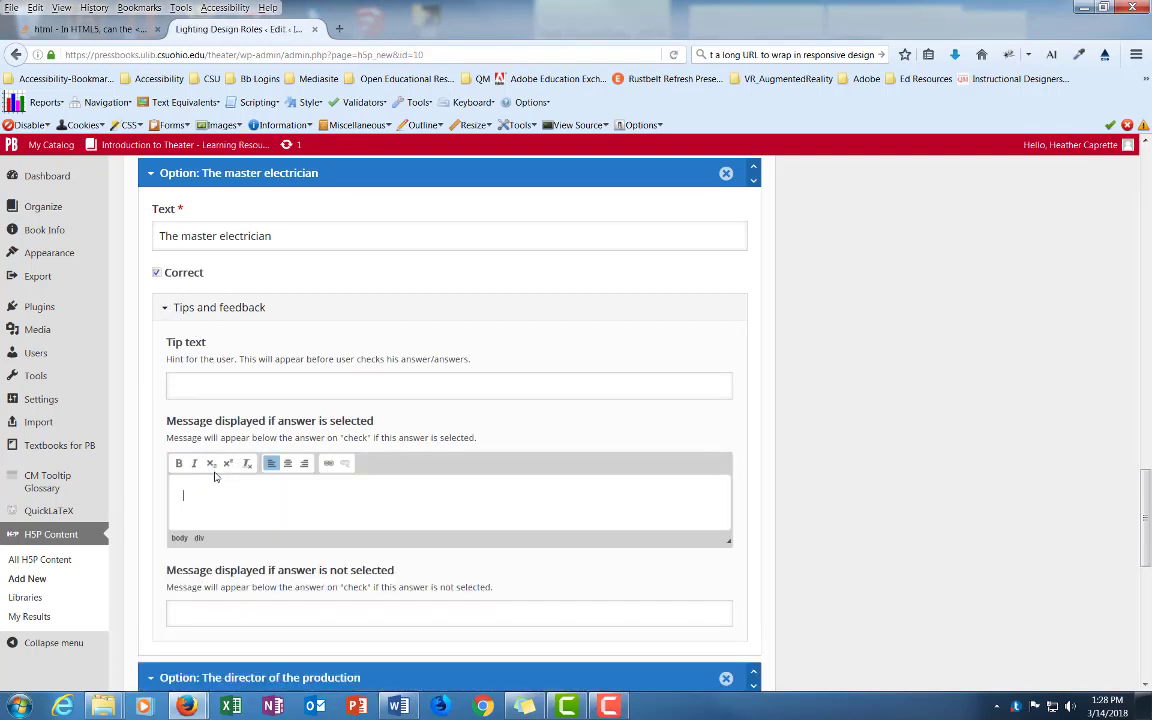
{"action": "type", "text": "Good job!"}
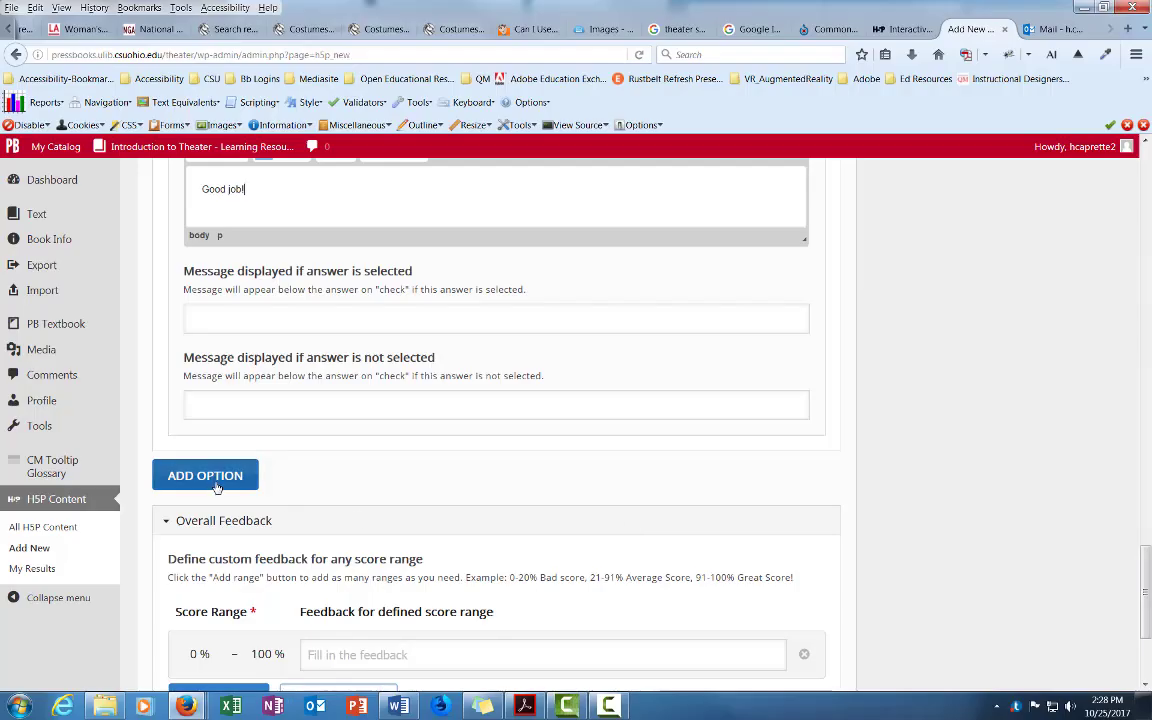
- Add the option 'The director of the production' with feedback 'The director is the captain of the collaborative team...'
{"action": "left_click", "coordinate": [204, 476]}
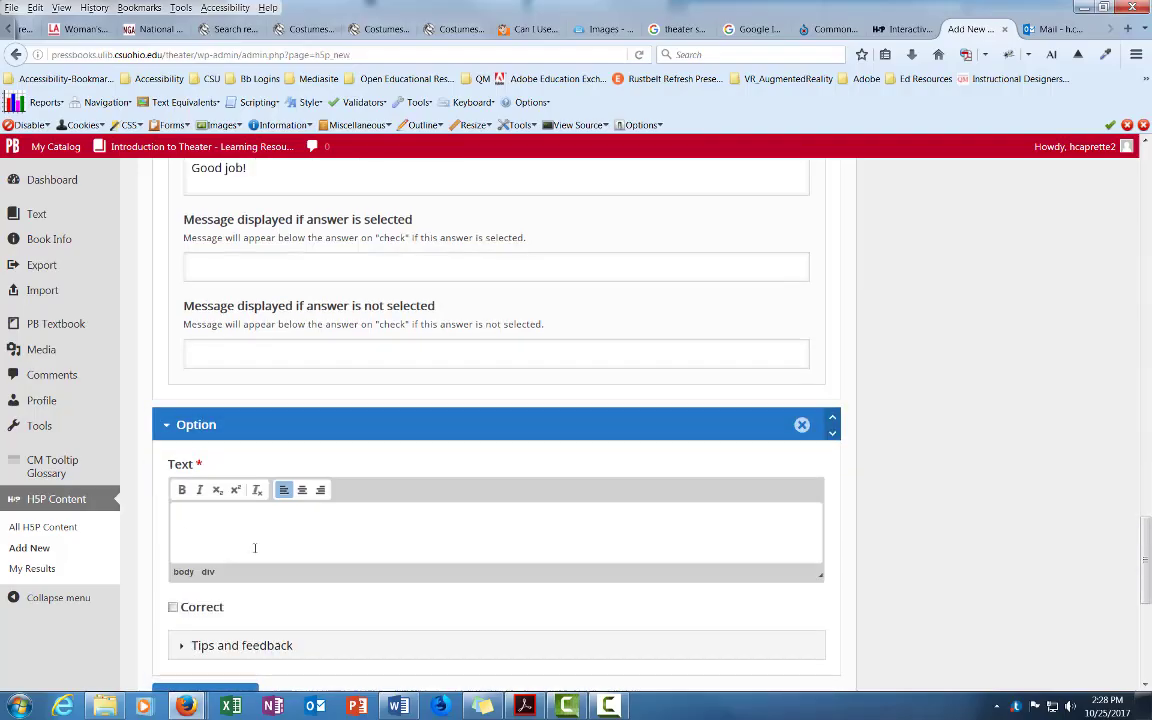
{"action": "type", "text": "The"}
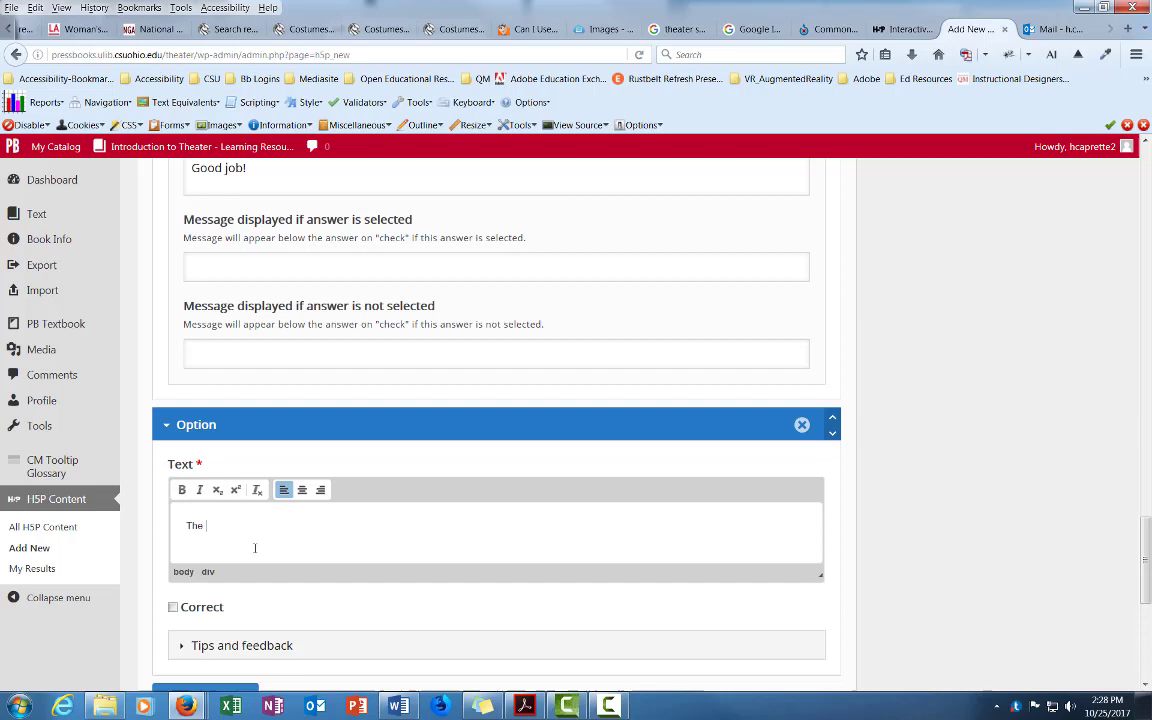
{"action": "type", "text": "director of the"}
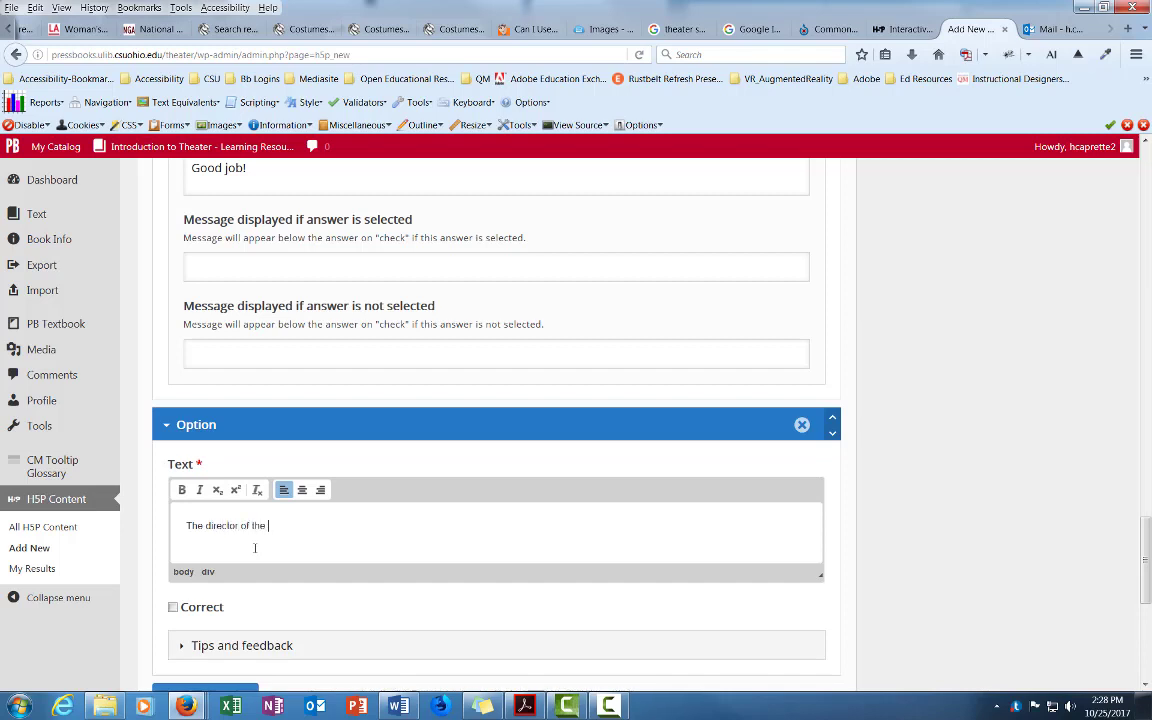
{"action": "type", "text": "production"}
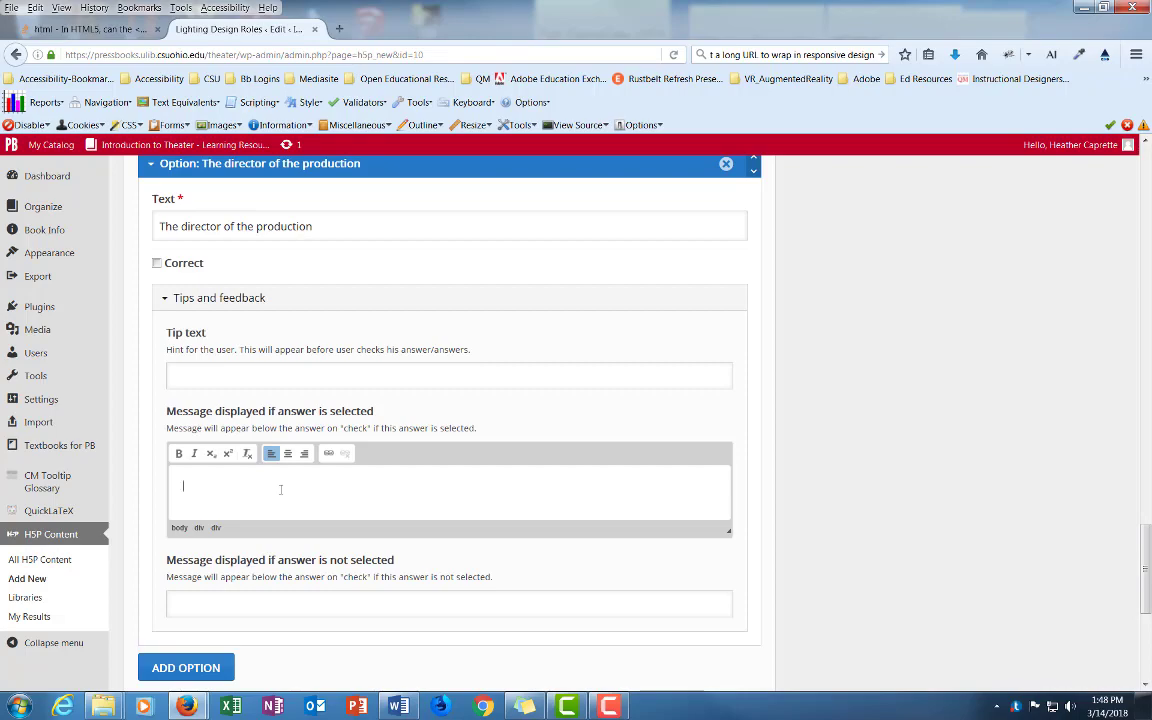
{"action": "type", "text": "The director is the captain of the collaborative team; the person responsible for providing a single artistic vision for a production. They guide performances so the climax is properly highlighted."}
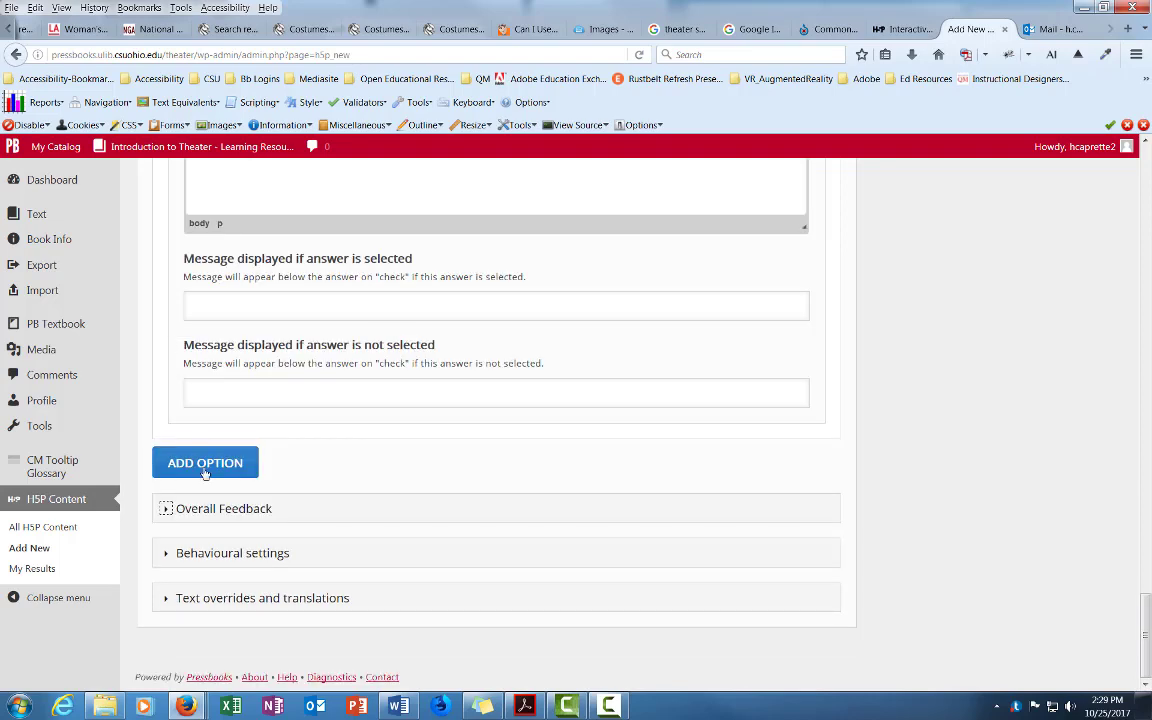
- Review the behavioural settings, keeping retry, show solution and randomized answers enabled
{"action": "left_click", "coordinate": [232, 552]}
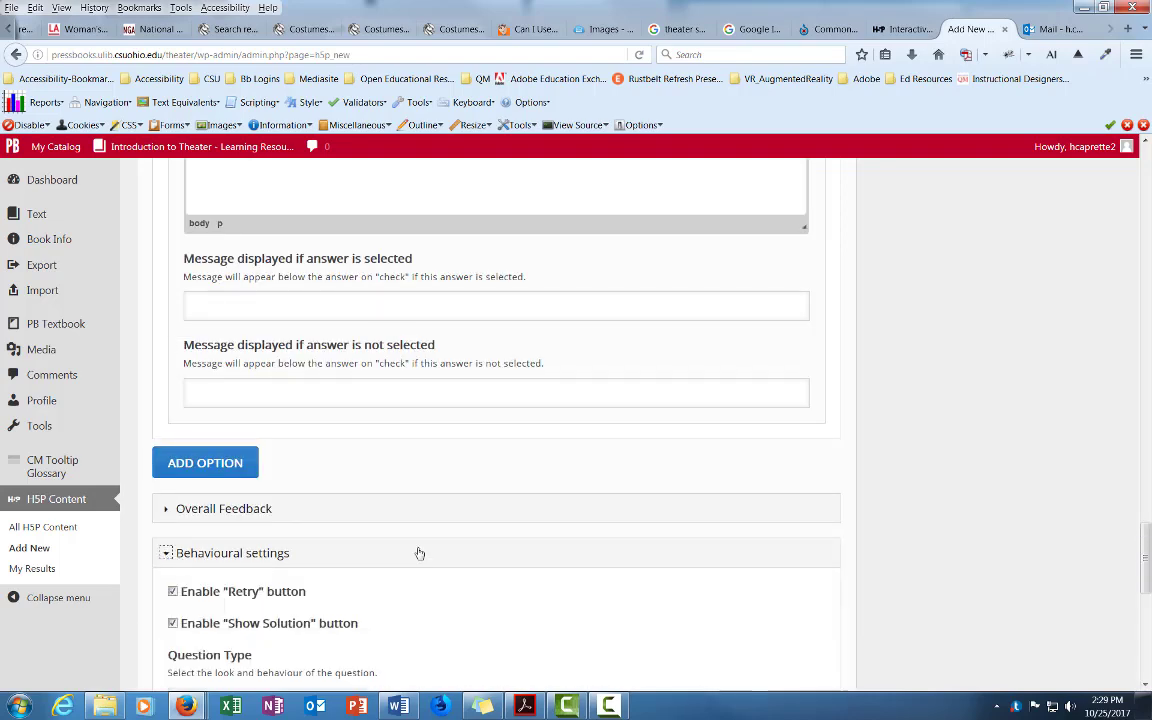
{"action": "scroll", "scroll_direction": "down", "scroll_amount": 3}
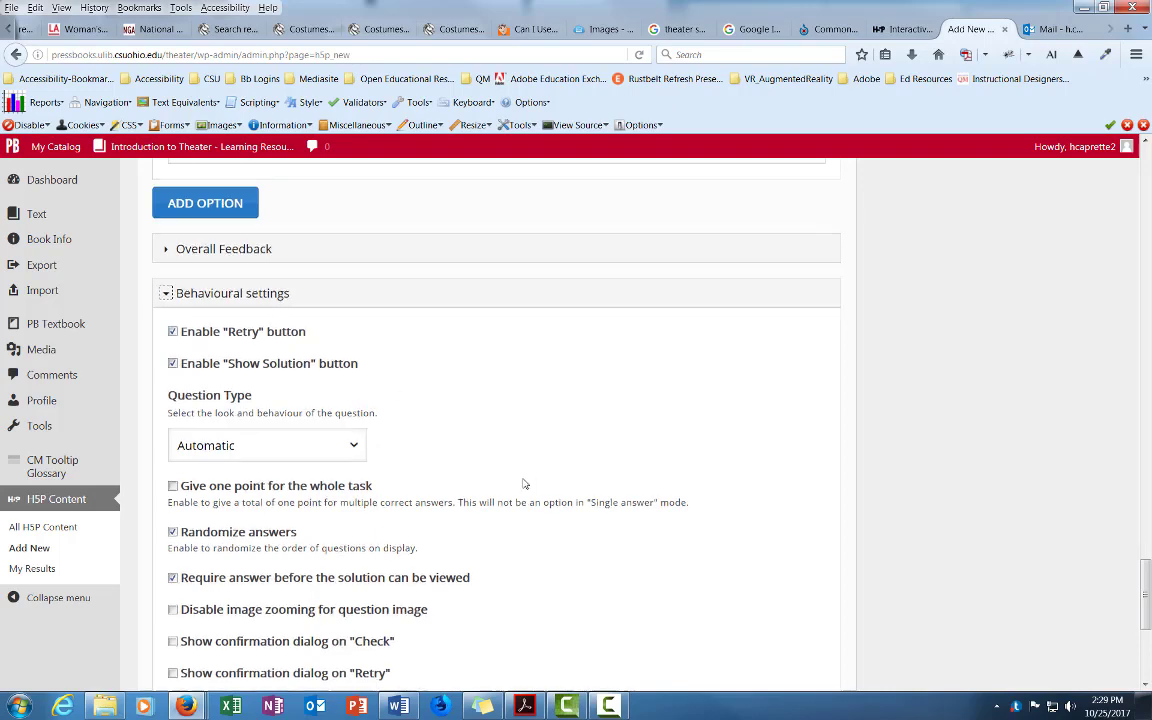
{"action": "scroll", "scroll_direction": "down", "scroll_amount": 3}
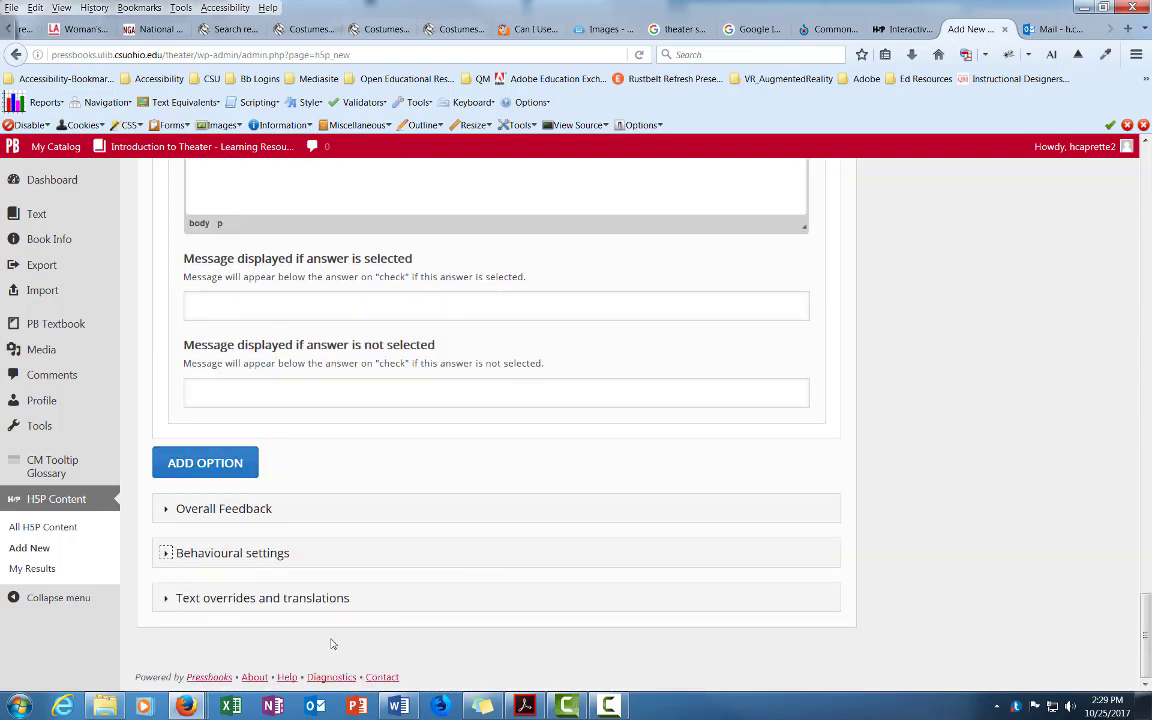
- Review the default labels under Text overrides and translations
{"action": "left_click", "coordinate": [262, 596]}
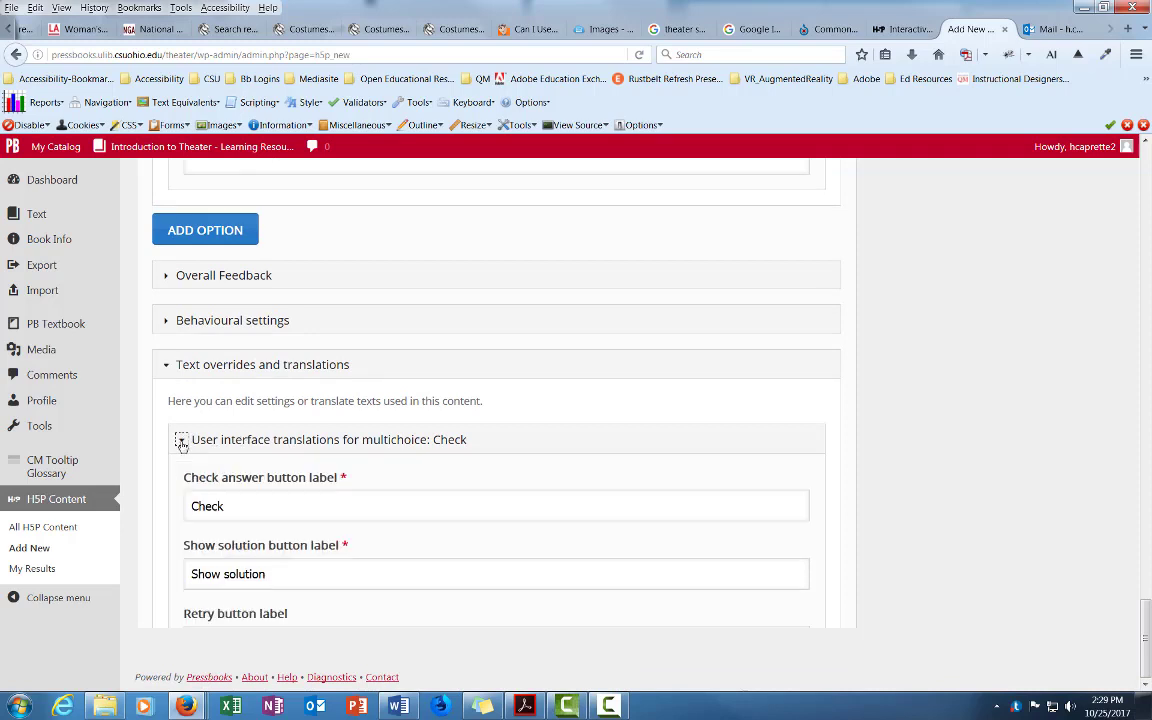
{"action": "scroll", "scroll_direction": "down", "scroll_amount": 3}
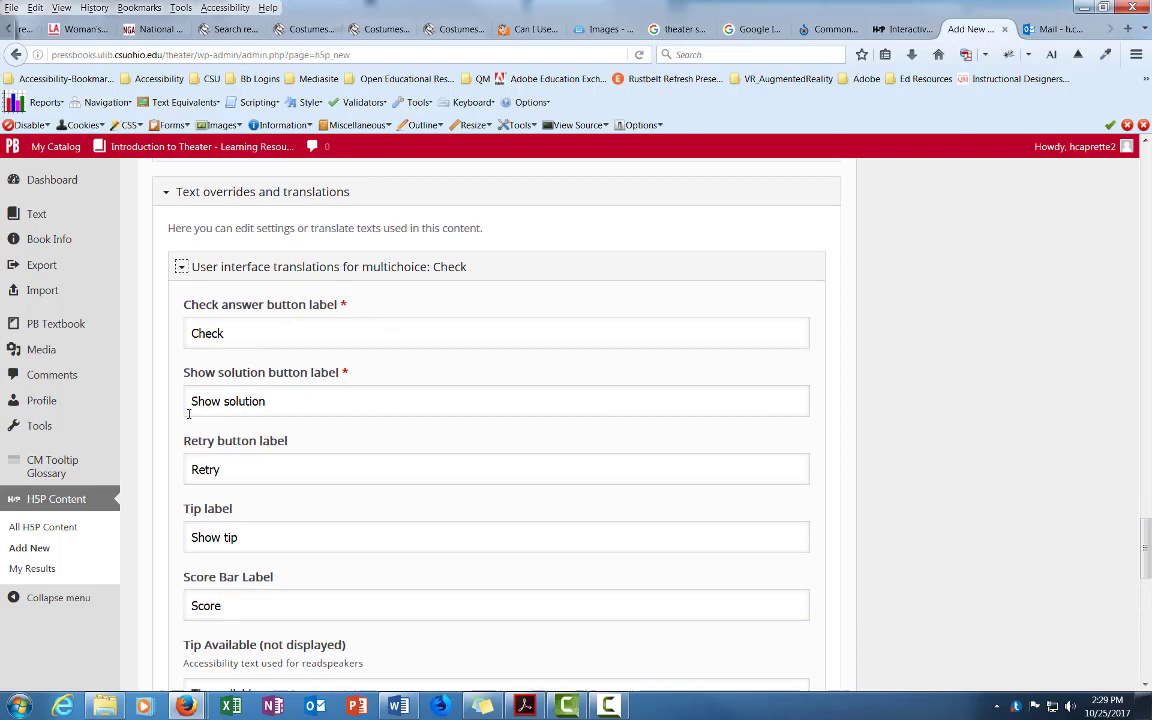
{"action": "scroll", "scroll_direction": "down", "scroll_amount": 3}
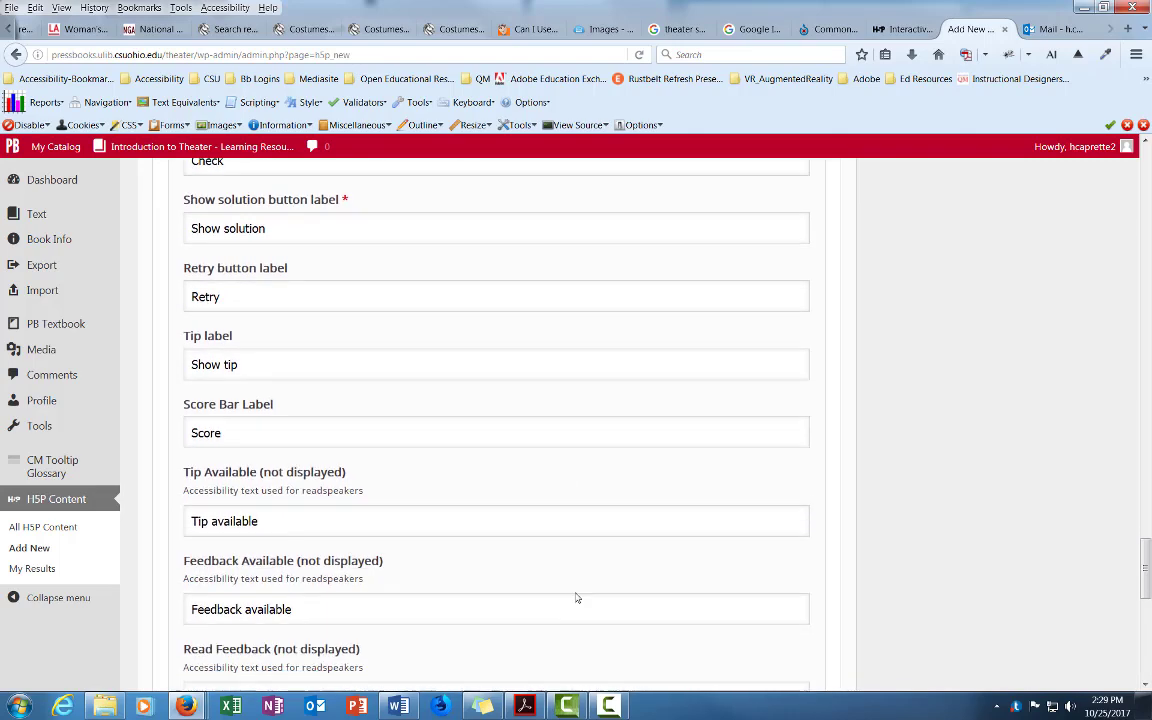
{"action": "scroll", "scroll_direction": "down", "scroll_amount": 3}
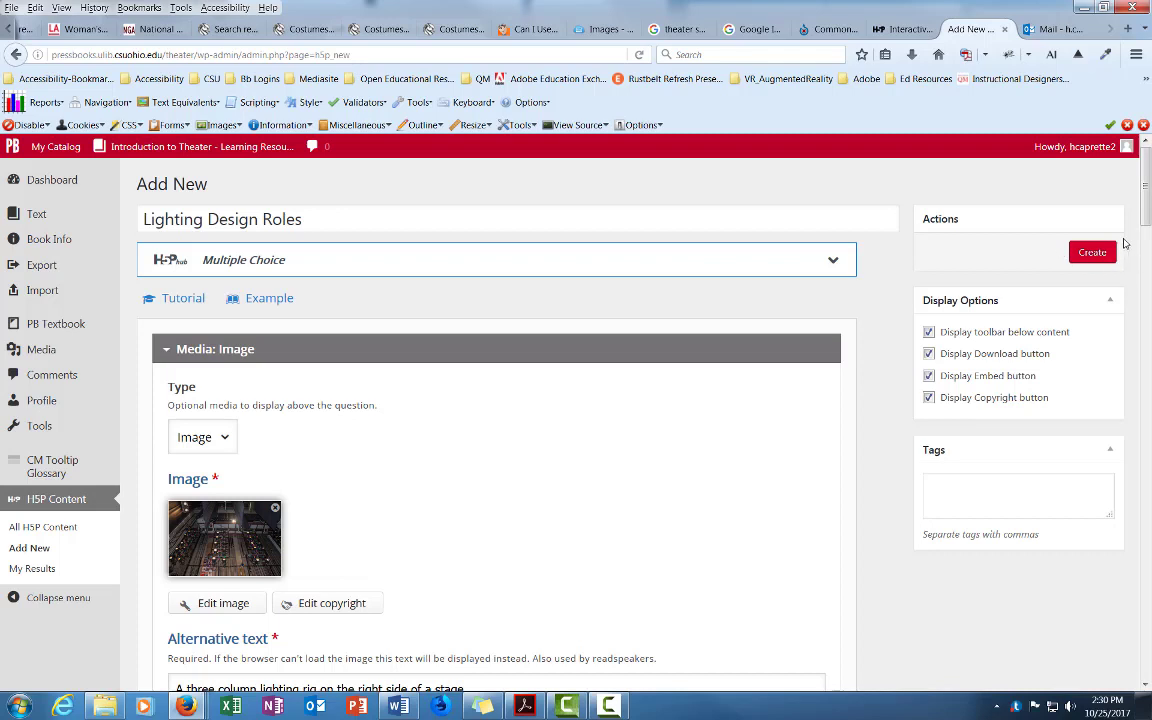
{"action": "mouse_move", "coordinate": [1124, 270]}
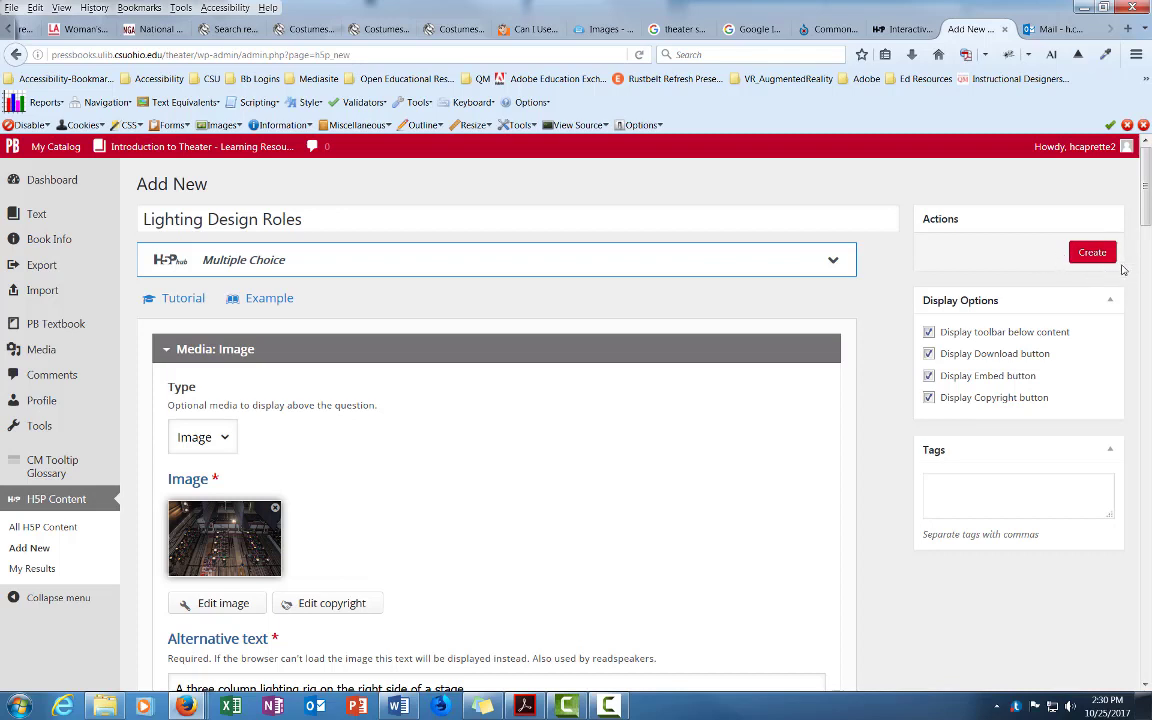
{"action": "mouse_move", "coordinate": [1112, 280]}
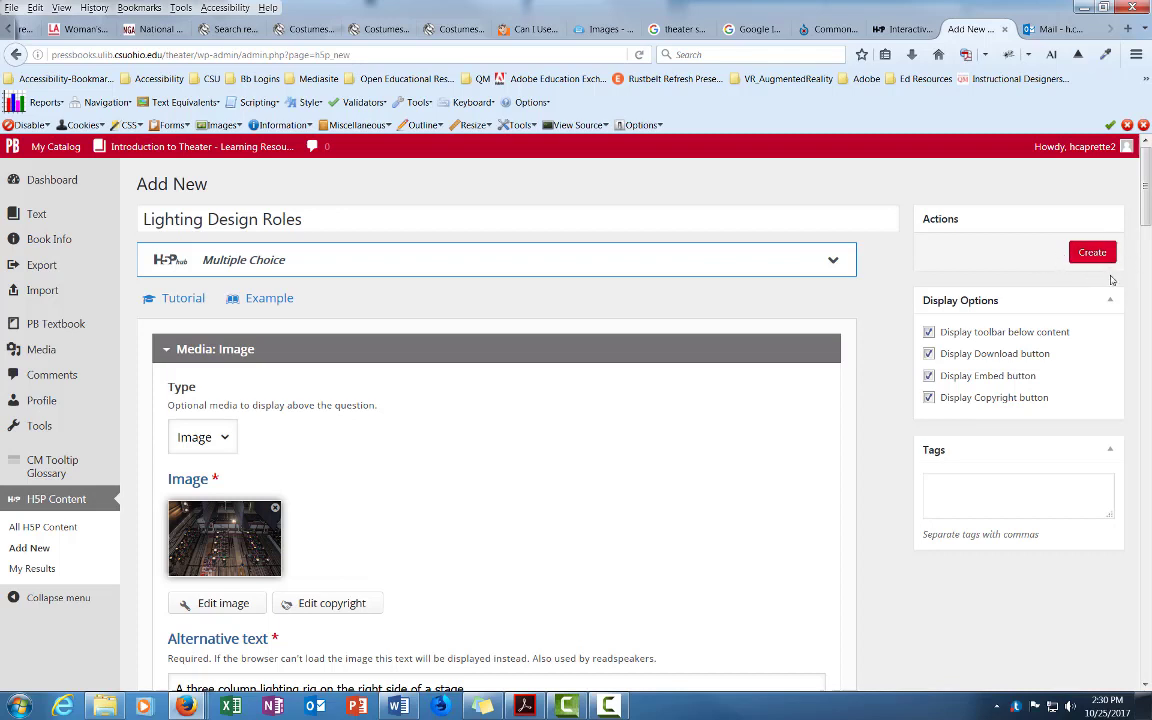
{"action": "mouse_move", "coordinate": [1092, 252]}
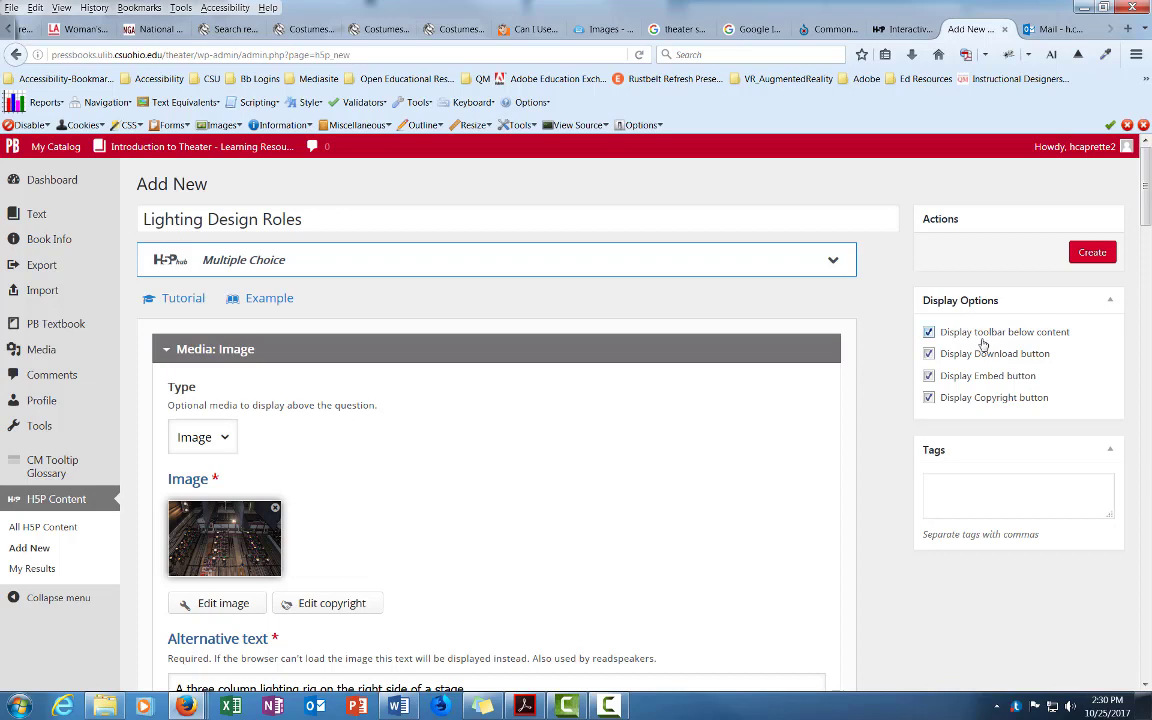
{"action": "mouse_move", "coordinate": [1052, 344]}
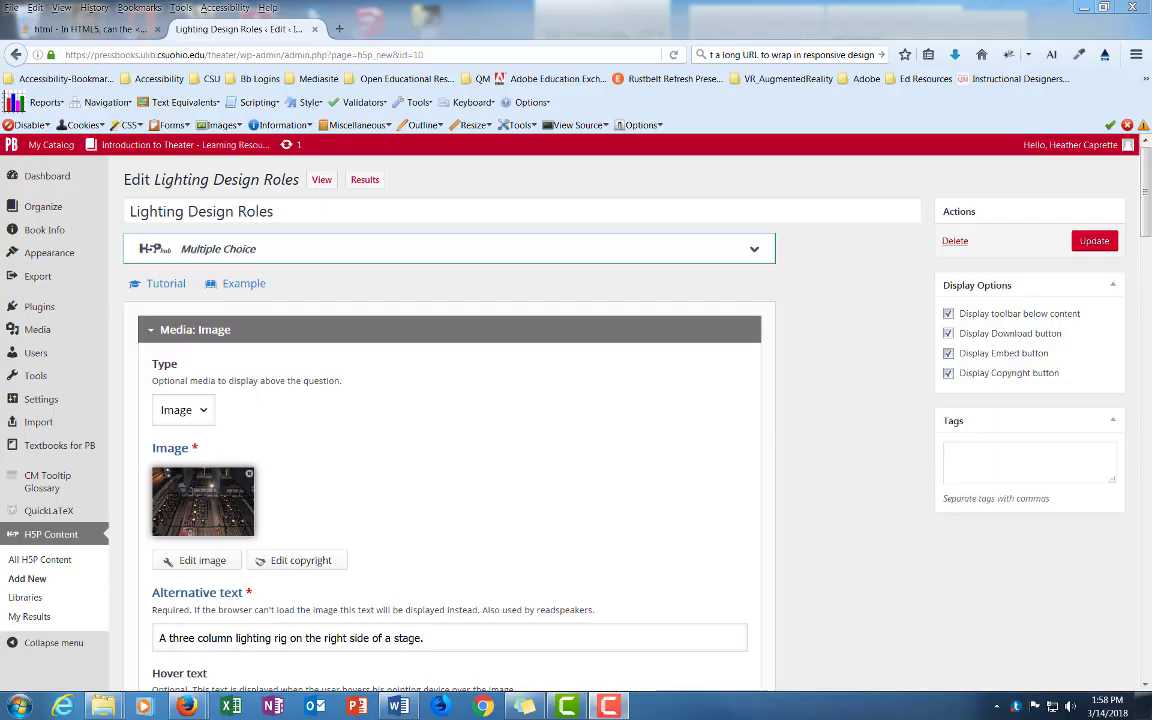
{"action": "mouse_move", "coordinate": [220, 508]}
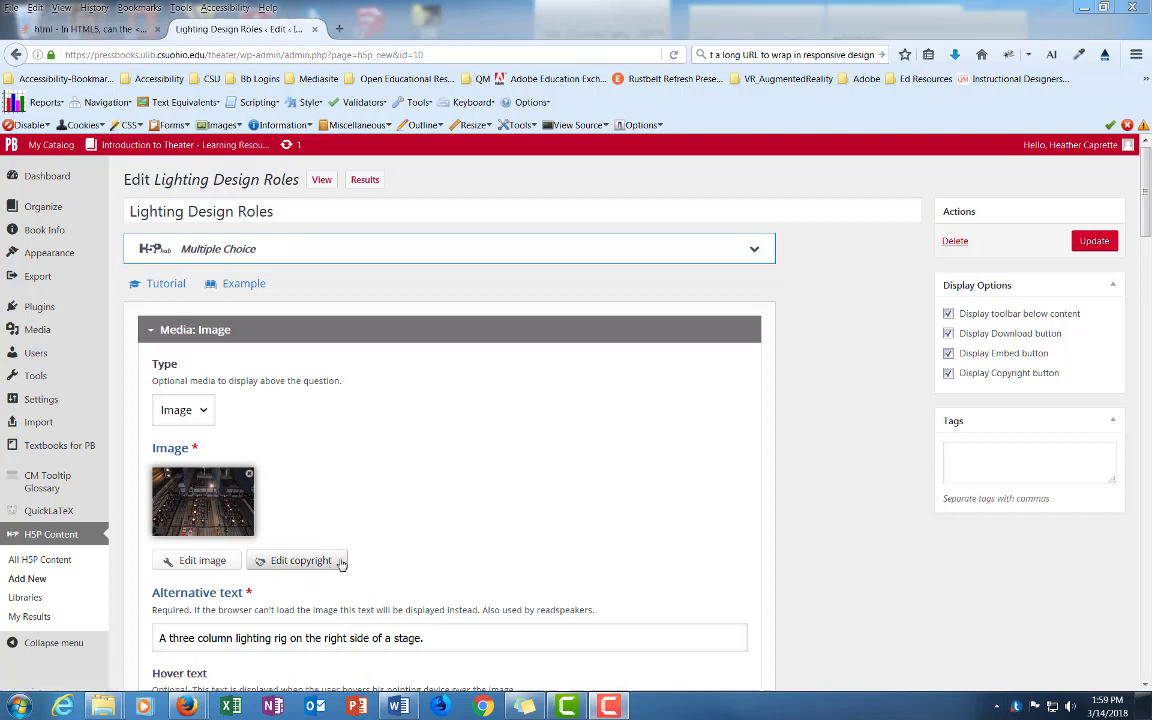
- Enter image copyright title 'Lighting rig', author 'Heather Caprette' and year 2017
{"action": "left_click", "coordinate": [300, 560]}
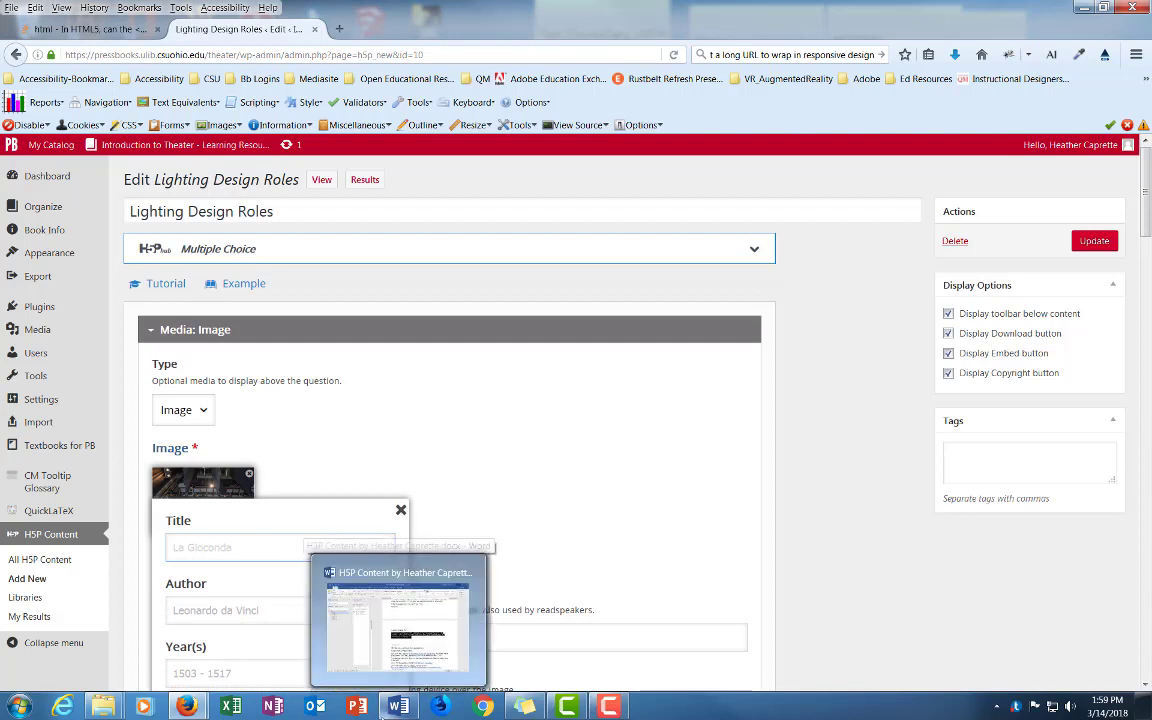
{"action": "type", "text": "Lighting rig"}
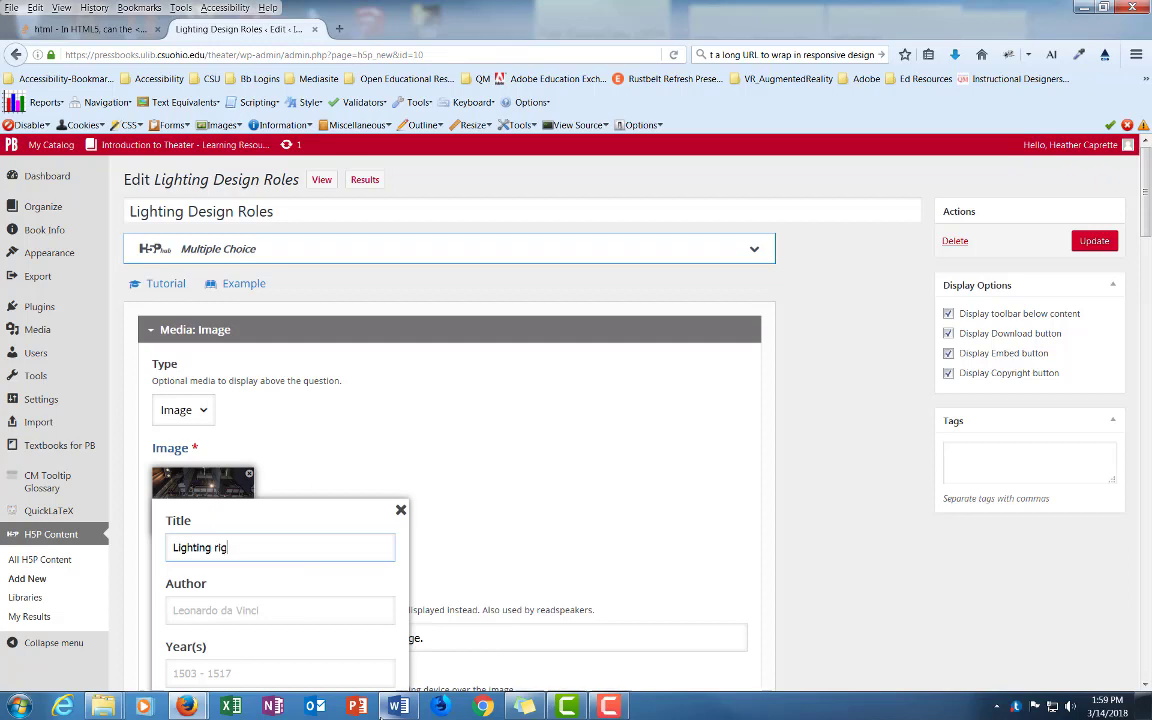
{"action": "left_click", "coordinate": [280, 610]}
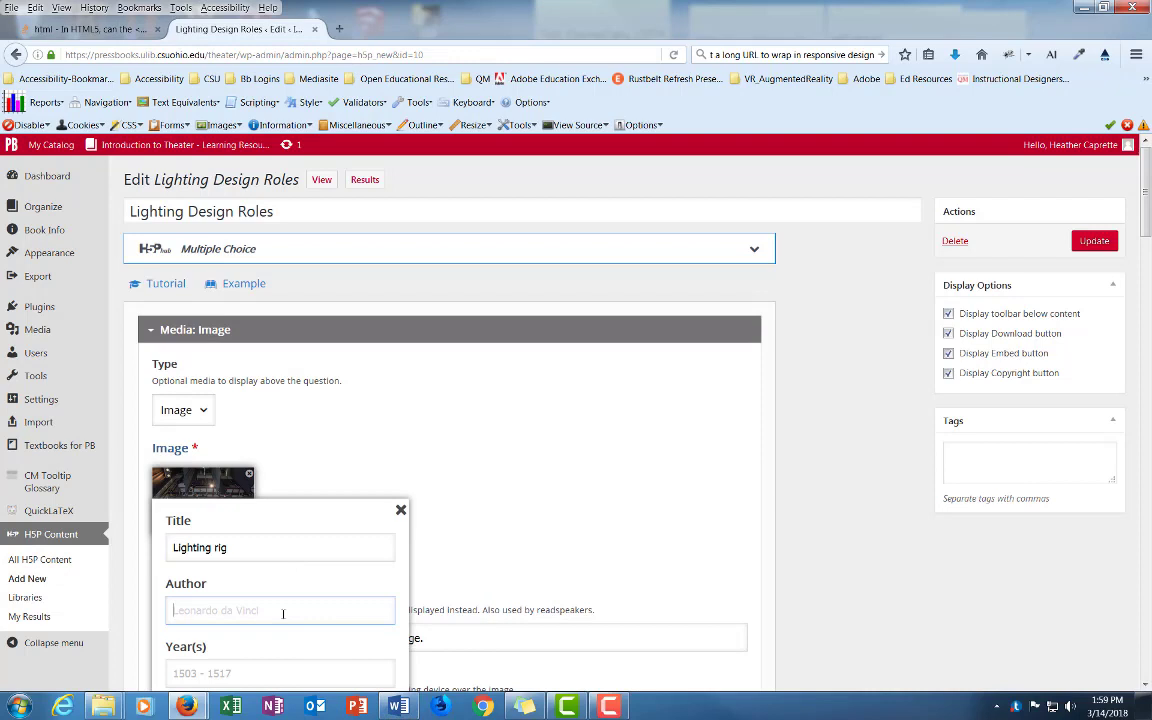
{"action": "type", "text": "Heather C"}
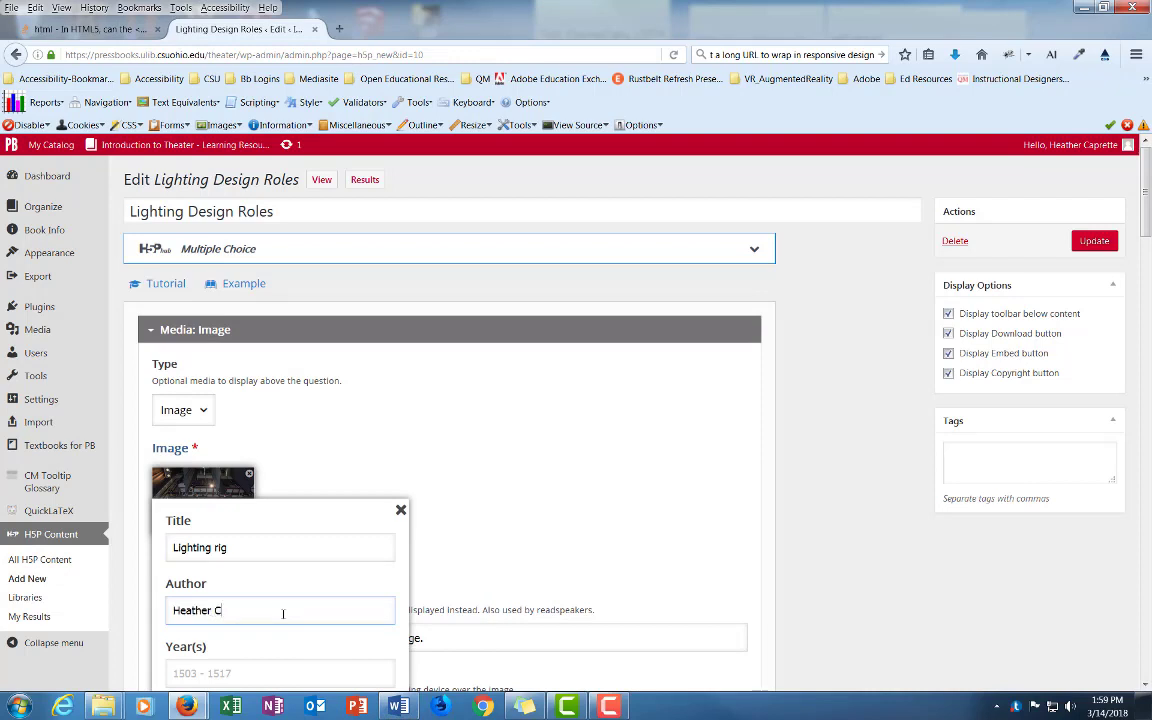
{"action": "type", "text": "aprette"}
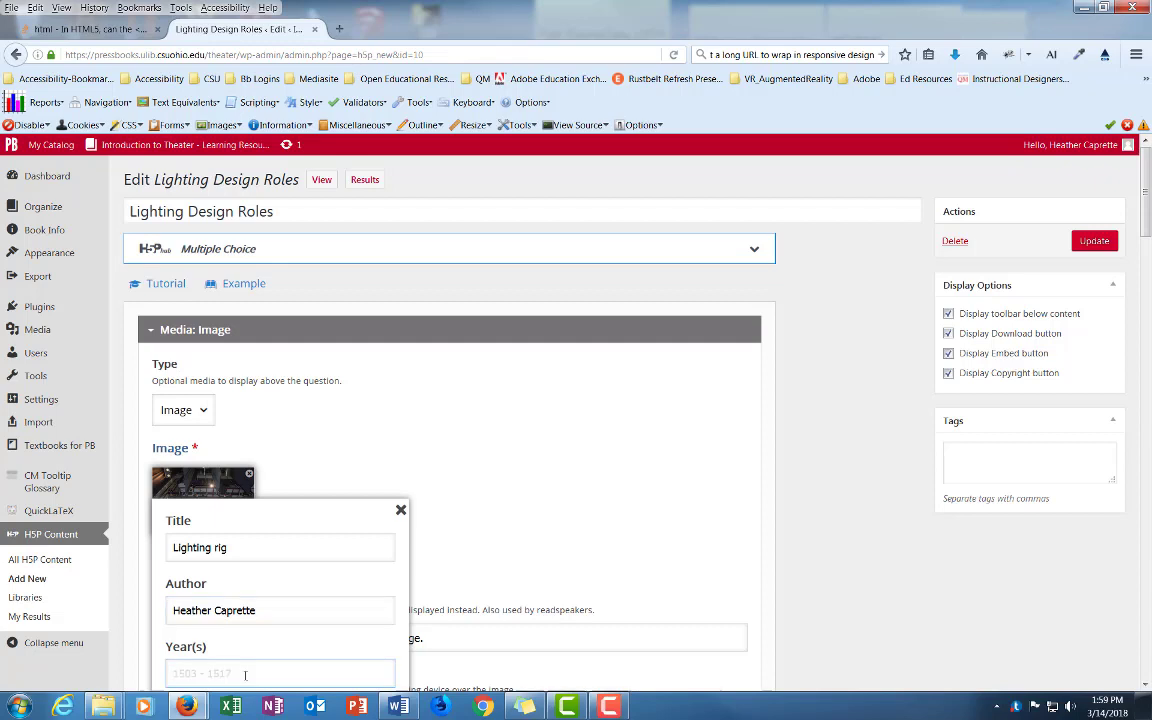
{"action": "type", "text": "2017"}
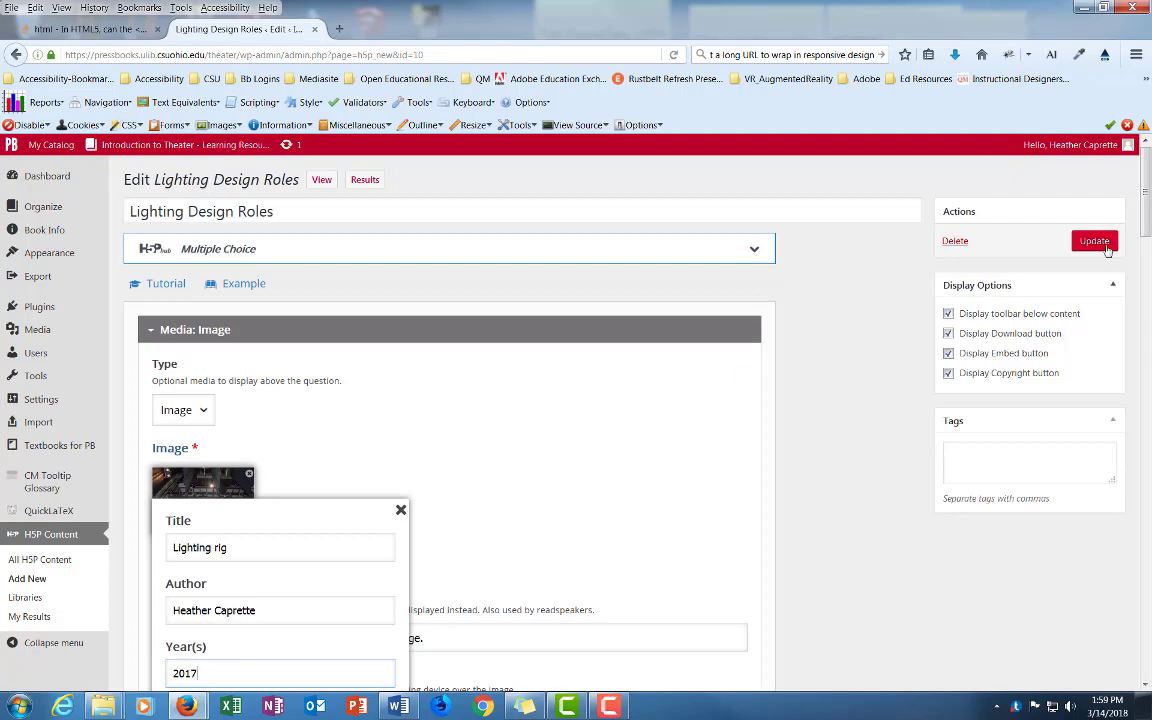
- Set the image license to Attribution 4.0 International
{"action": "scroll", "scroll_direction": "down", "scroll_amount": 3}
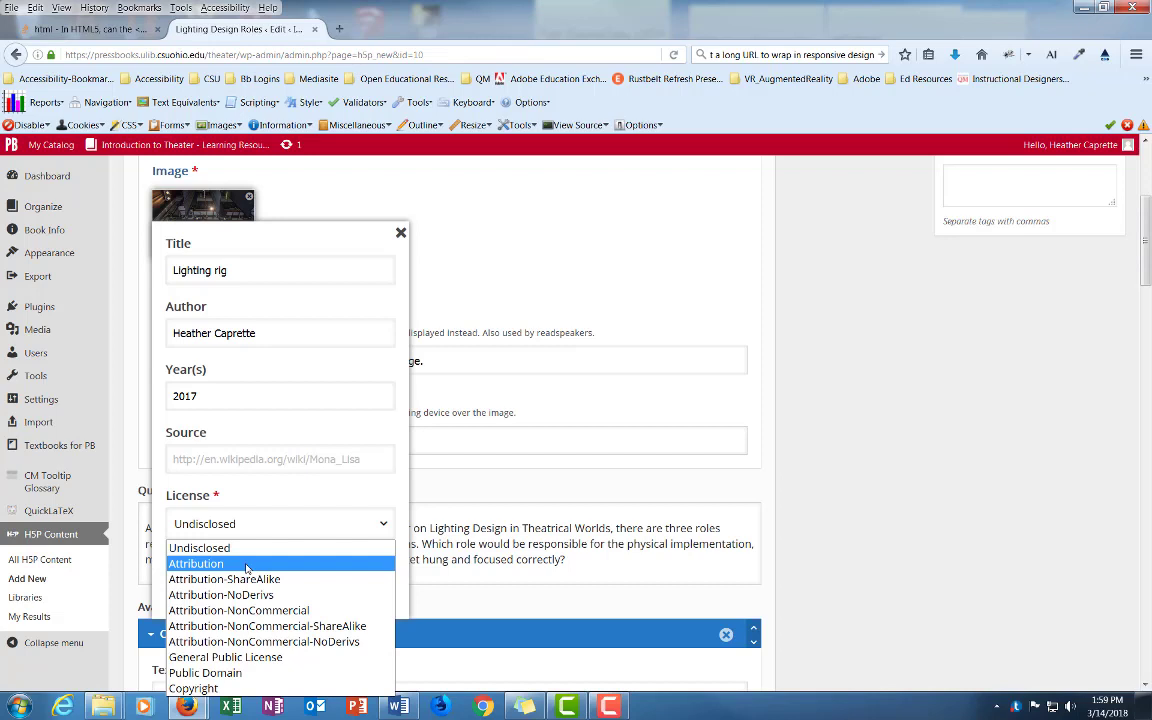
{"action": "mouse_move", "coordinate": [264, 592]}
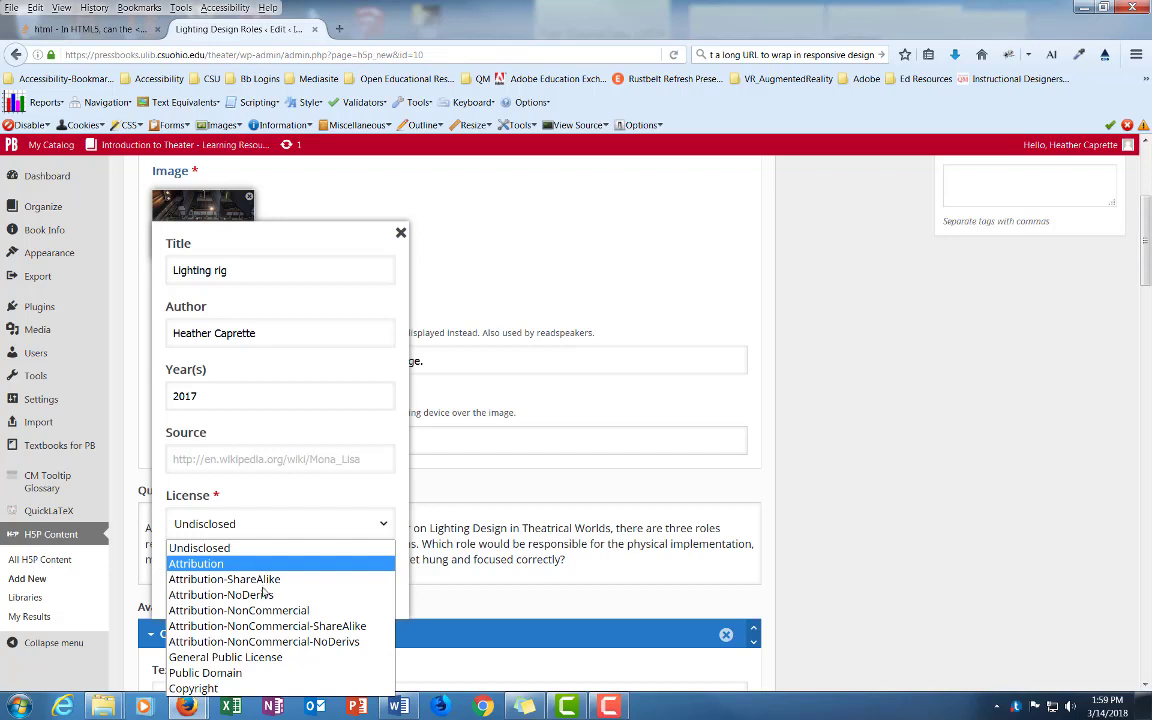
{"action": "mouse_move", "coordinate": [224, 580]}
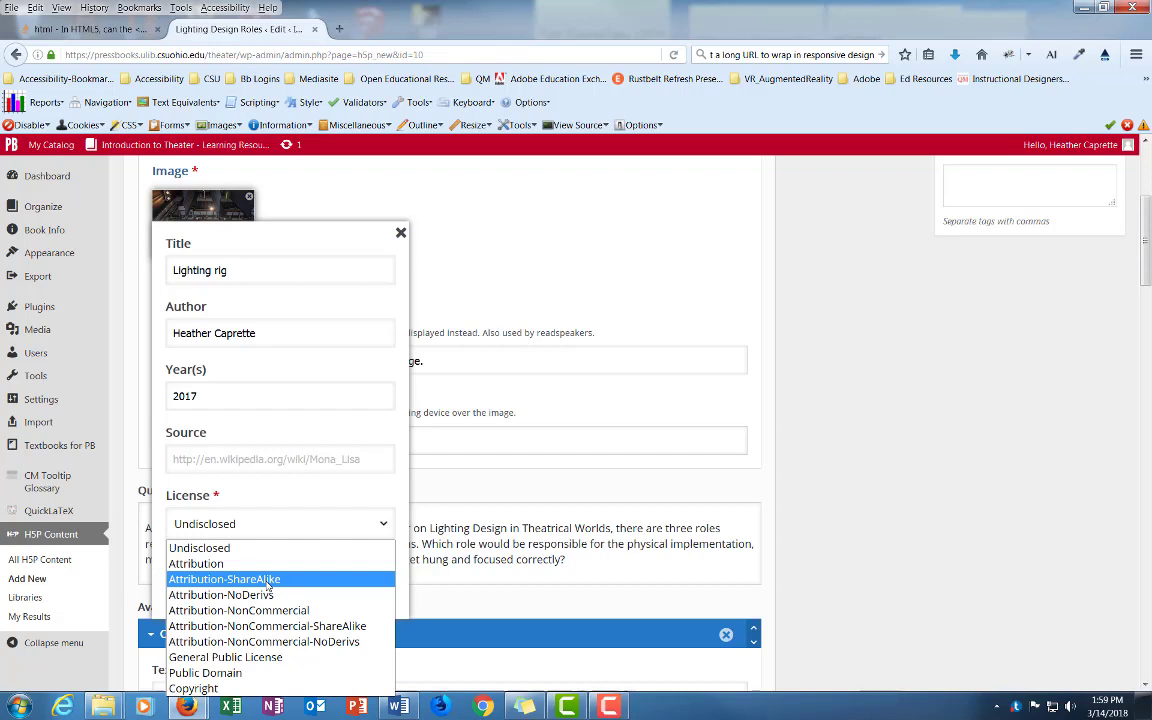
{"action": "mouse_move", "coordinate": [220, 596]}
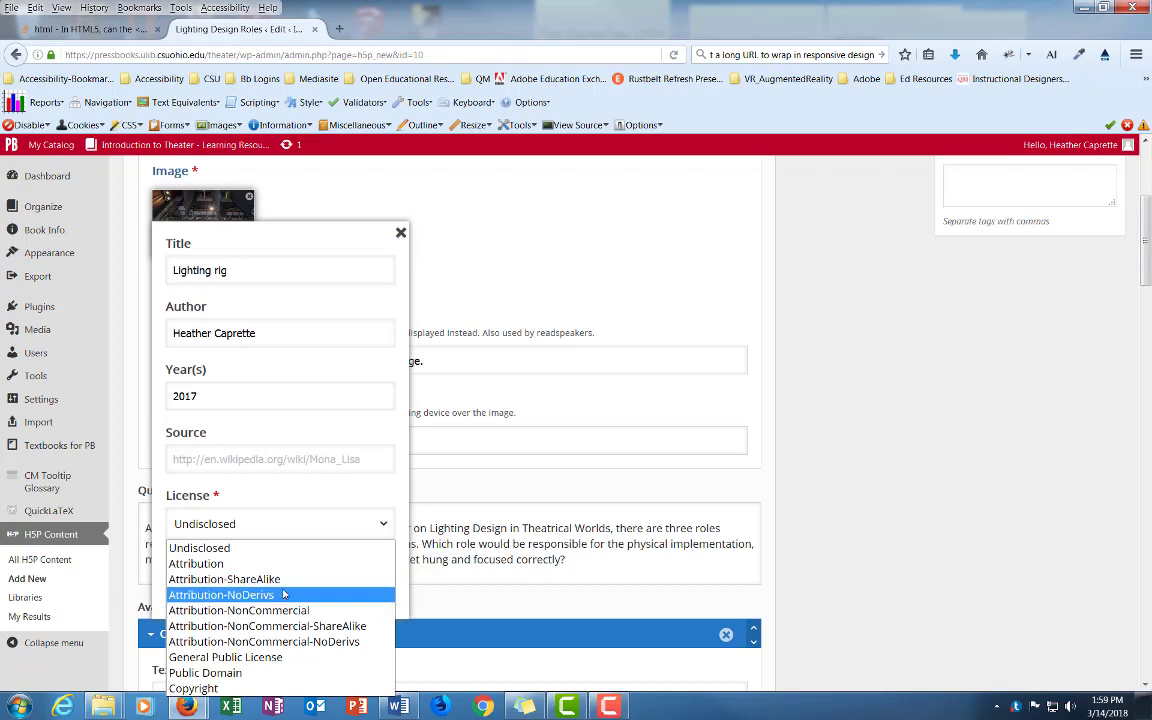
{"action": "mouse_move", "coordinate": [288, 594]}
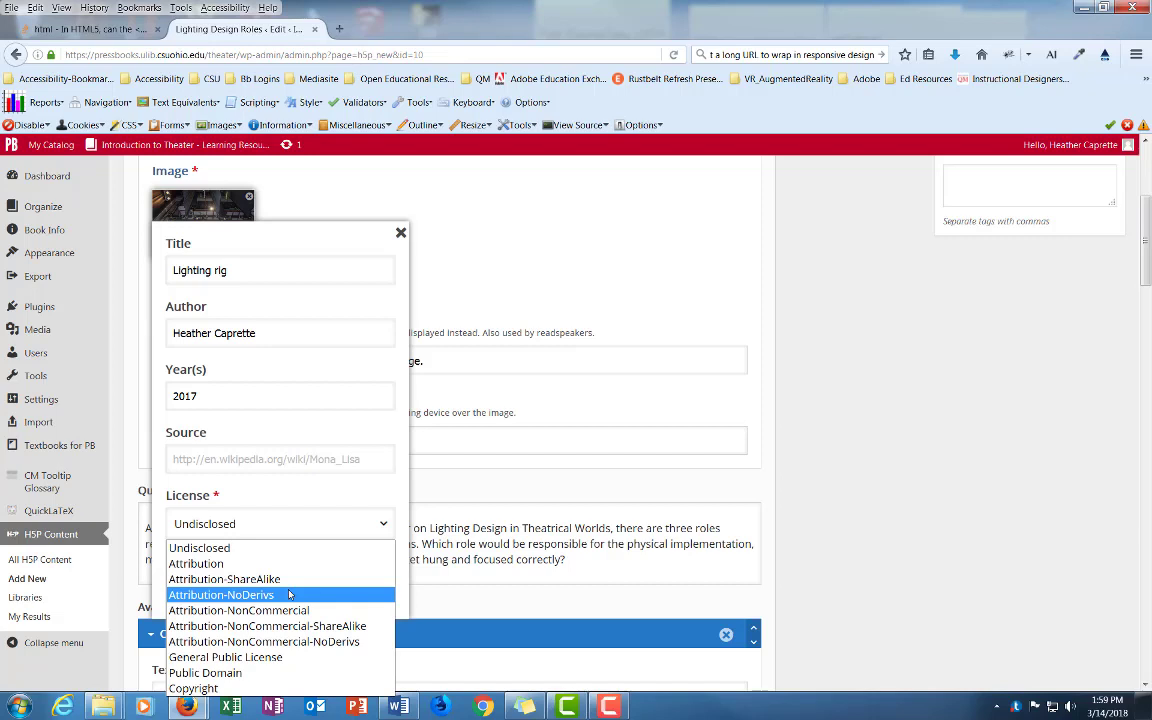
{"action": "mouse_move", "coordinate": [300, 616]}
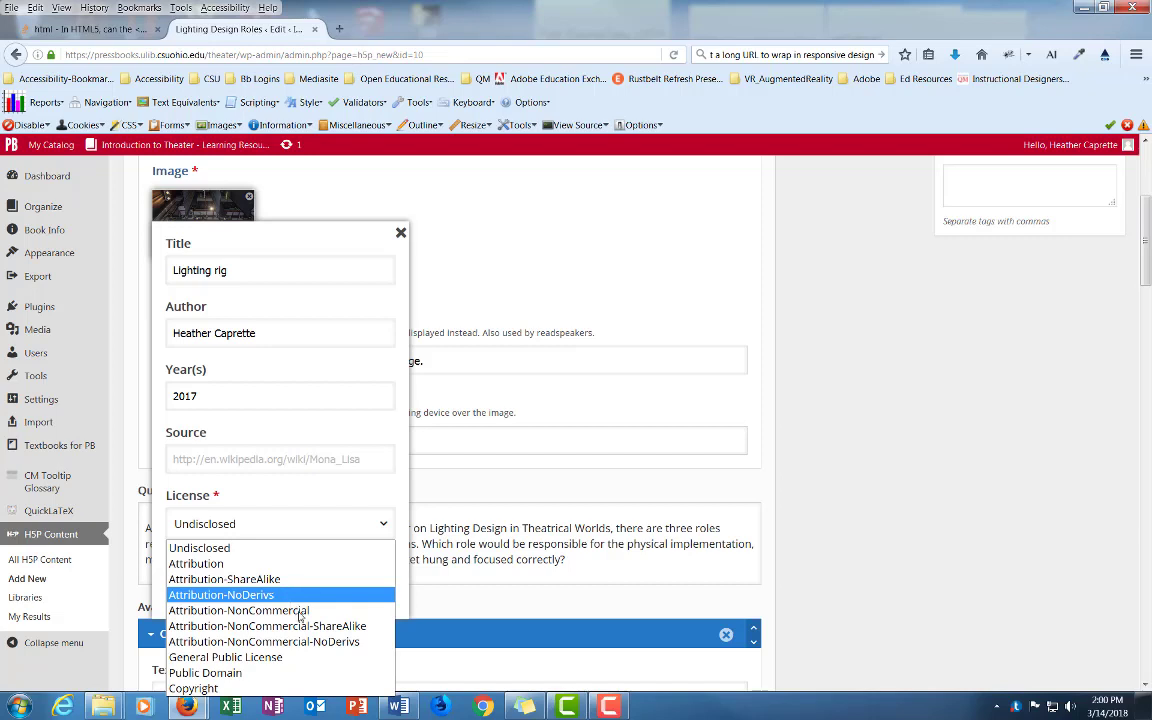
{"action": "mouse_move", "coordinate": [240, 610]}
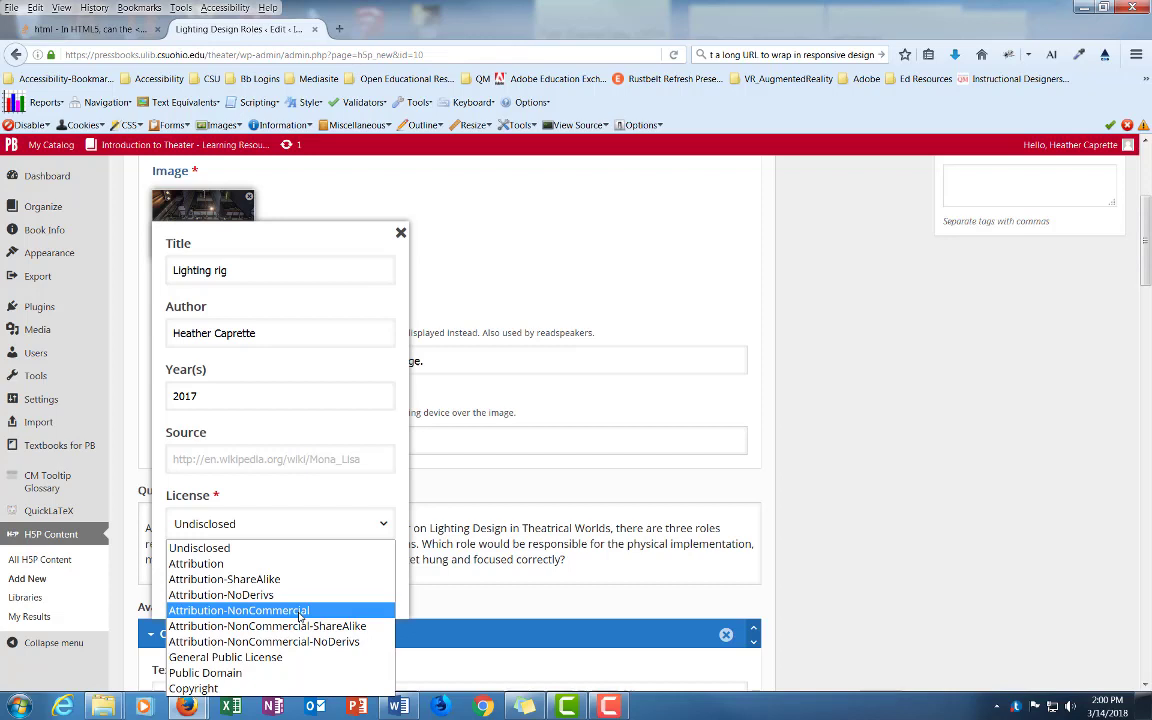
{"action": "mouse_move", "coordinate": [296, 616]}
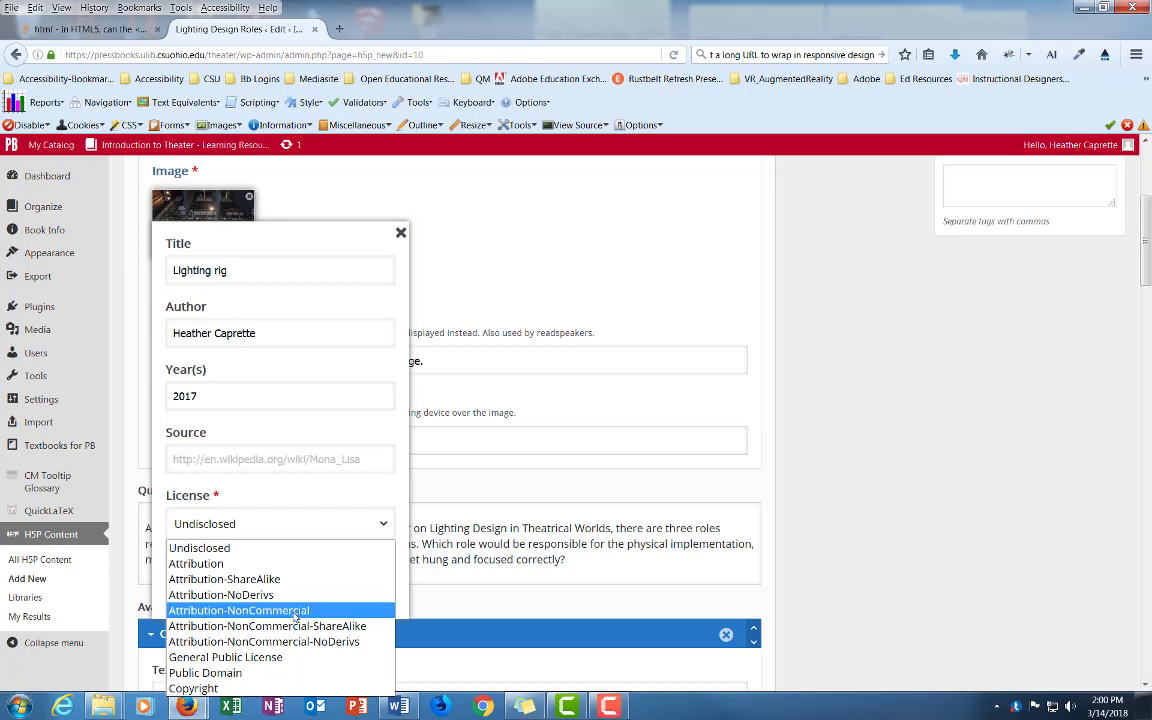
{"action": "mouse_move", "coordinate": [224, 564]}
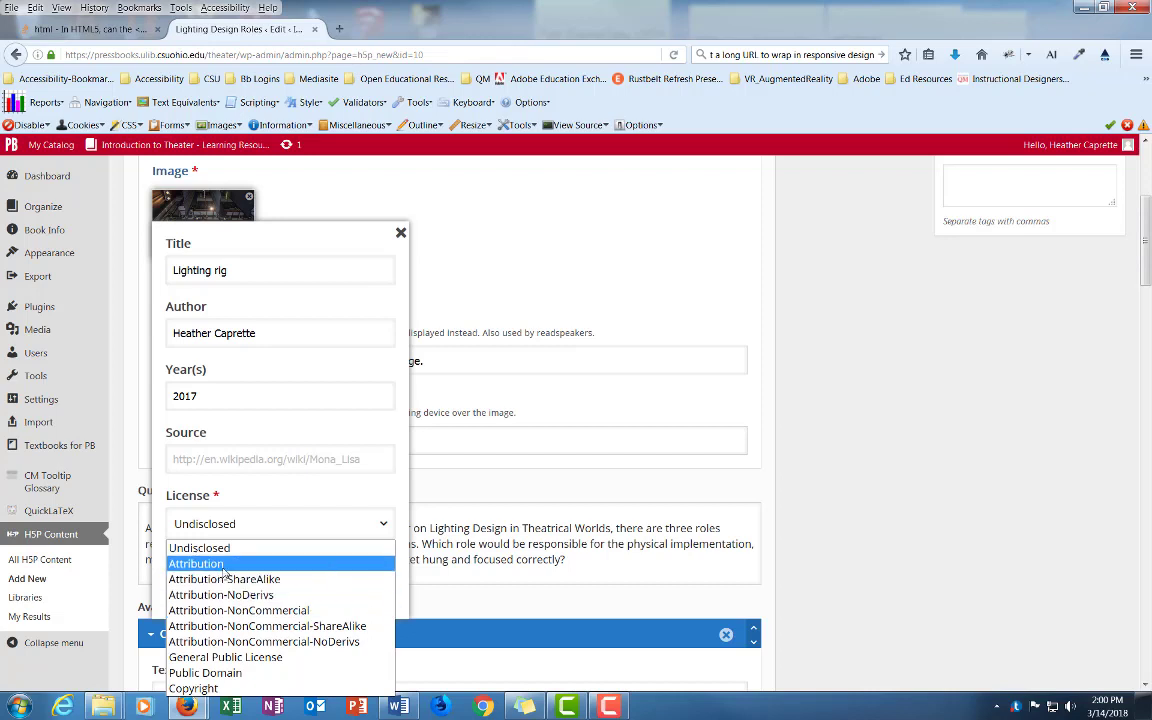
{"action": "left_click", "coordinate": [196, 564]}
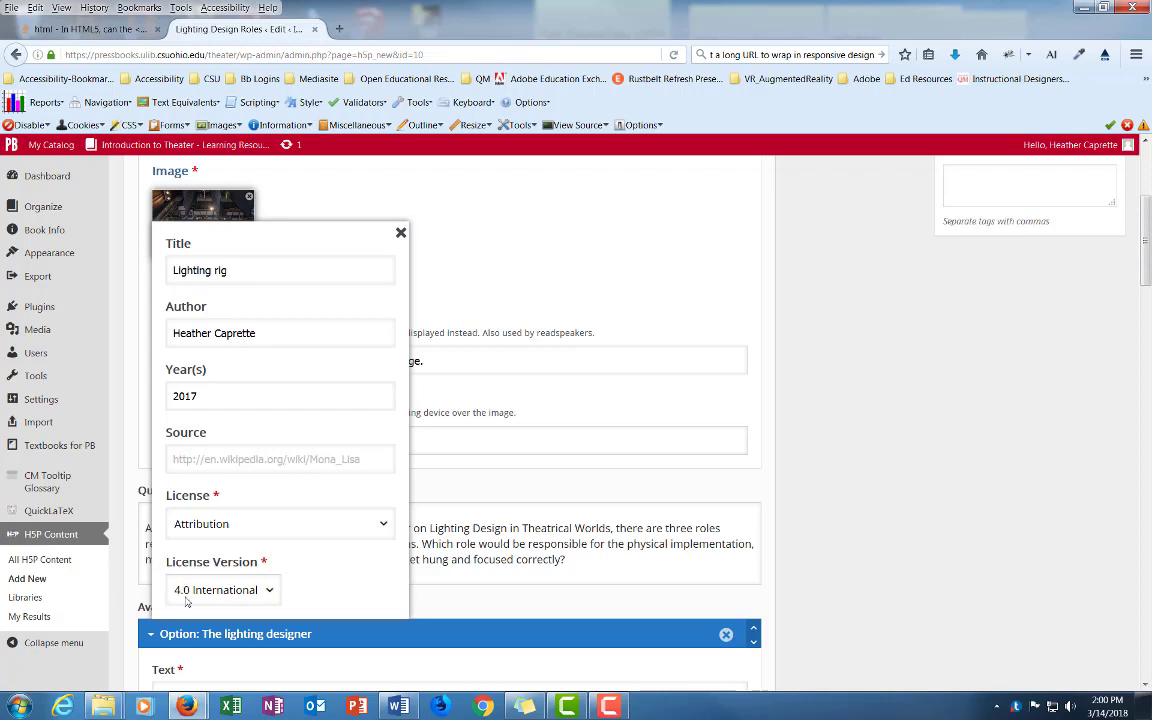
{"action": "mouse_move", "coordinate": [266, 596]}
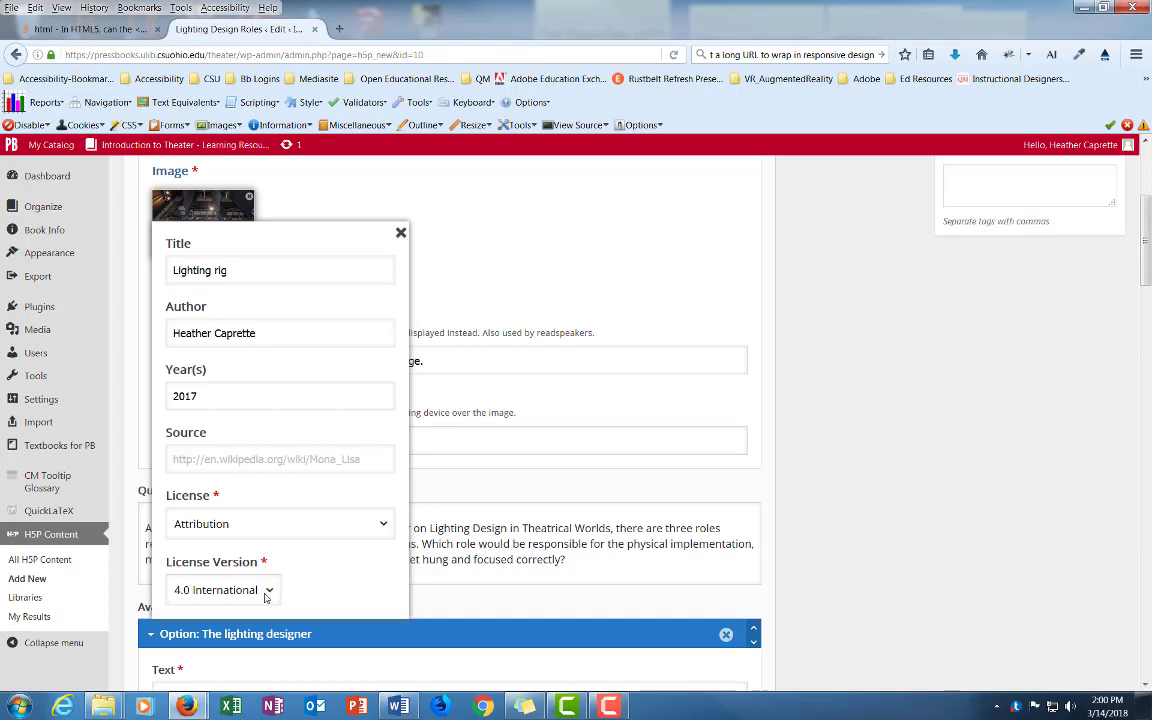
{"action": "mouse_move", "coordinate": [288, 492]}
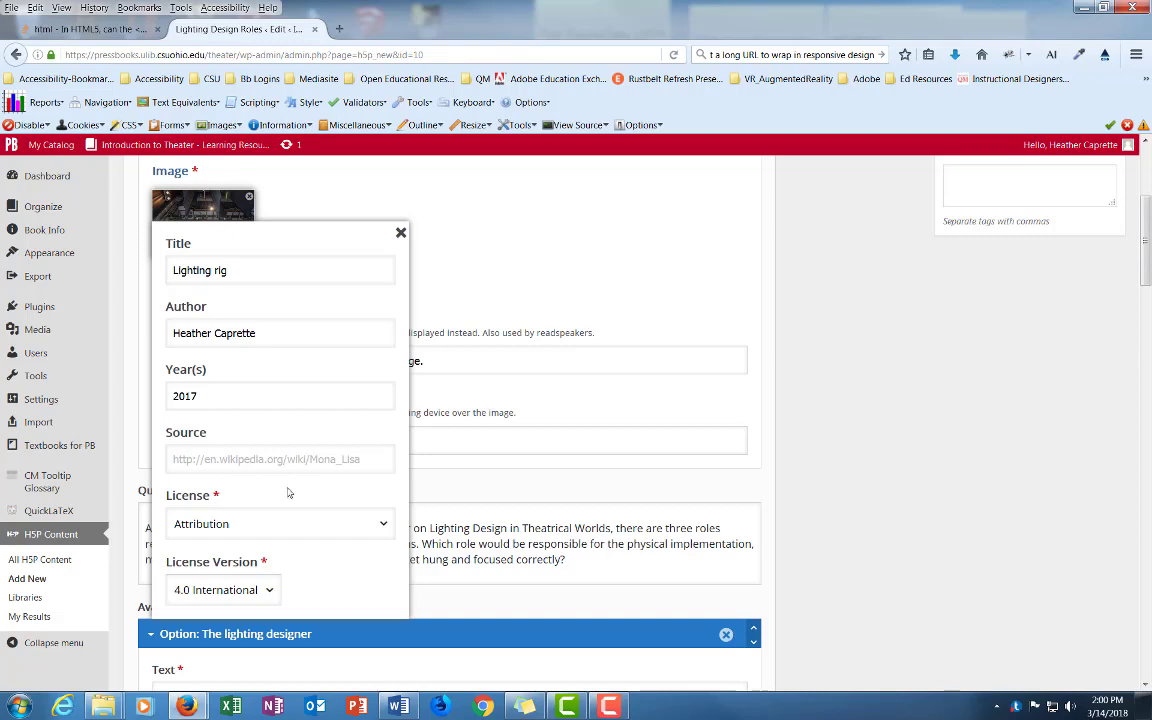
{"action": "mouse_move", "coordinate": [400, 232]}
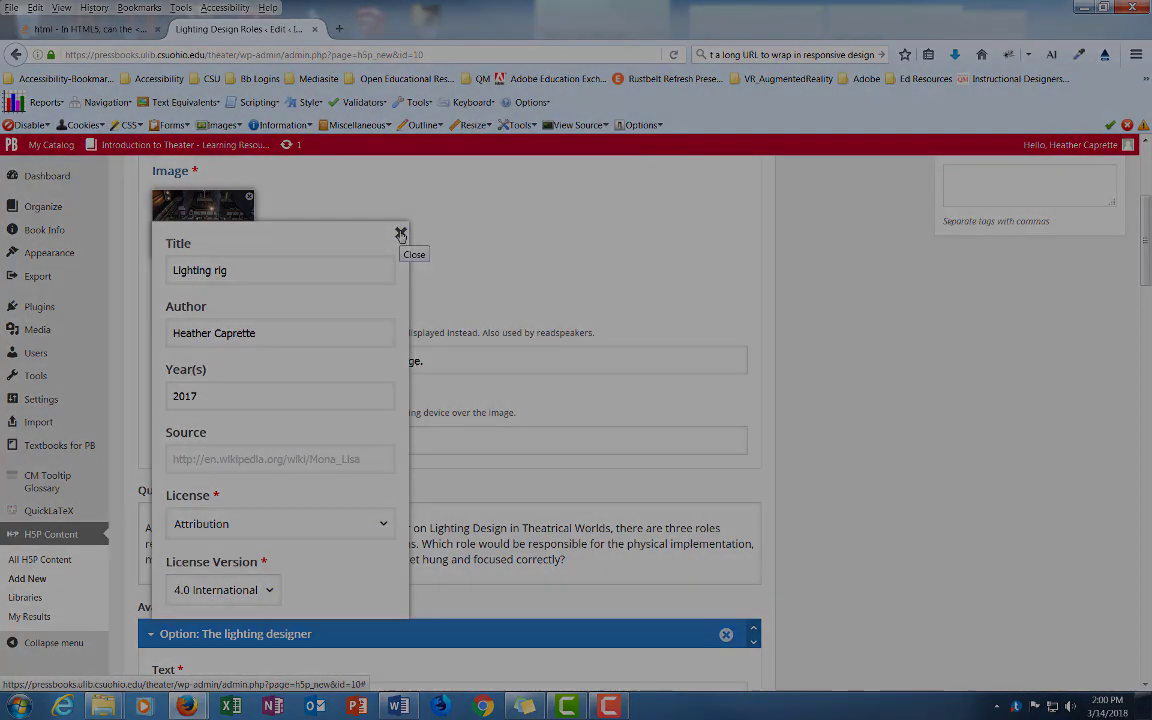
{"action": "left_click", "coordinate": [400, 234]}
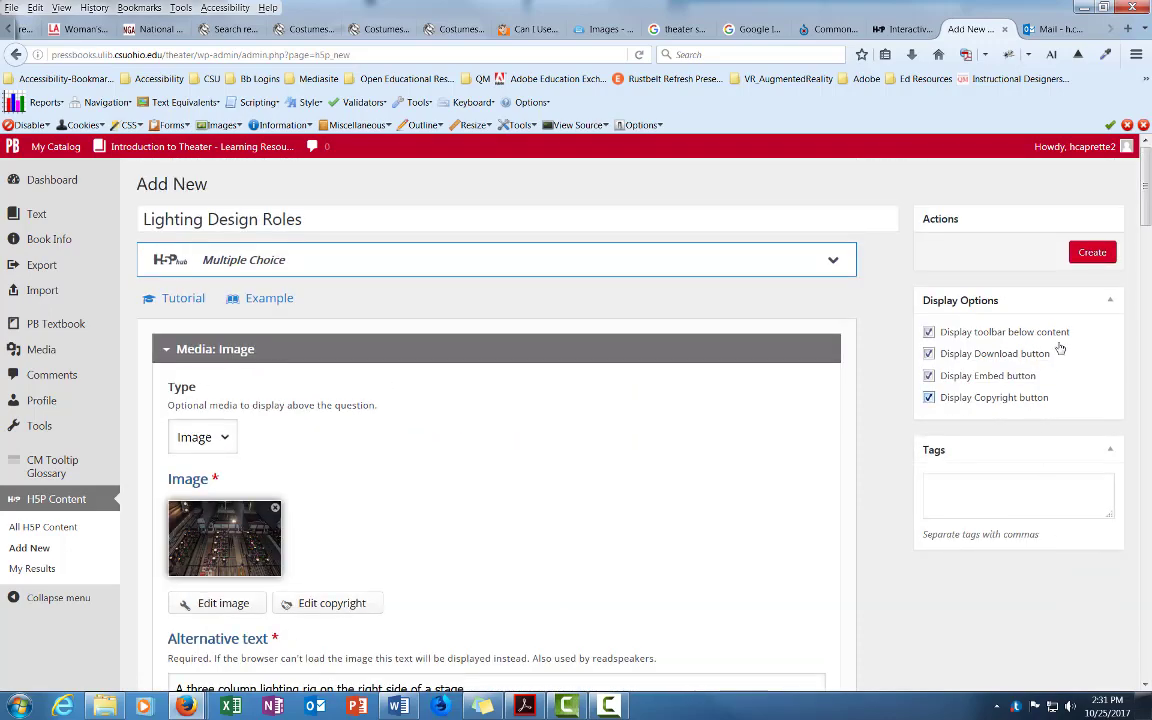
- Create the Lighting Design Roles multiple choice quiz
{"action": "left_click", "coordinate": [1092, 252]}
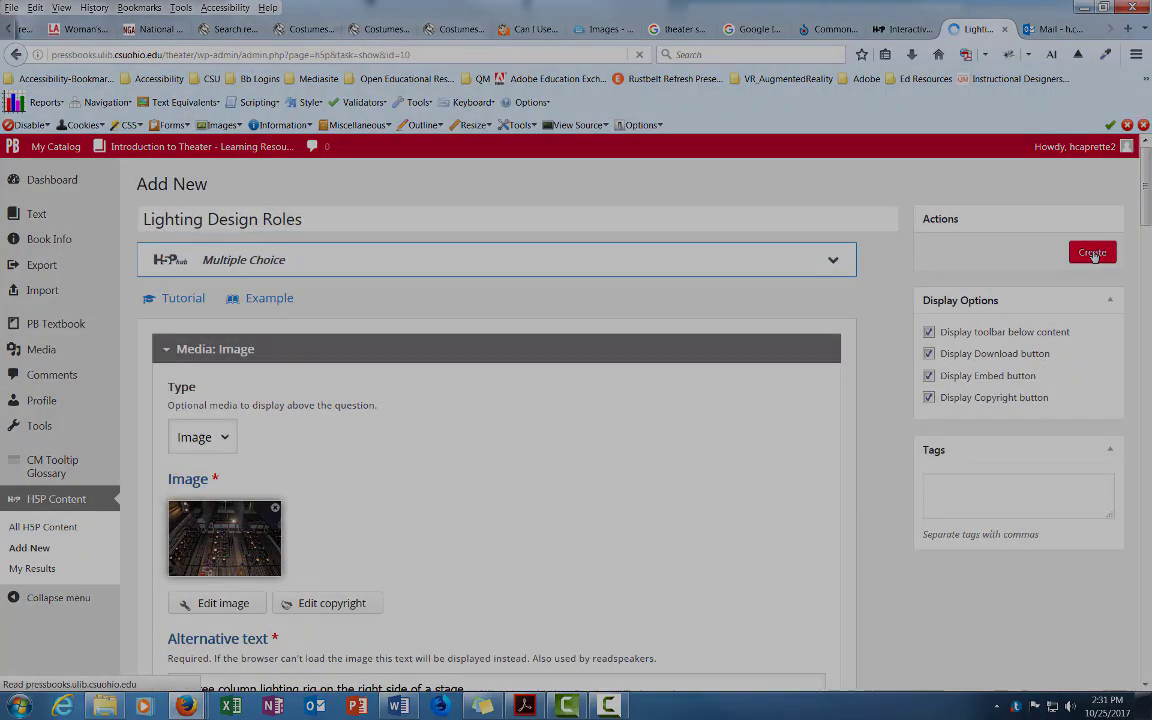
{"action": "left_click", "coordinate": [1092, 252]}
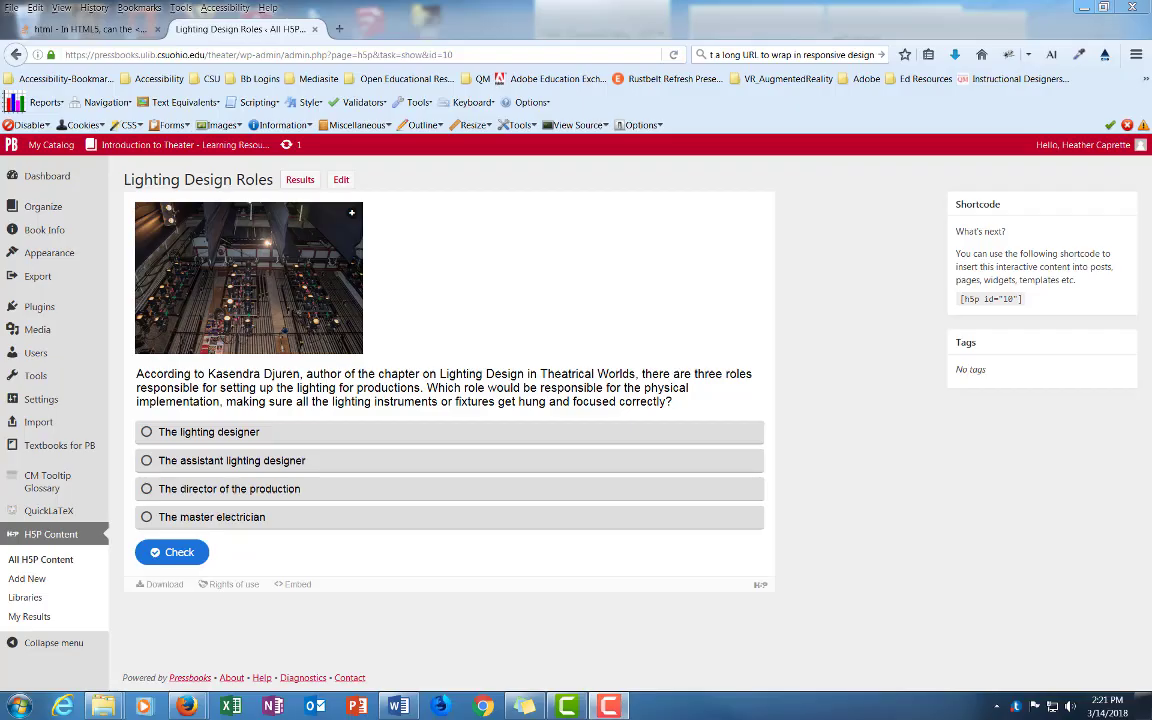
{"action": "mouse_move", "coordinate": [938, 596]}
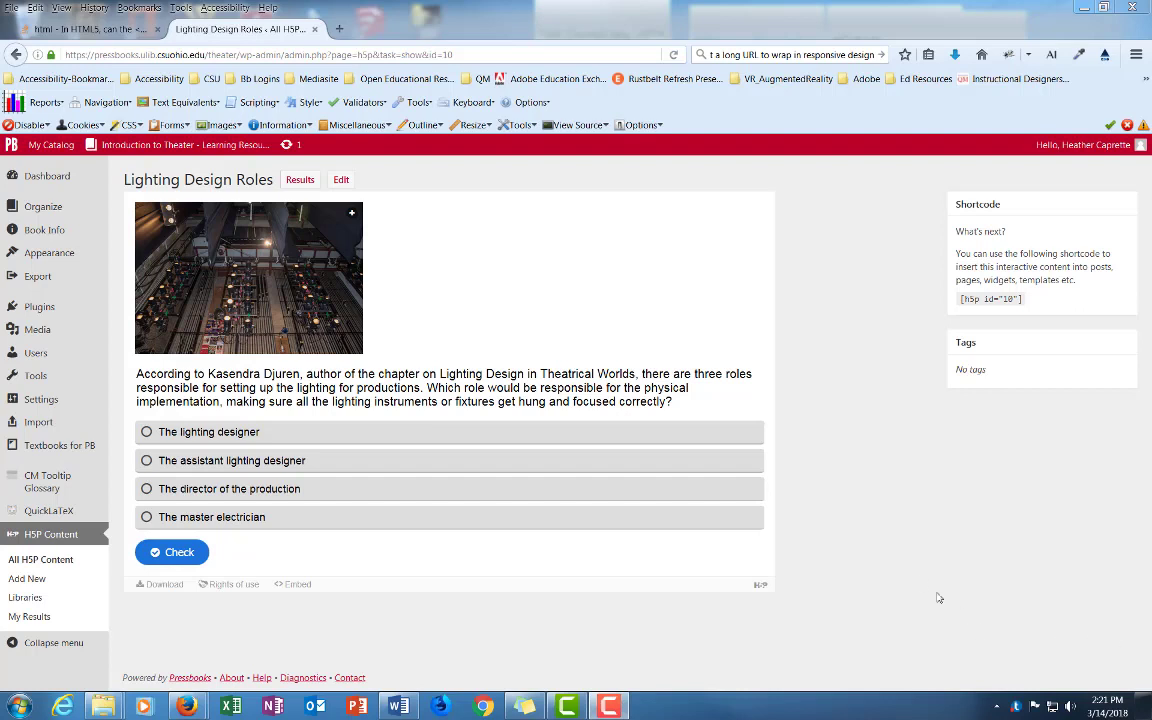
{"action": "mouse_move", "coordinate": [840, 350]}
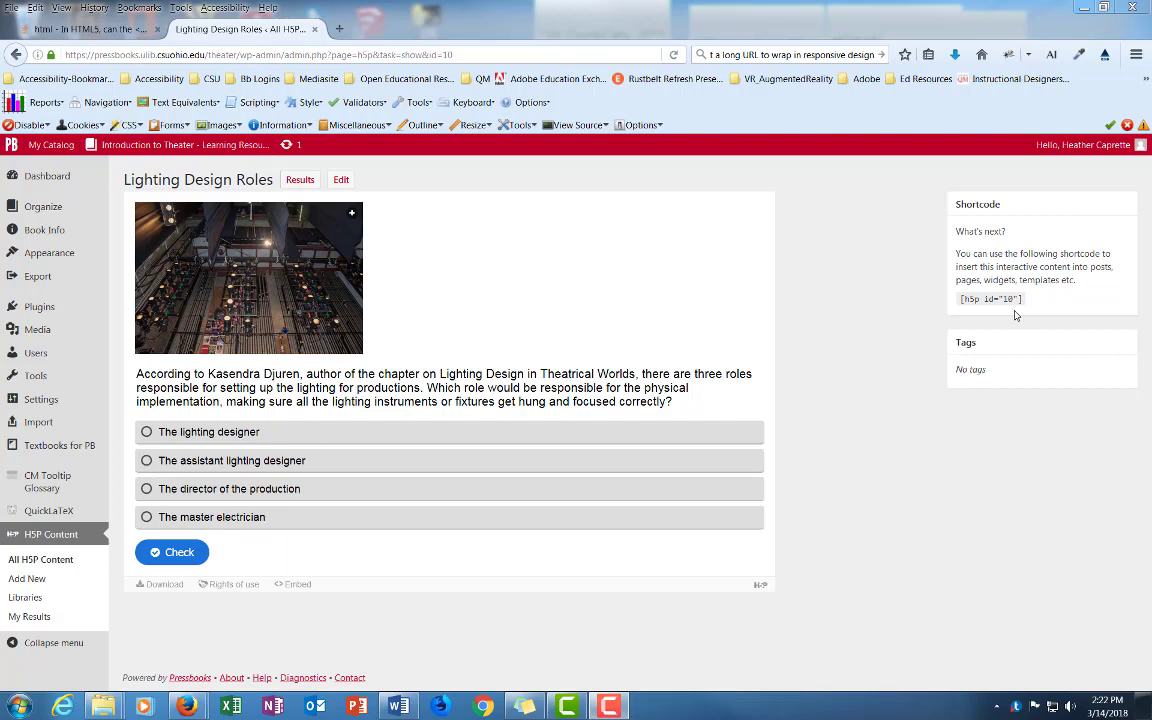
{"action": "mouse_move", "coordinate": [1016, 312]}
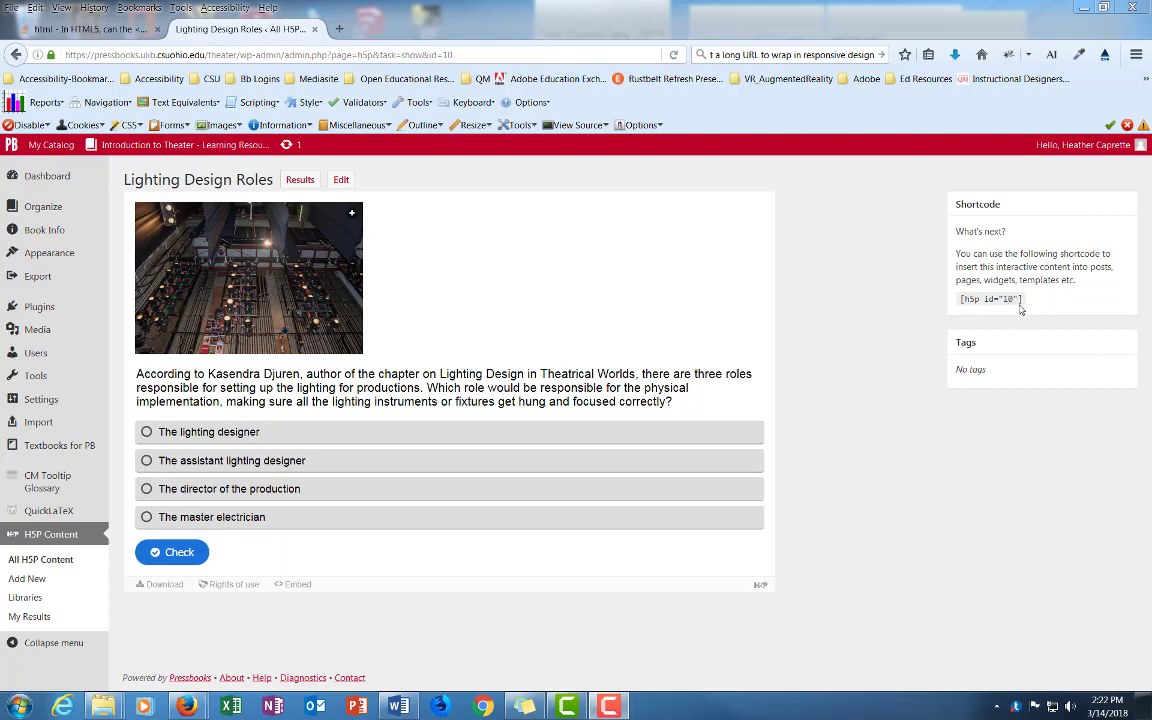
{"action": "mouse_move", "coordinate": [388, 188]}
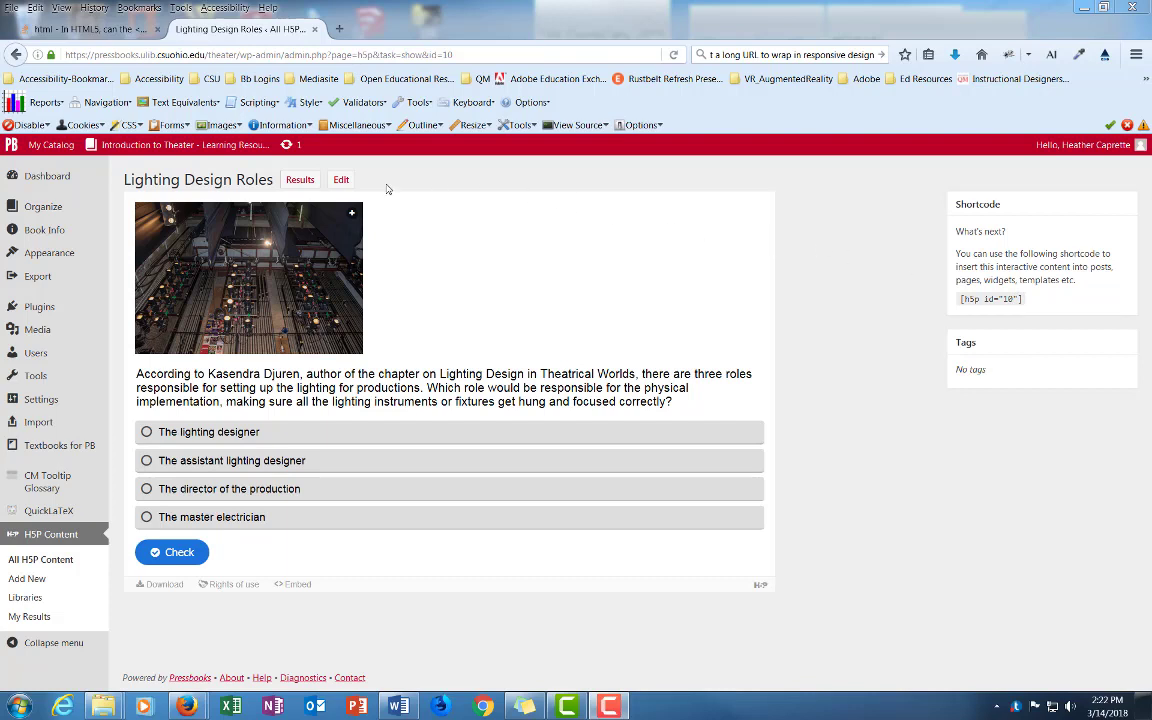
{"action": "mouse_move", "coordinate": [244, 362]}
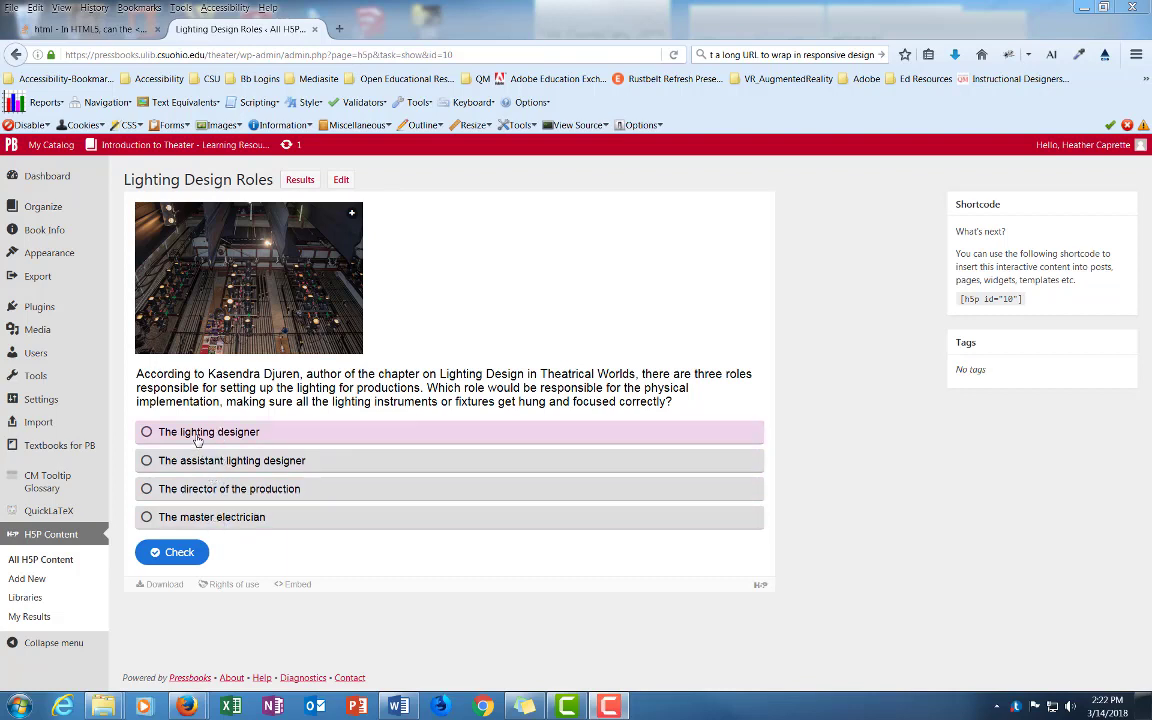
{"action": "mouse_move", "coordinate": [728, 396]}
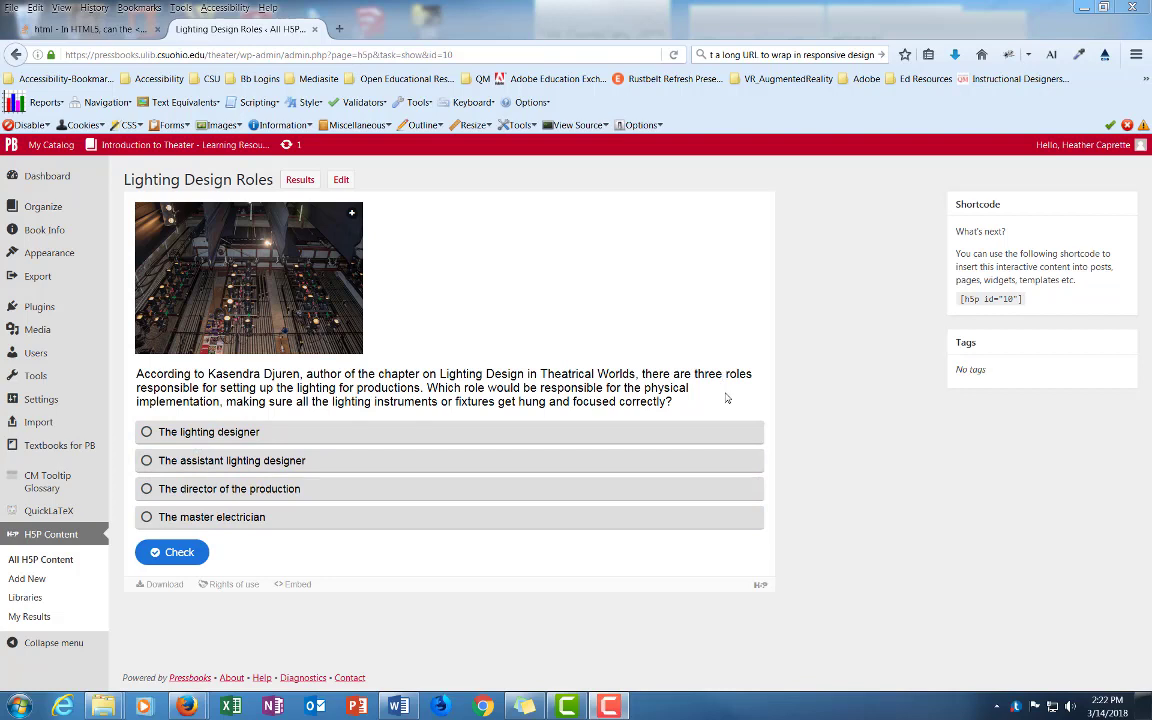
{"action": "mouse_move", "coordinate": [740, 404]}
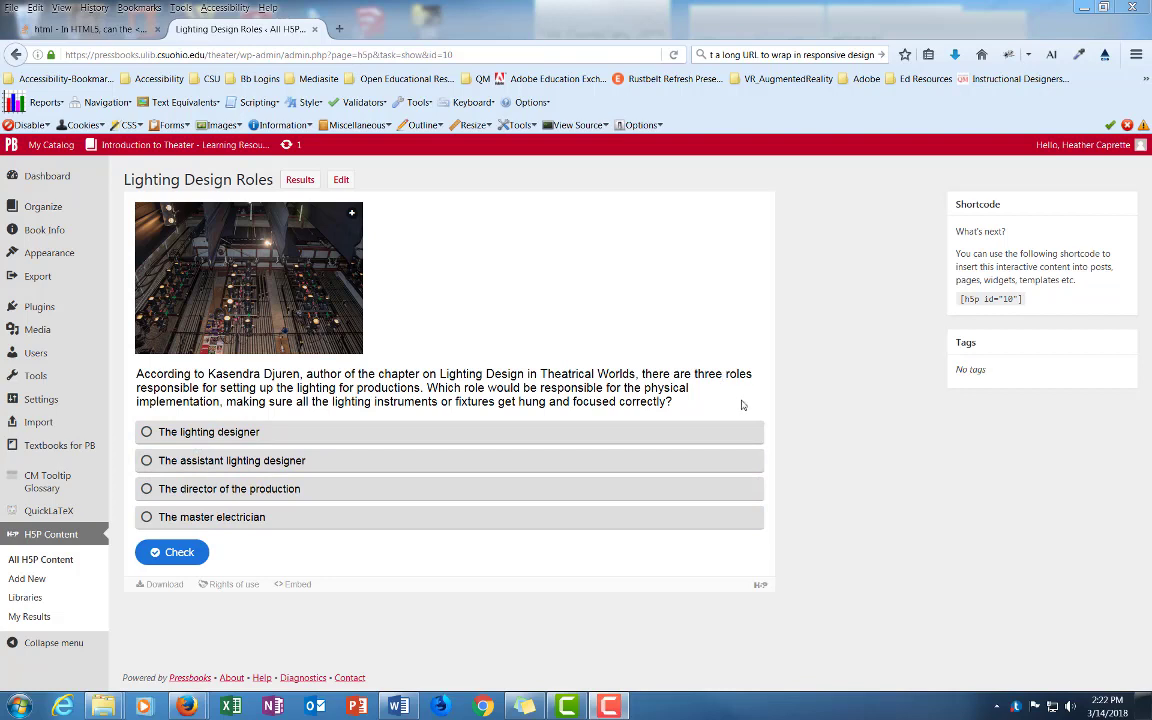
{"action": "mouse_move", "coordinate": [738, 412]}
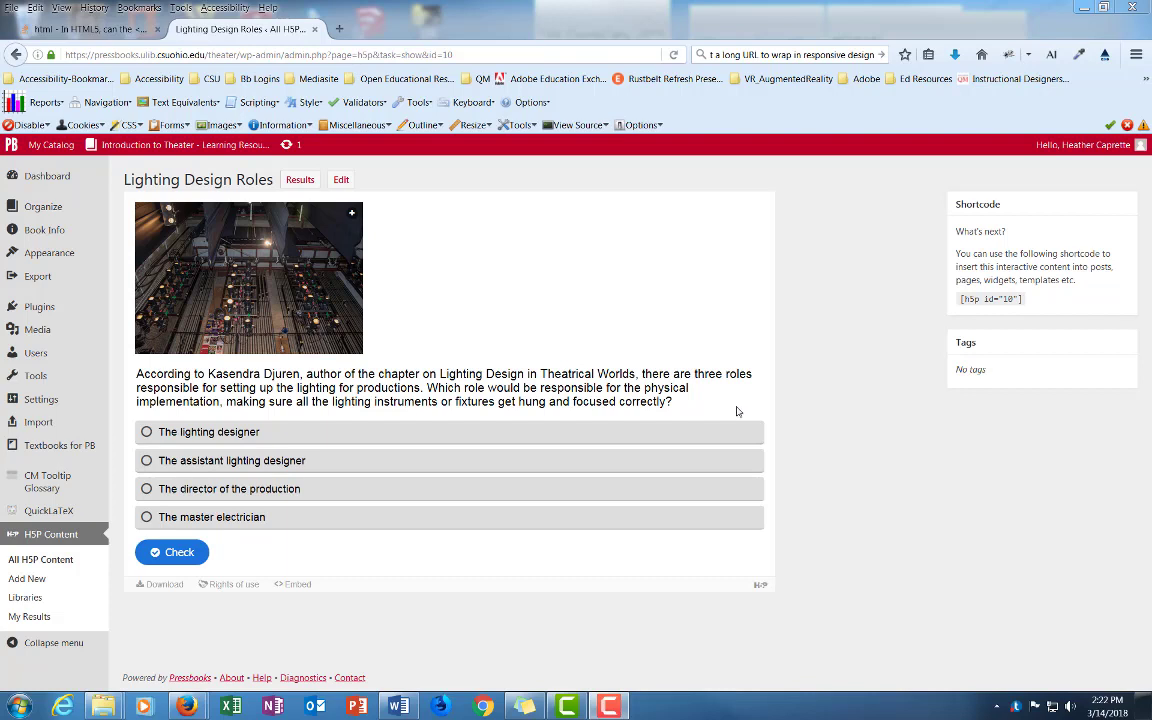
{"action": "mouse_move", "coordinate": [736, 414]}
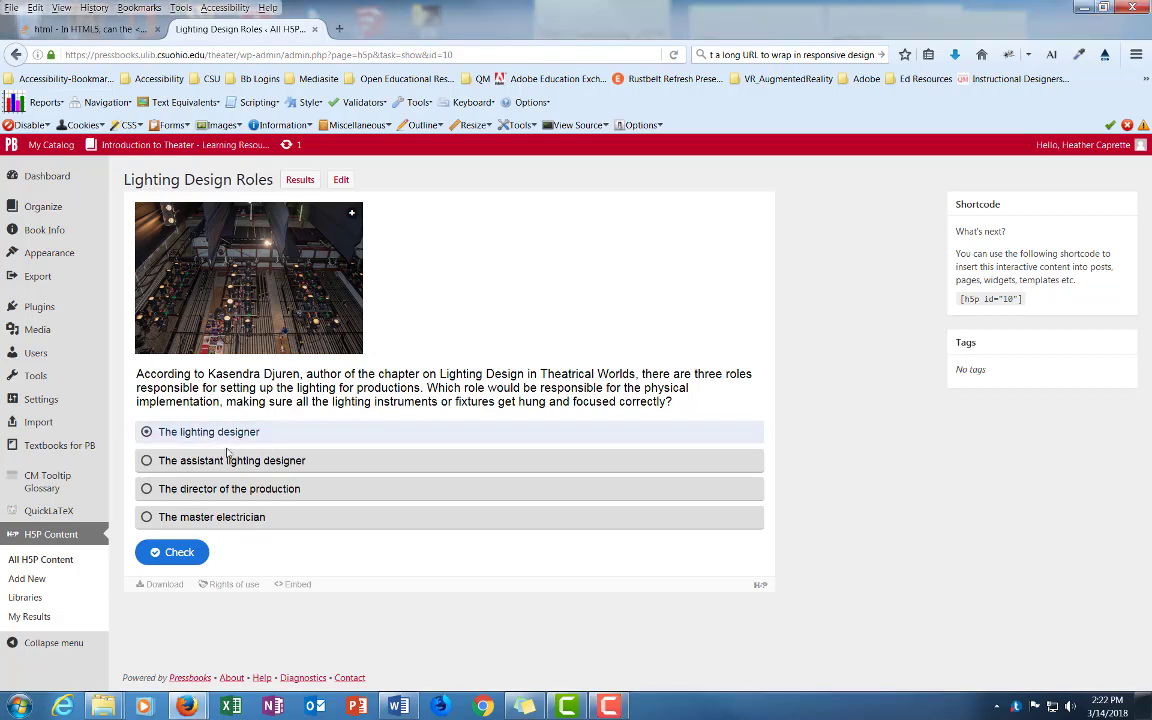
- Check the wrong answer, retry, and answer 'The master electrician' for a 1/1 score
{"action": "left_click", "coordinate": [172, 552]}
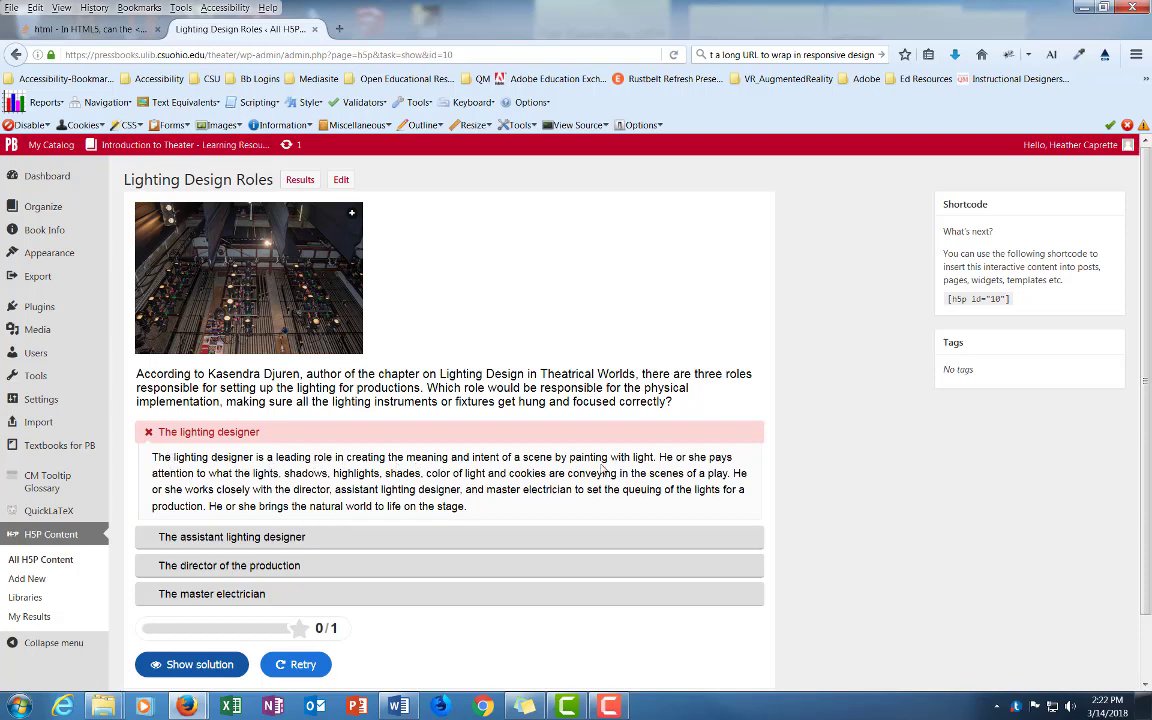
{"action": "mouse_move", "coordinate": [404, 644]}
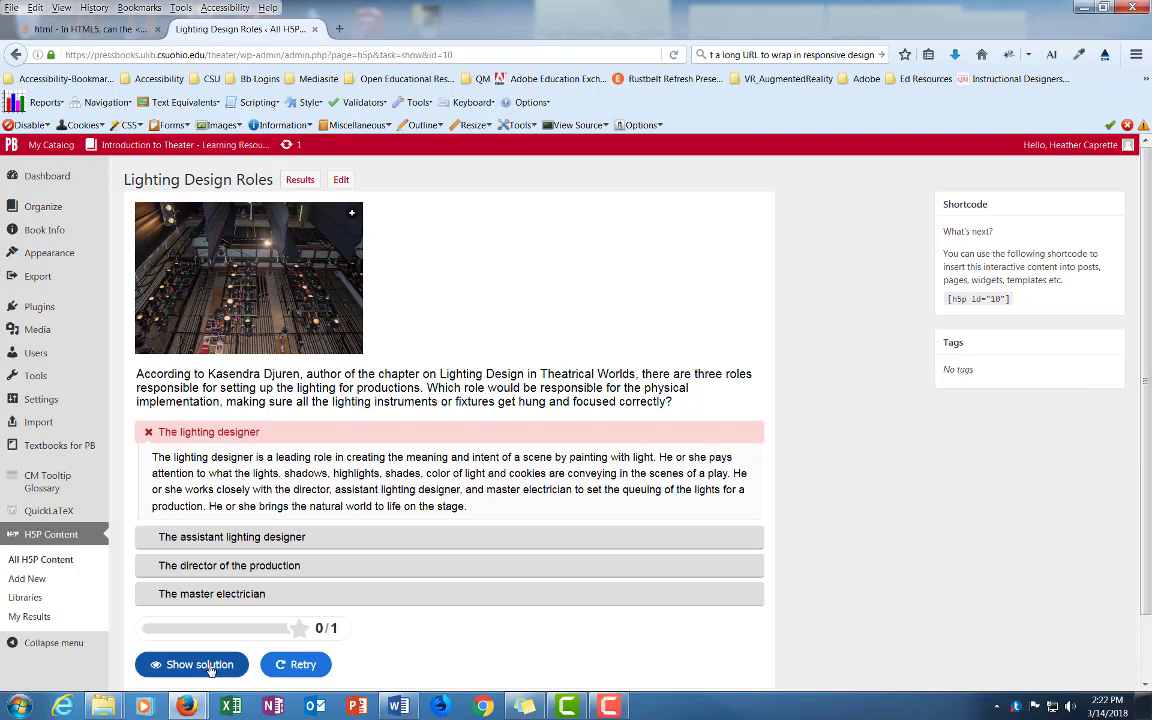
{"action": "left_click", "coordinate": [296, 664]}
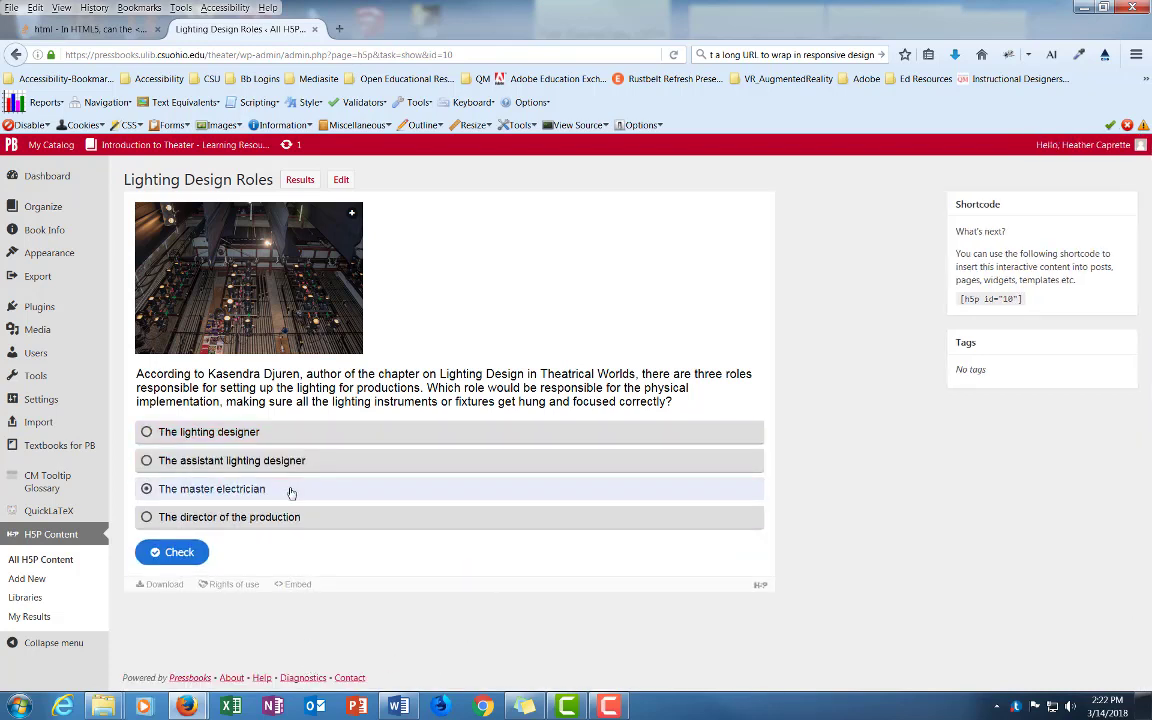
{"action": "left_click", "coordinate": [172, 552]}
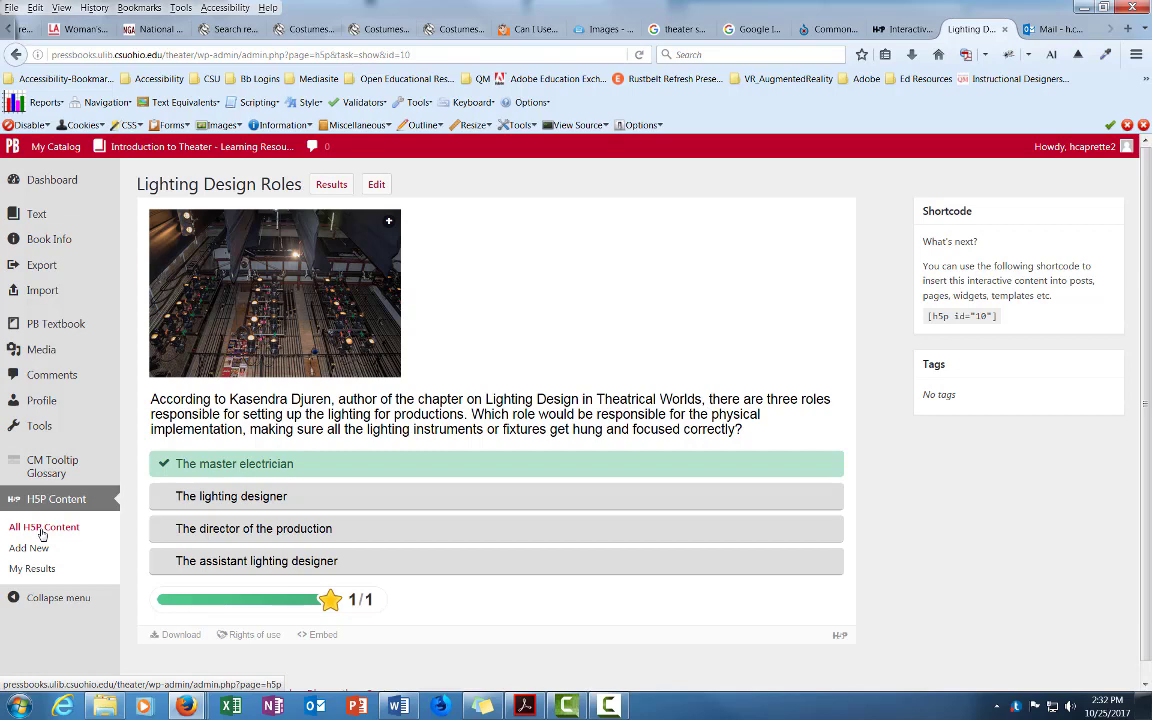
- Show the All H5P Content list with Lighting Design Roles as the newest entry
{"action": "left_click", "coordinate": [44, 528]}
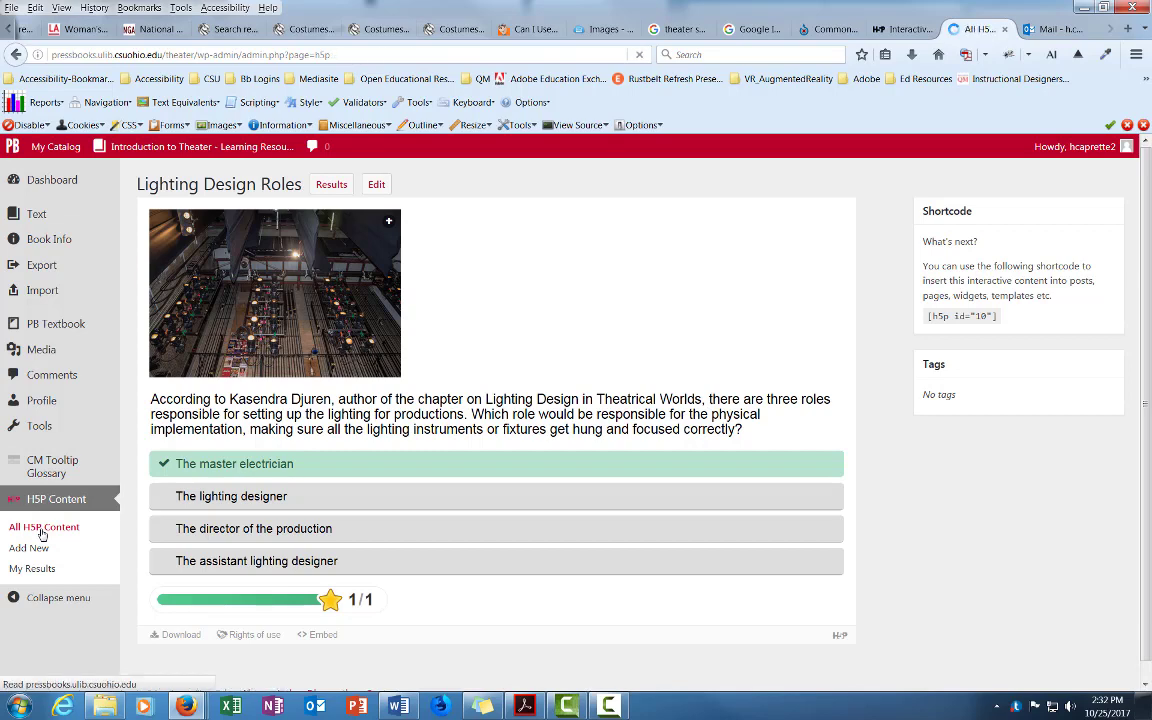
{"action": "left_click", "coordinate": [44, 528]}
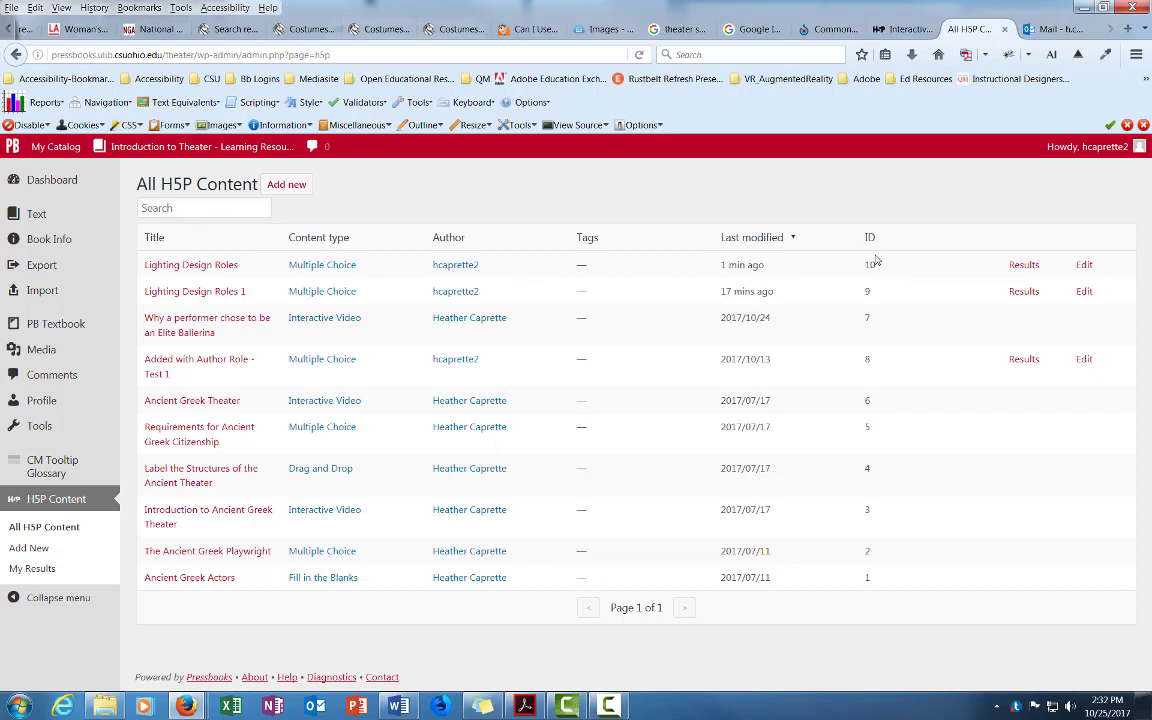
{"action": "mouse_move", "coordinate": [876, 264]}
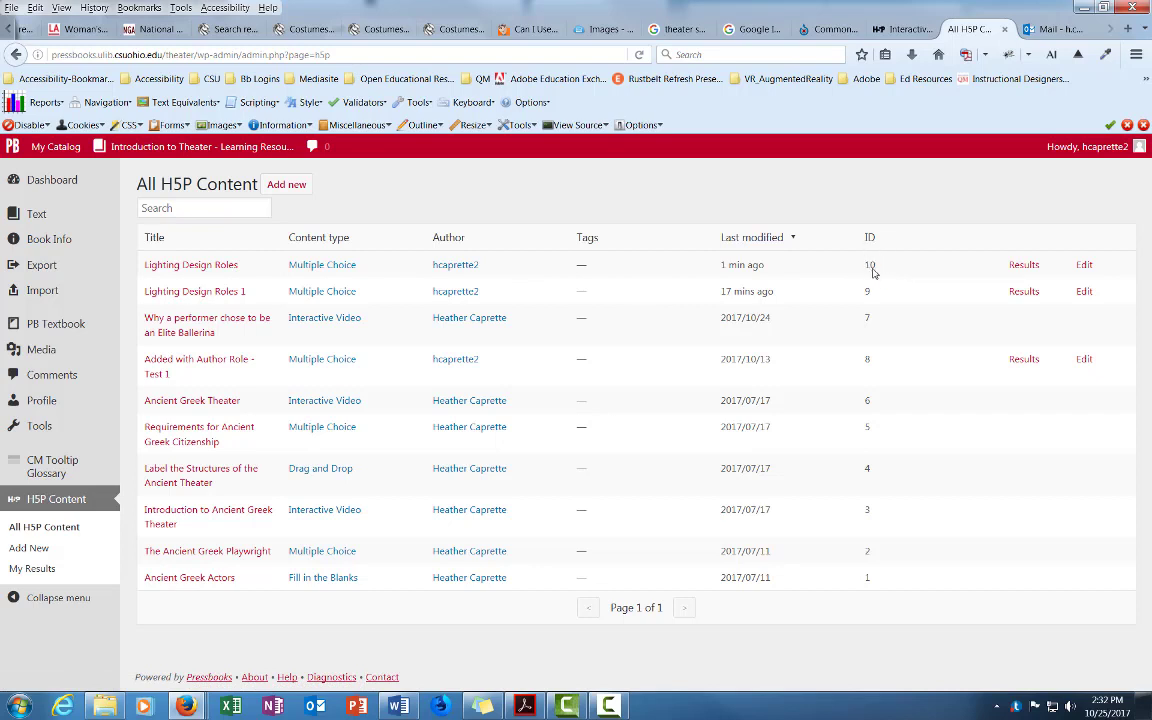